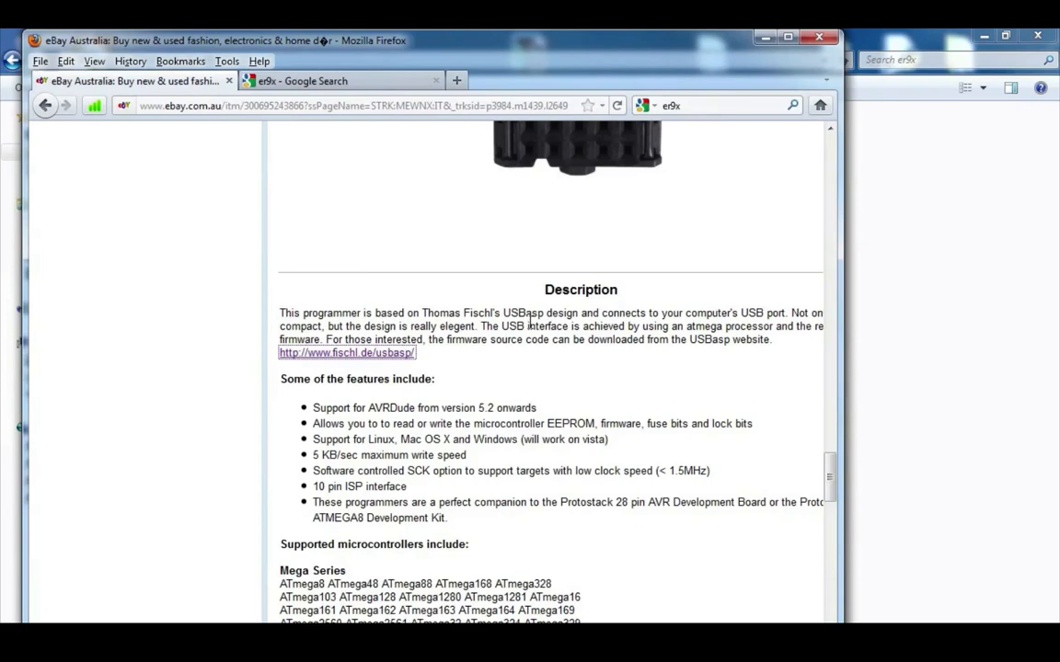
mouse_move(486, 272)
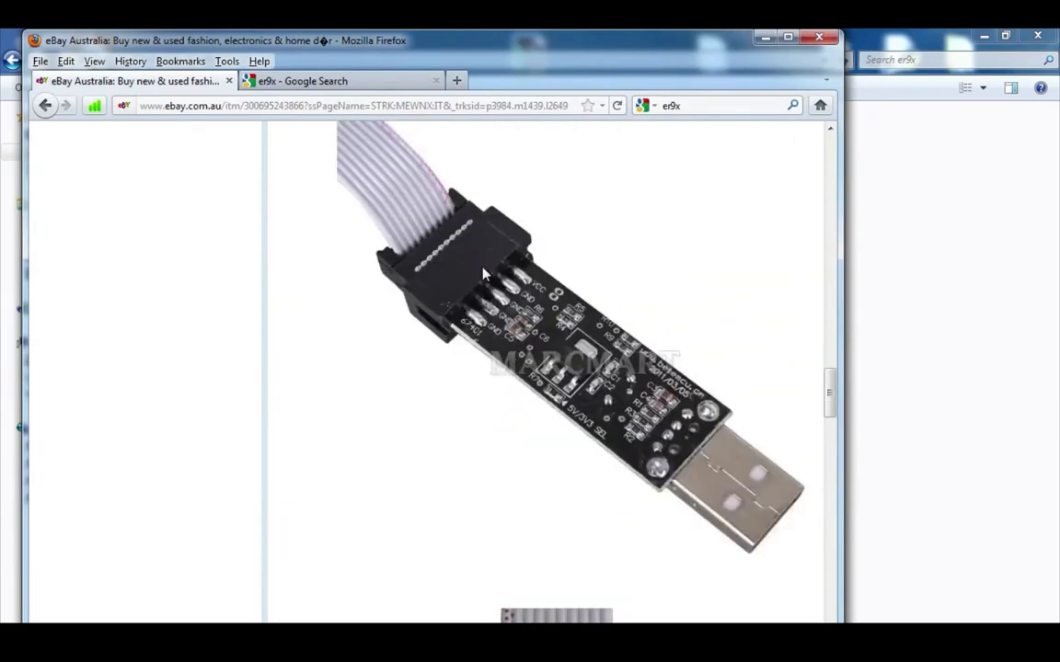
Scroll to the eBay listing's Description and follow the fischl.de/usbasp project link
scroll(down, 3)
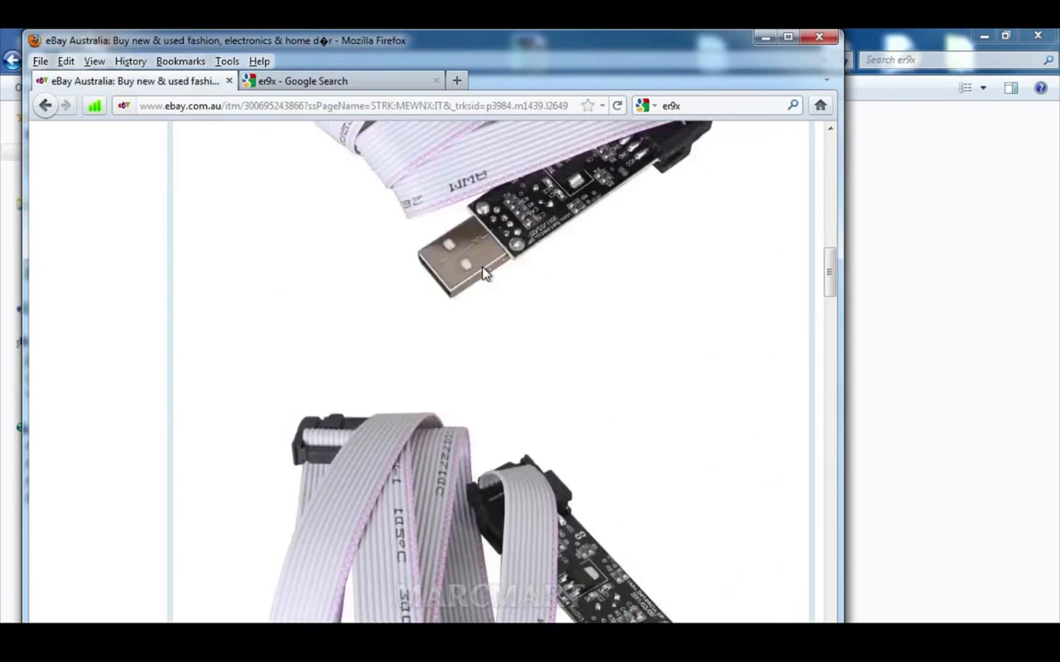
scroll(down, 3)
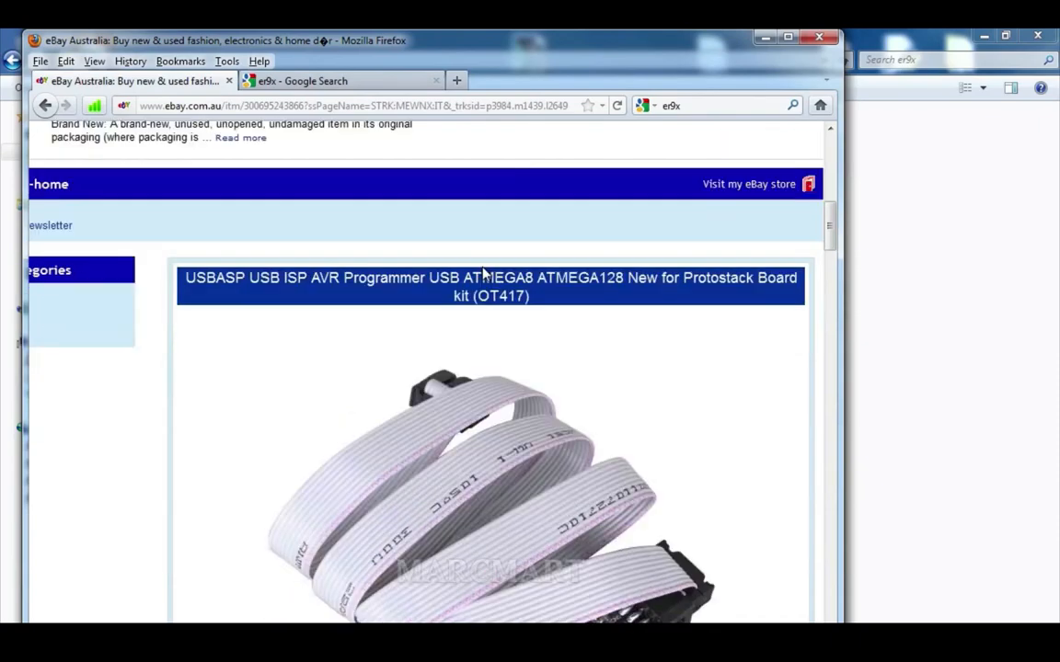
scroll(down, 3)
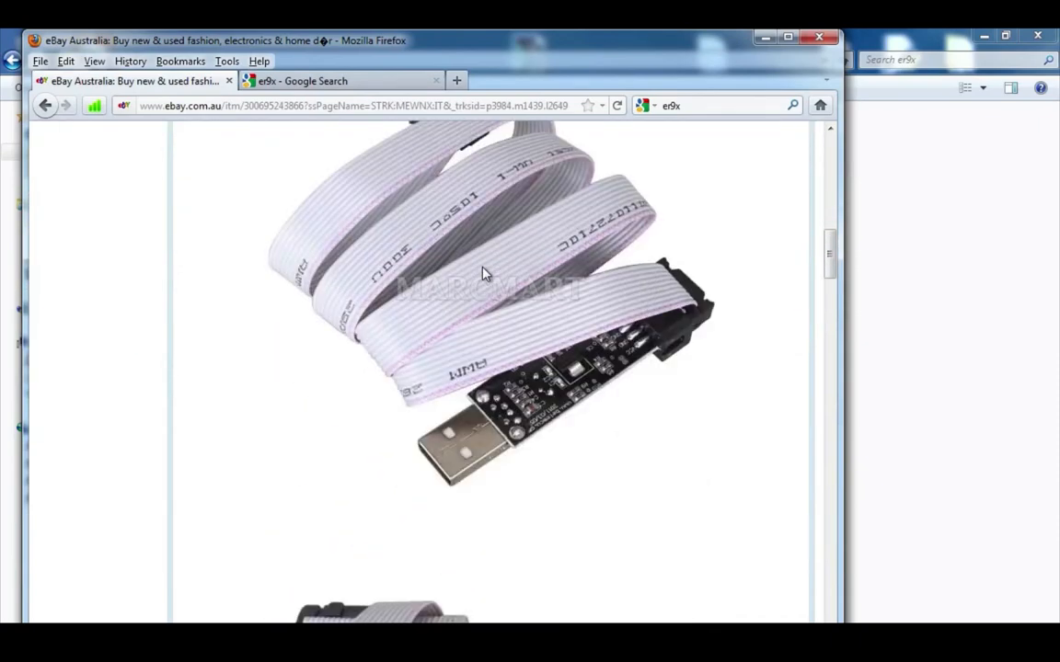
scroll(down, 3)
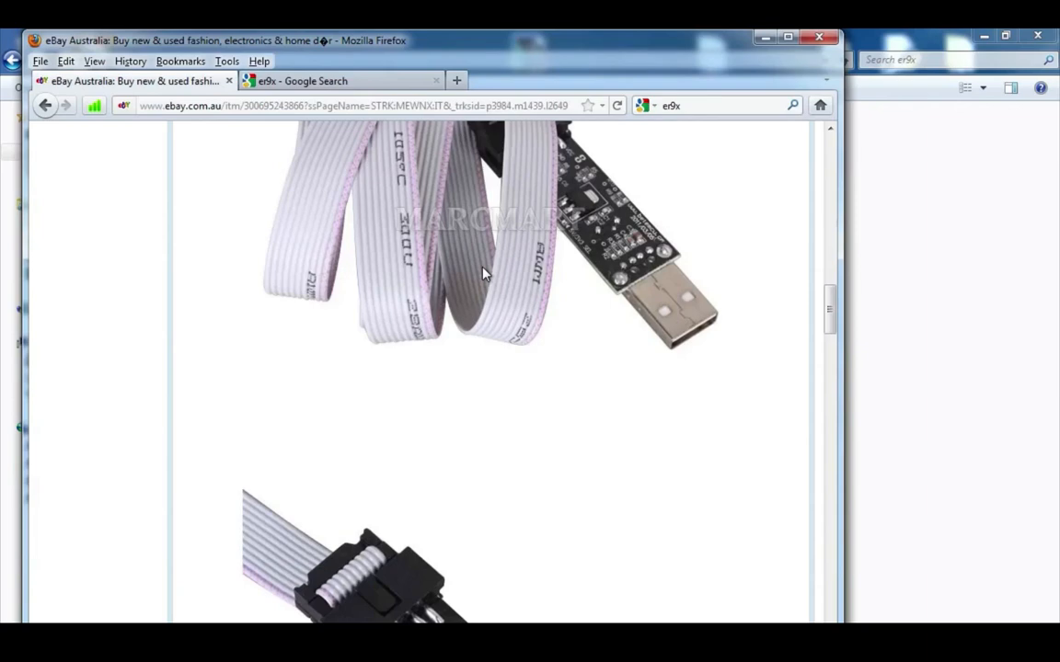
scroll(down, 3)
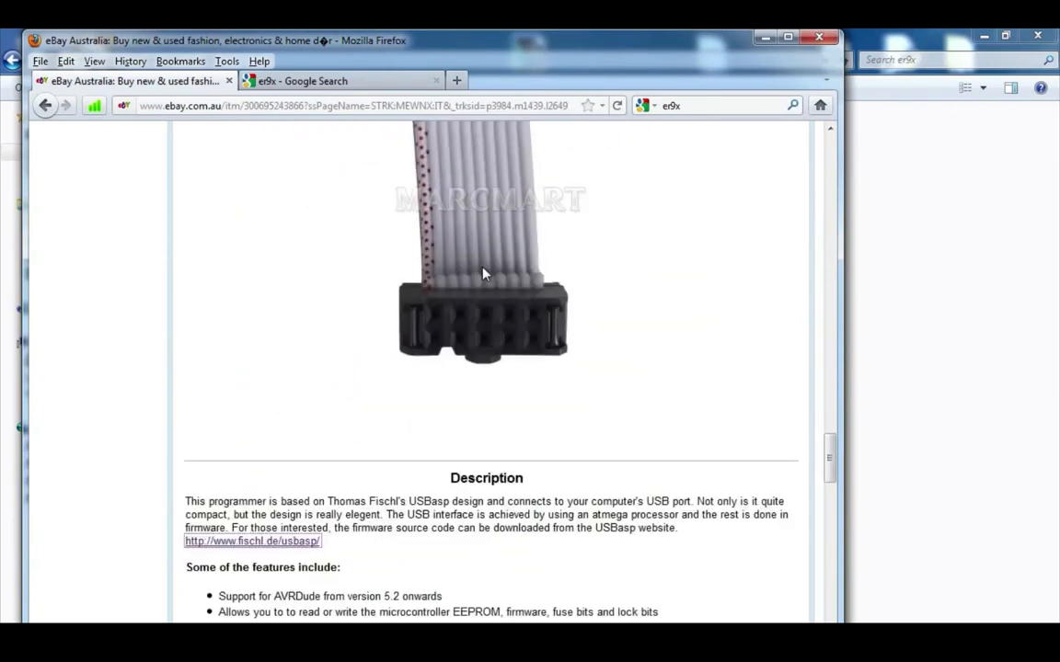
scroll(down, 3)
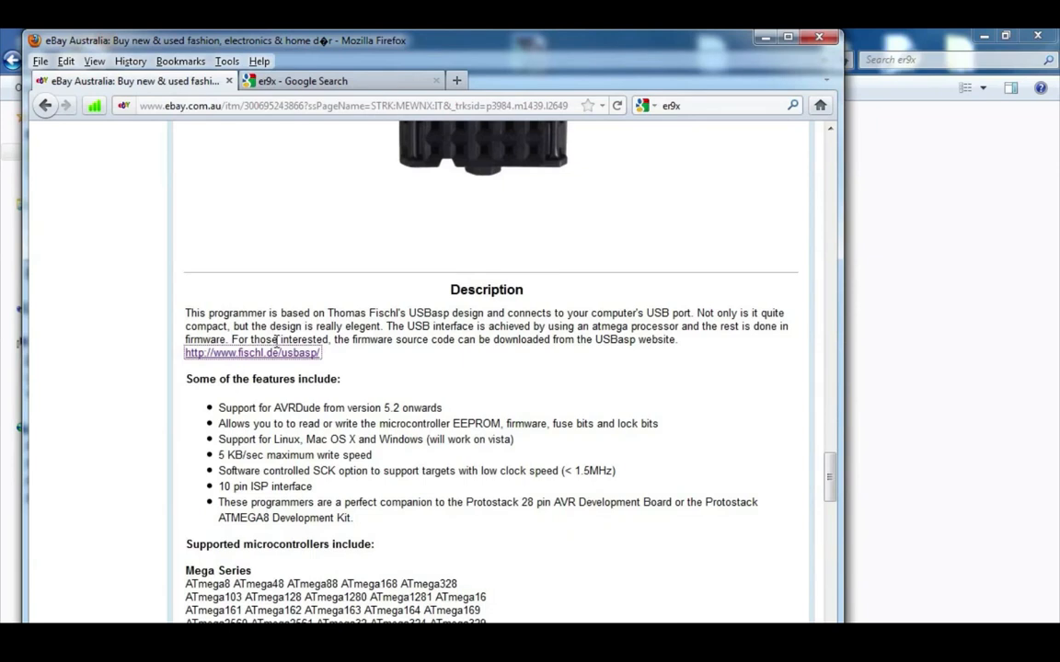
click(252, 354)
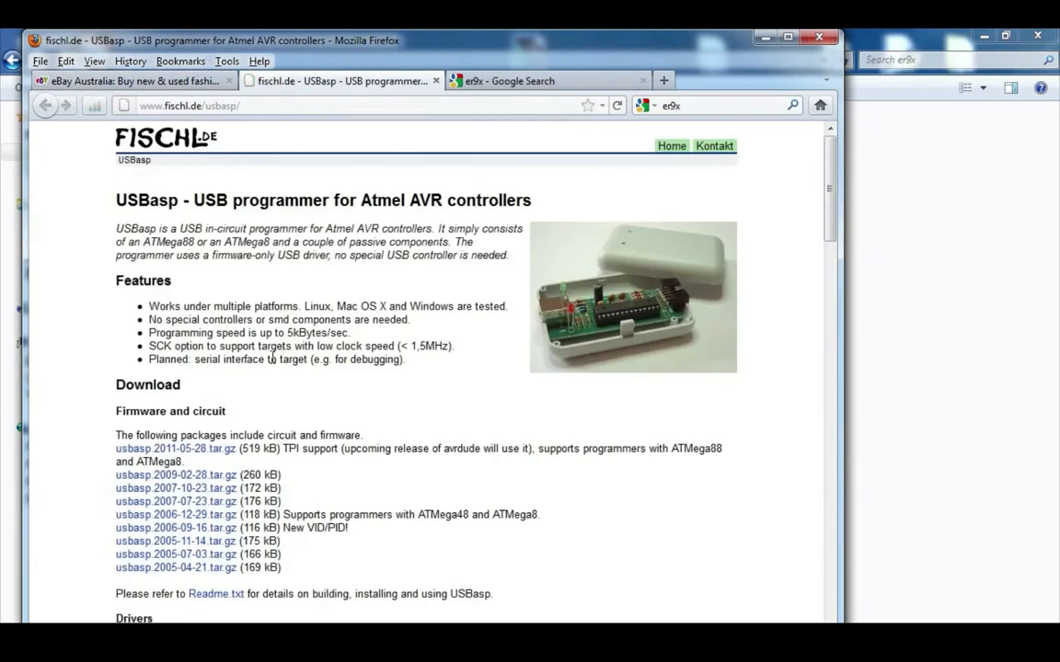
Save the usbasp-windriver 2011-05-28 zip via Save Link As into Downloads\er9x
scroll(down, 3)
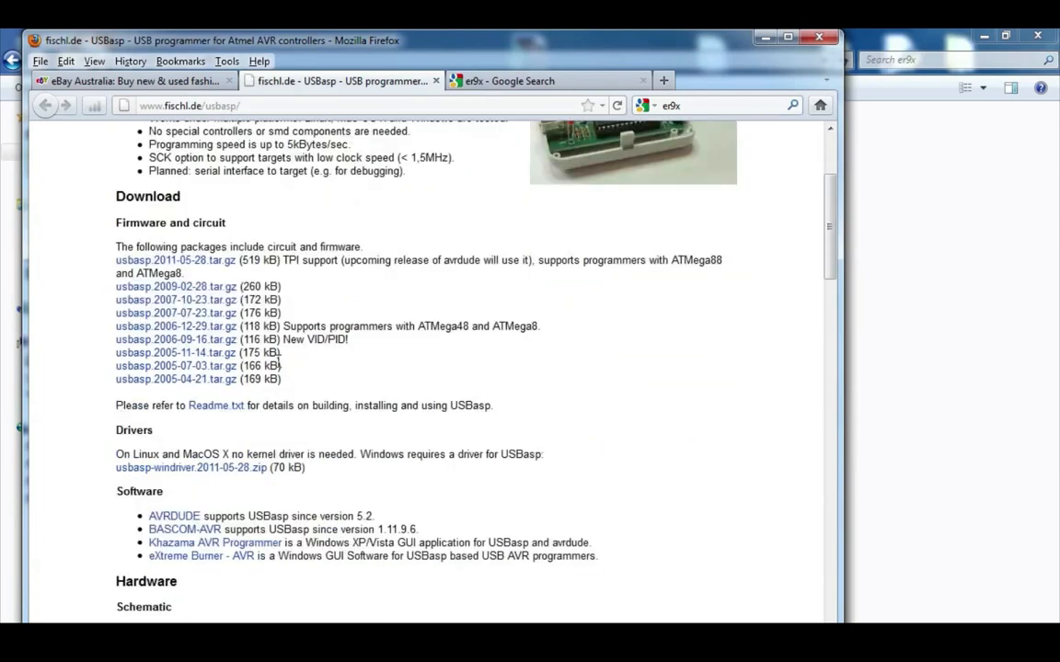
mouse_move(209, 471)
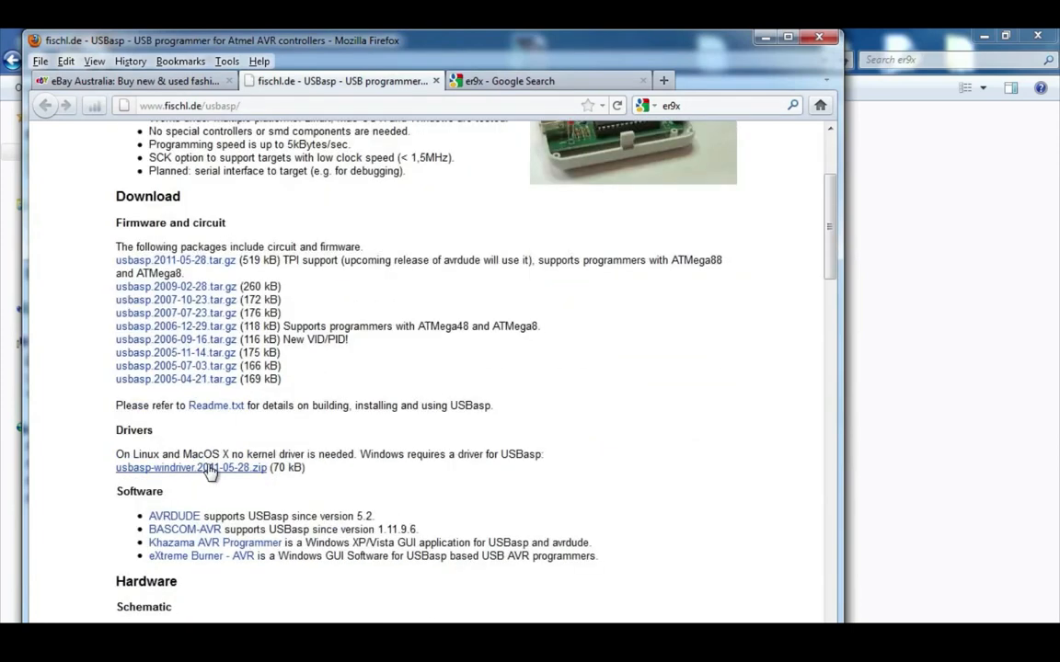
right_click(206, 468)
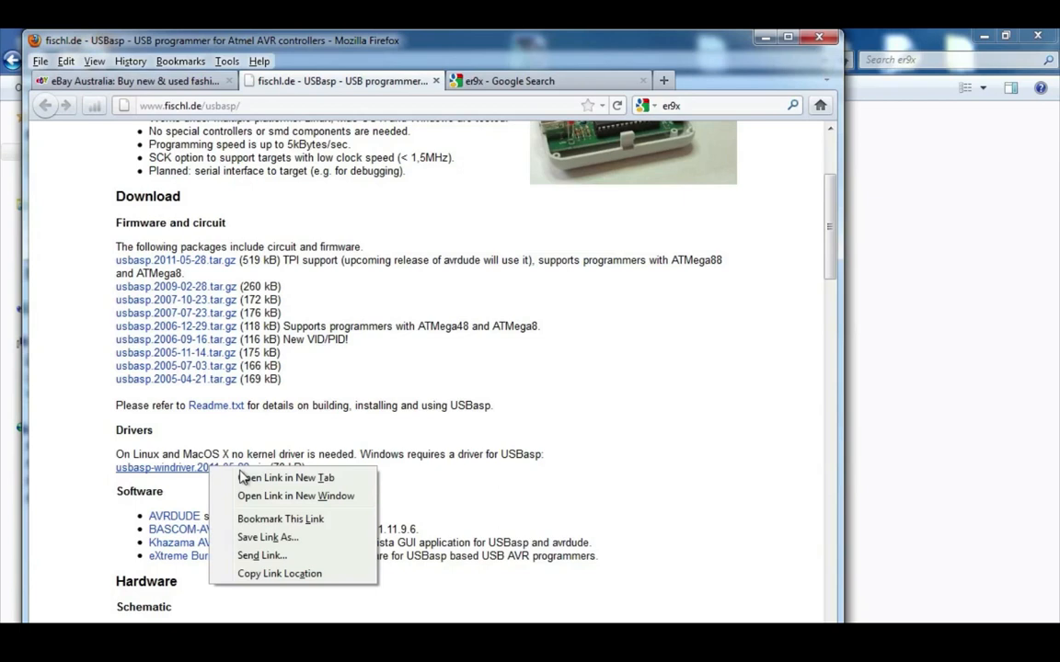
mouse_move(268, 537)
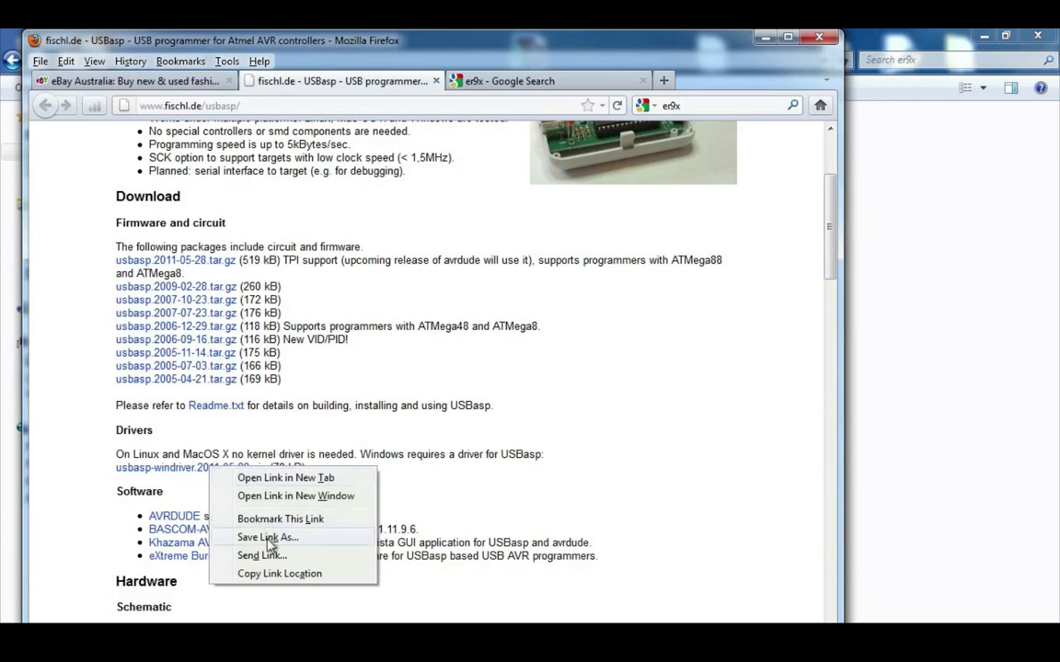
click(266, 537)
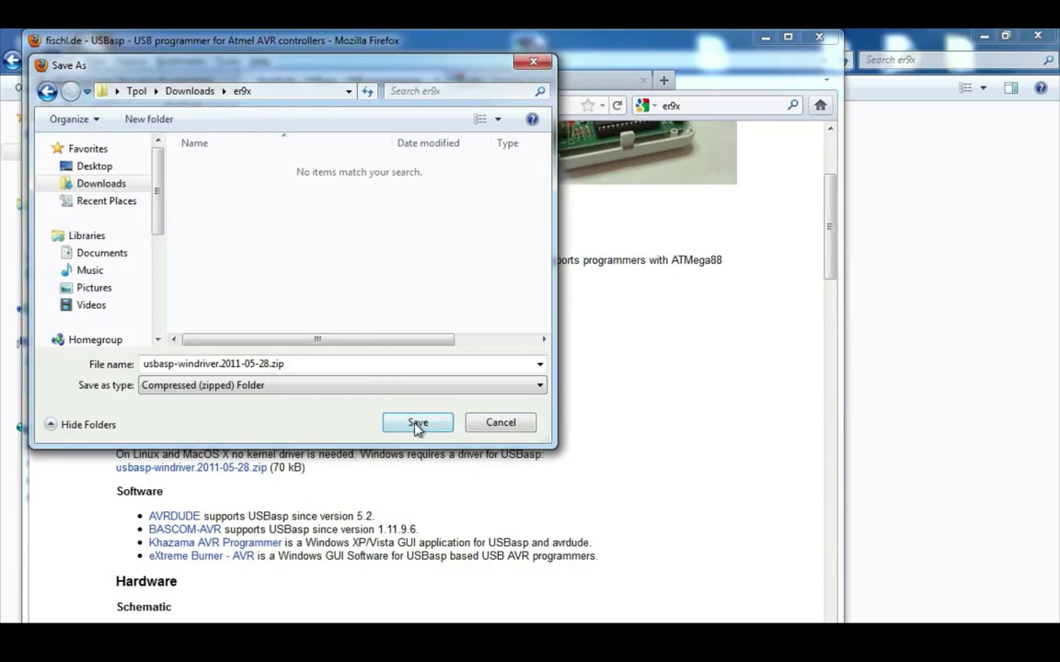
click(415, 421)
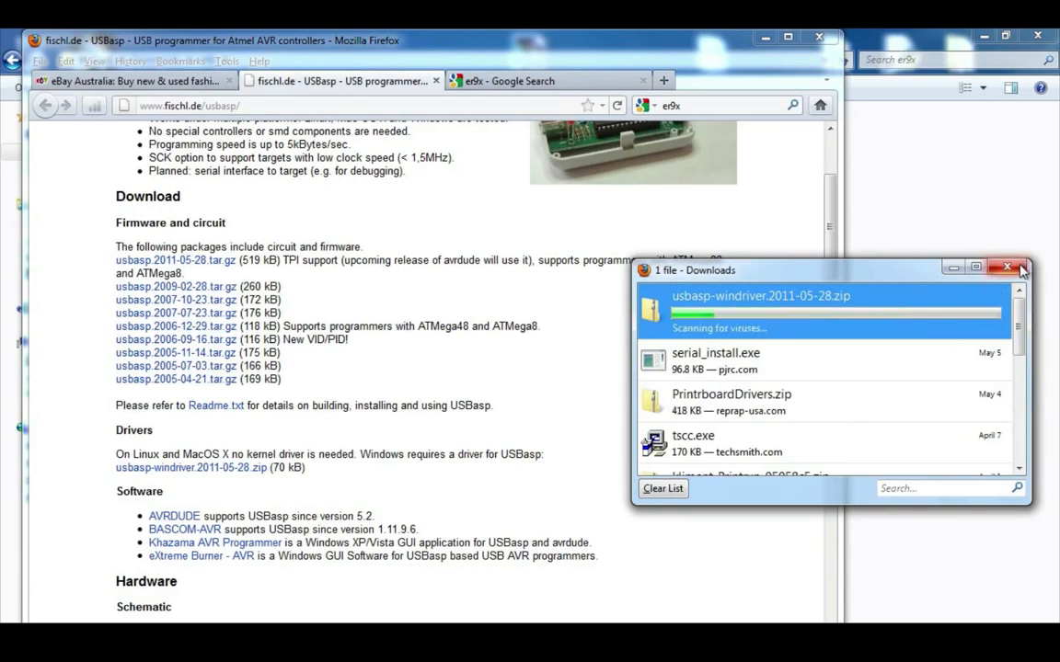
click(1008, 267)
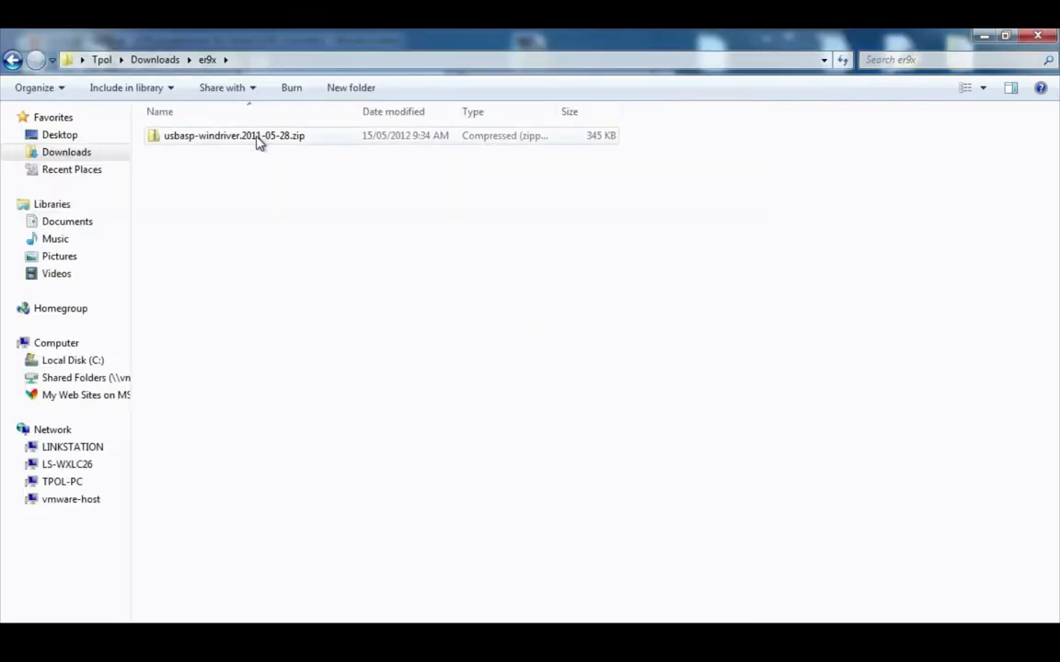
Extract the usbasp-windriver folder into er9x and delete the zip to the Recycle Bin
double_click(234, 136)
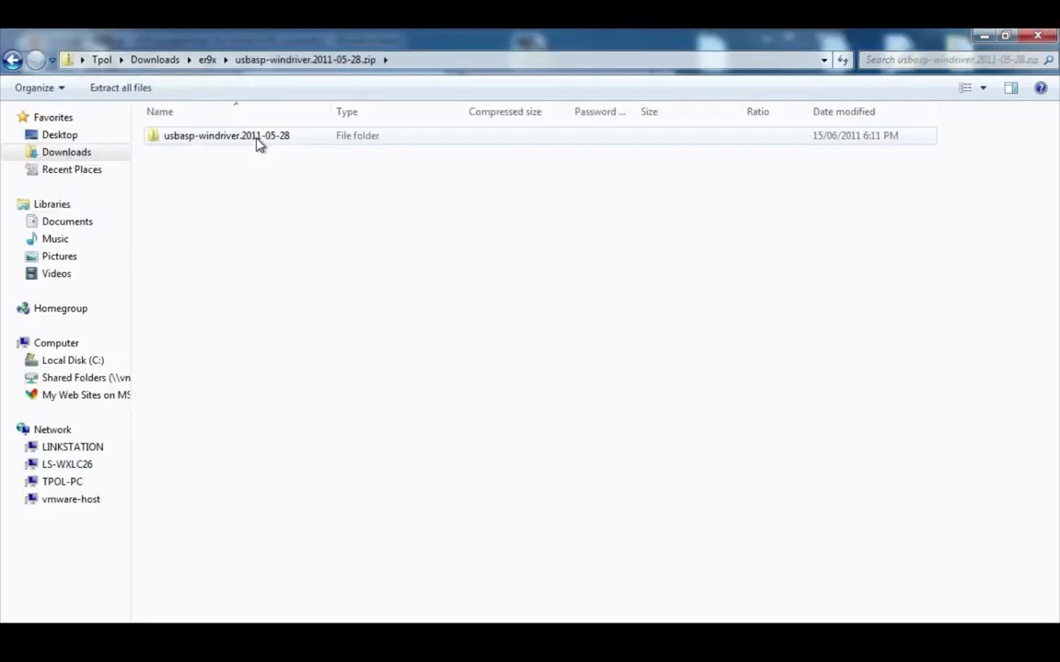
right_click(224, 136)
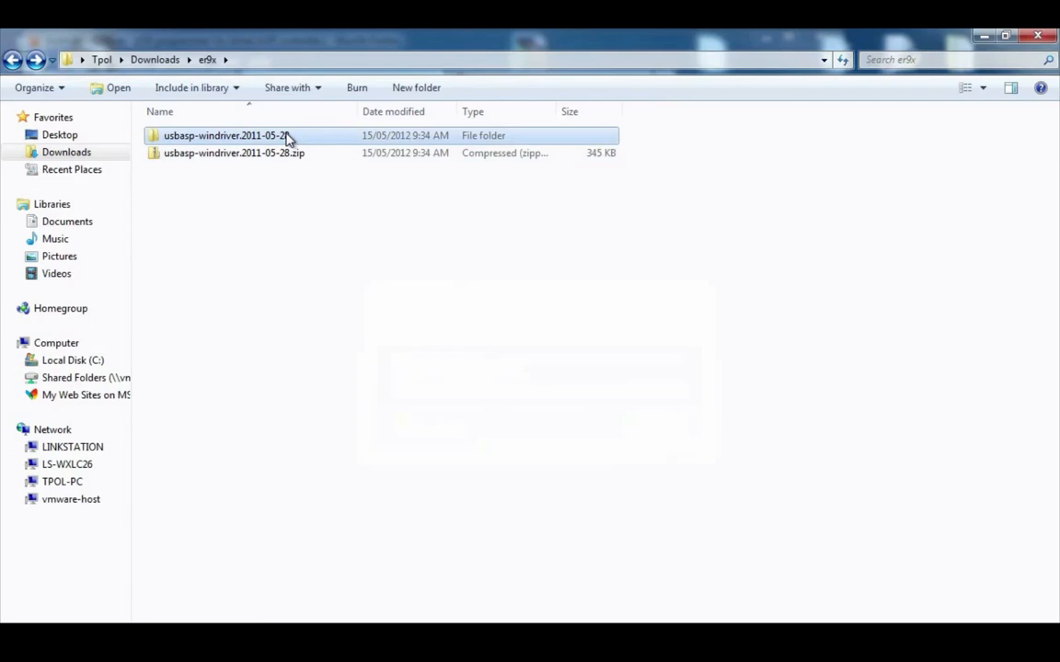
right_click(234, 152)
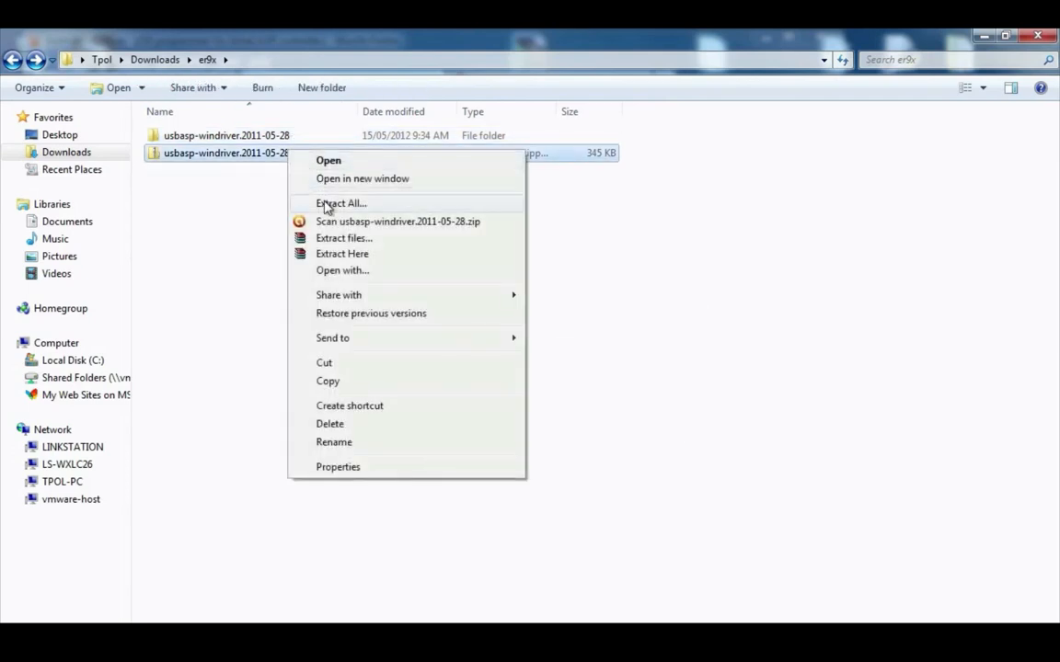
click(330, 423)
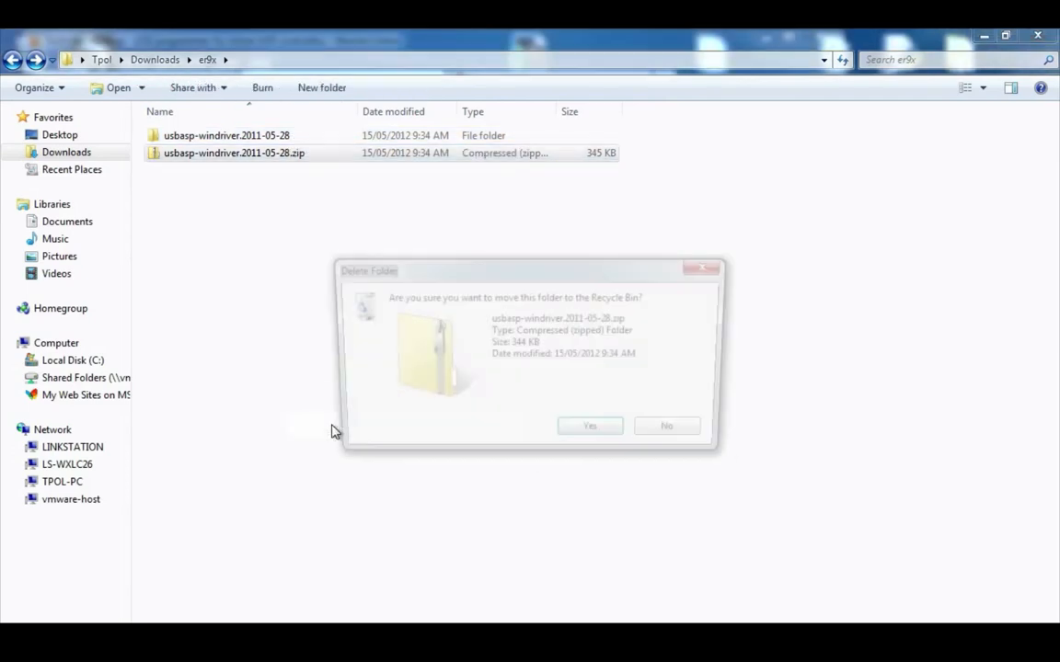
click(589, 425)
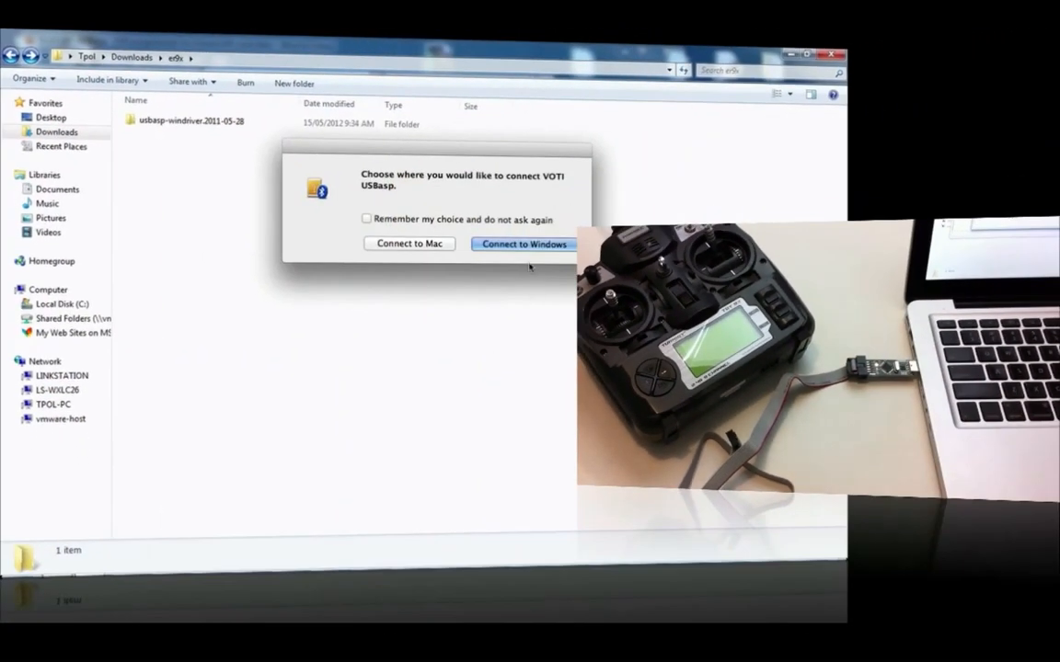
Connect the USBasp to Windows, then search the Start menu for "device"
click(522, 243)
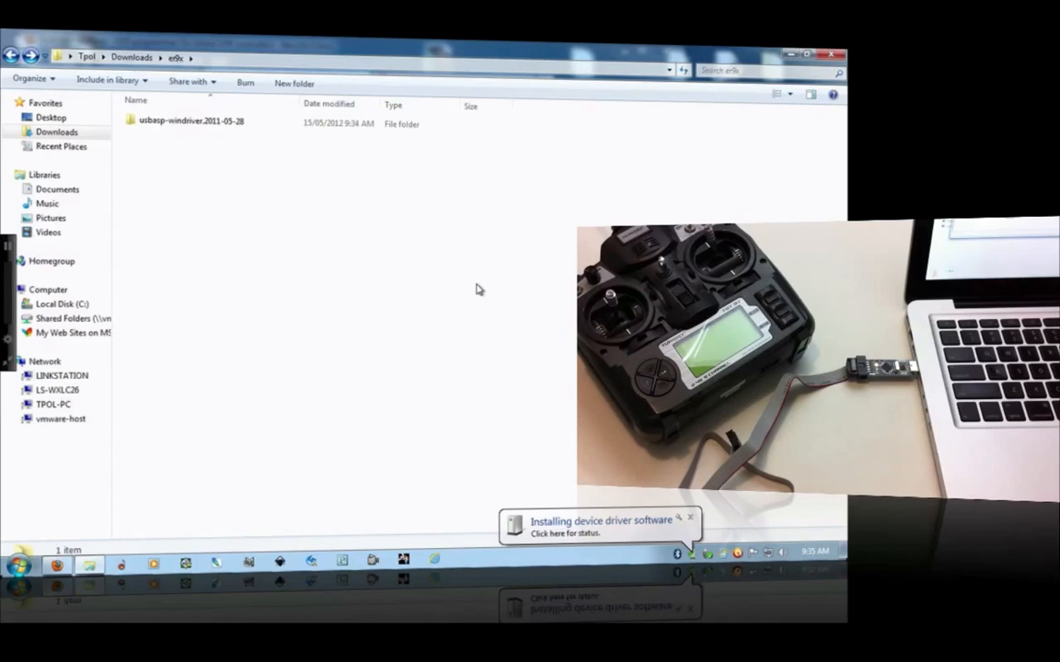
mouse_move(500, 293)
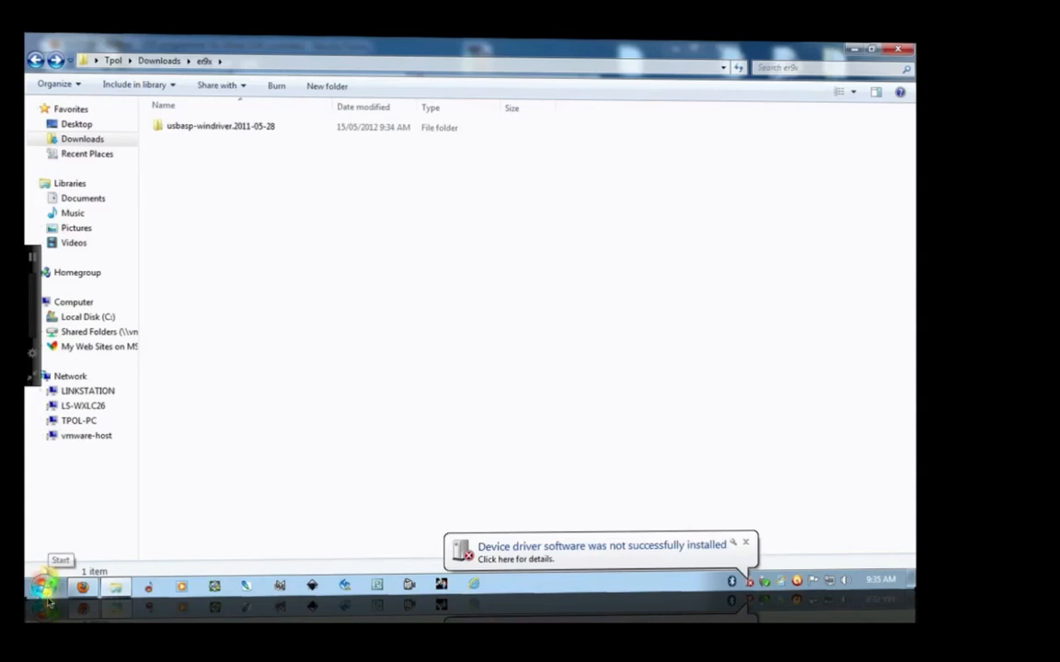
click(44, 585)
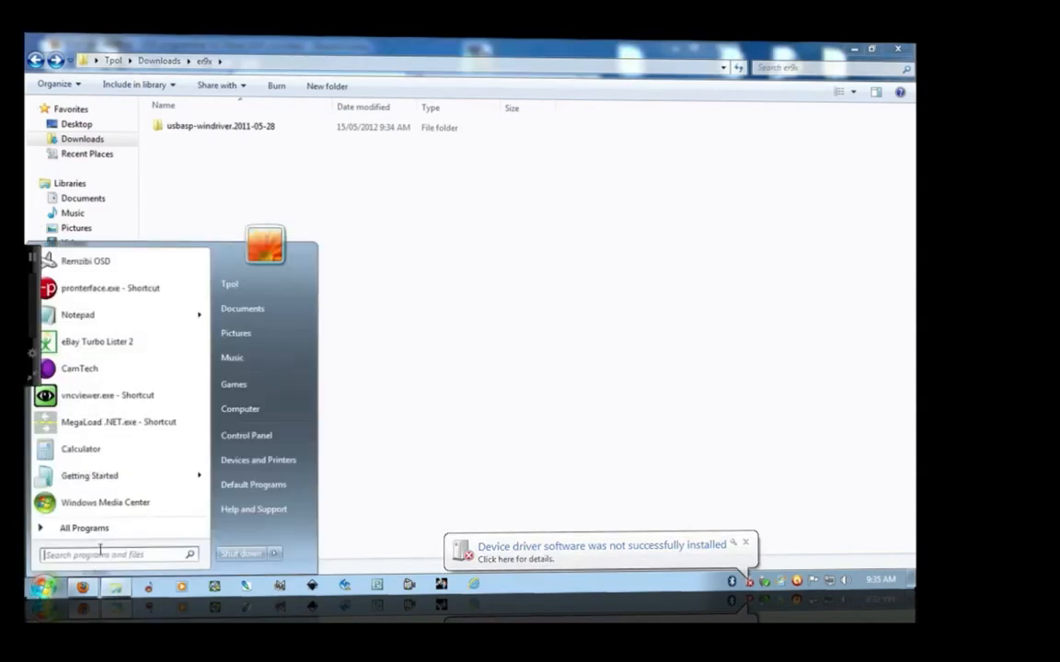
text(devui==)
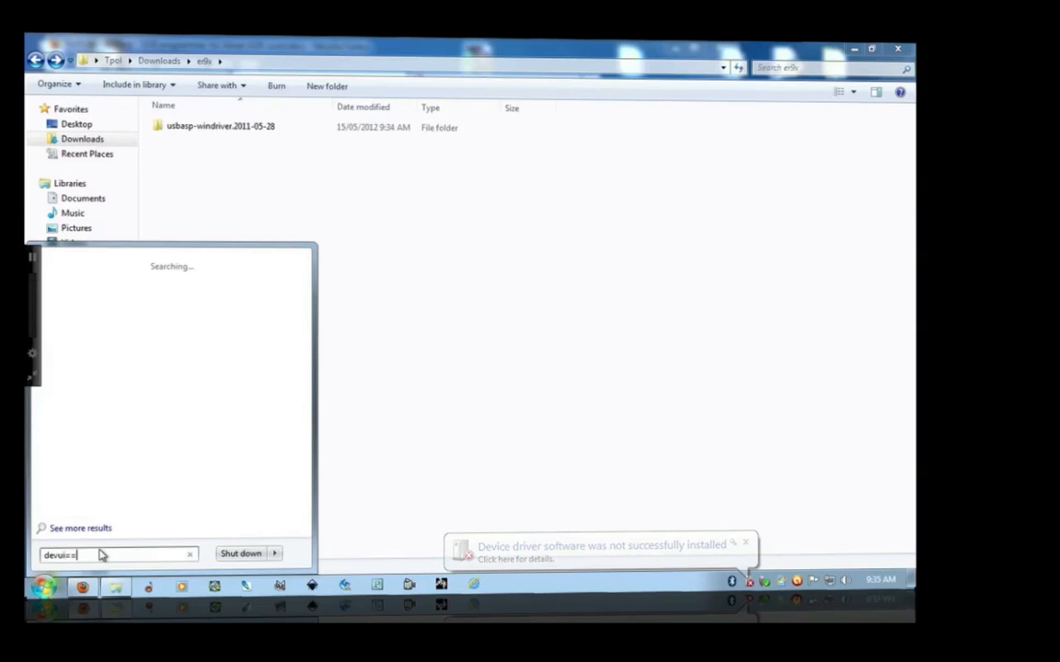
text(device)
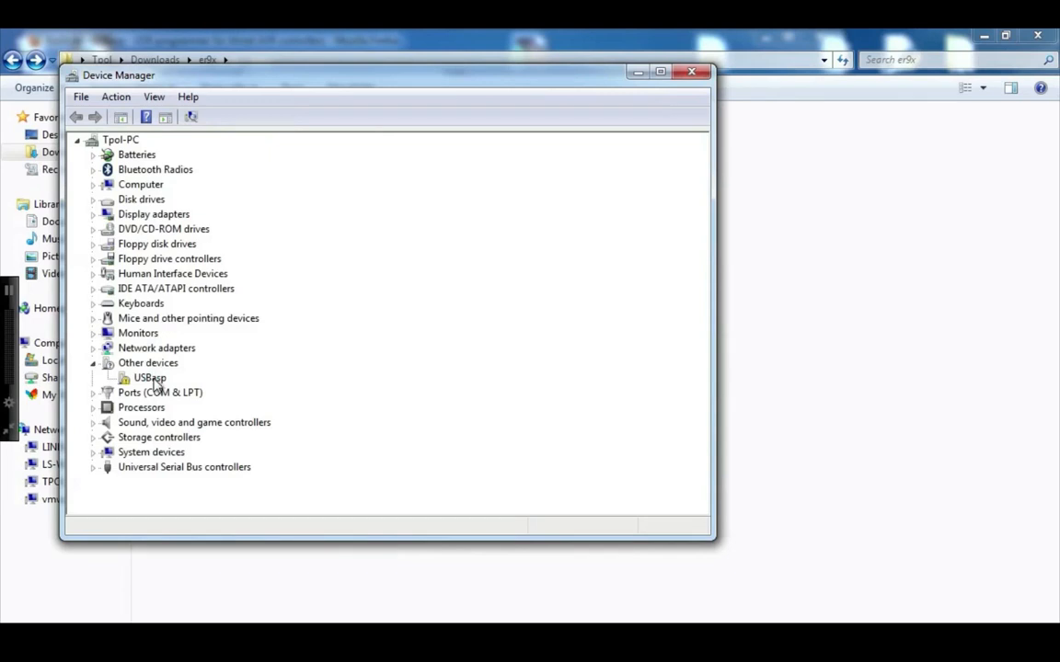
Update USBasp's driver via Browse my computer, pick from a list, Show All Devices
right_click(148, 377)
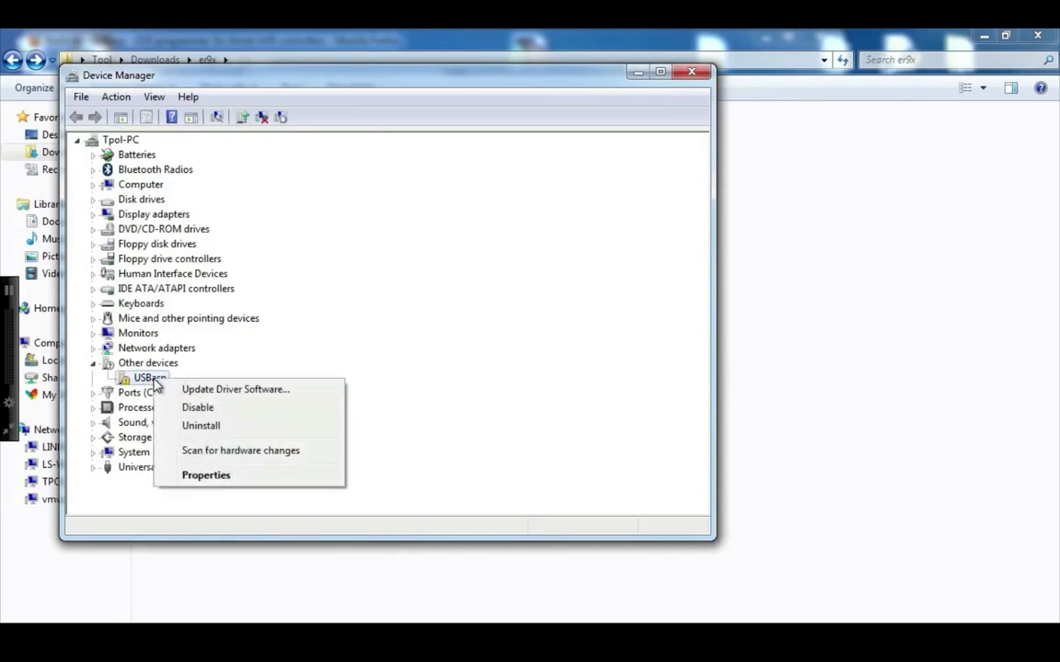
mouse_move(235, 390)
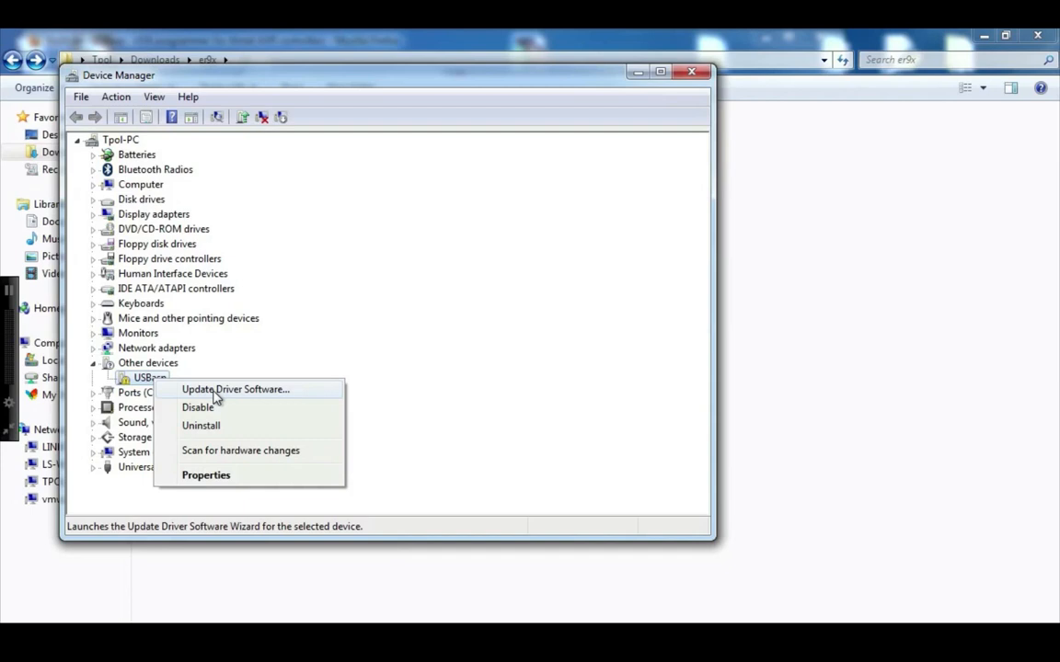
click(236, 390)
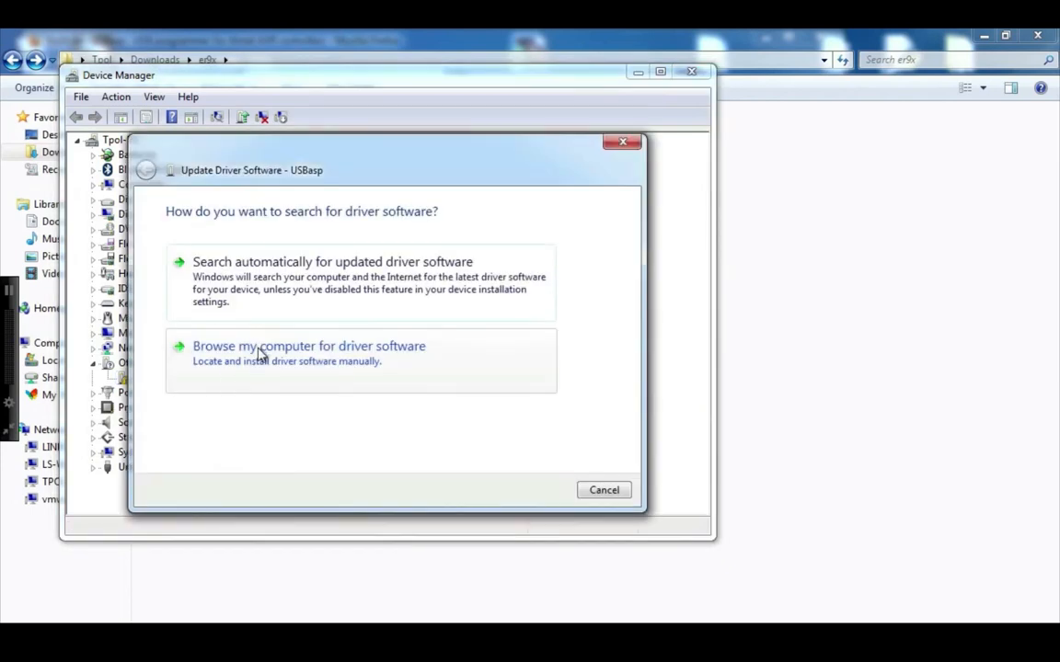
click(309, 346)
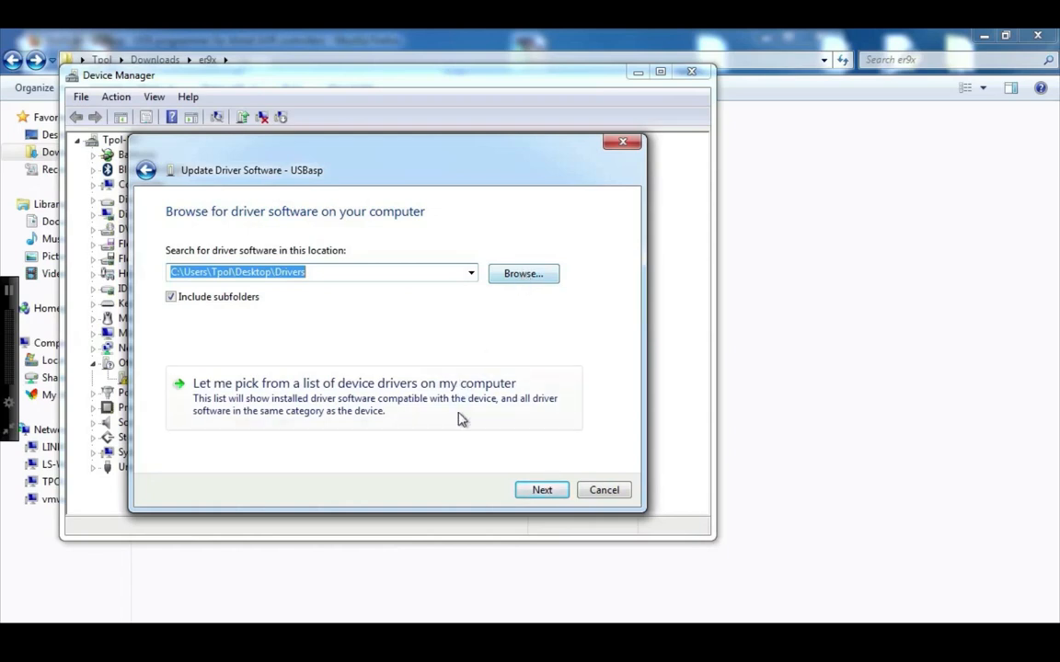
click(353, 383)
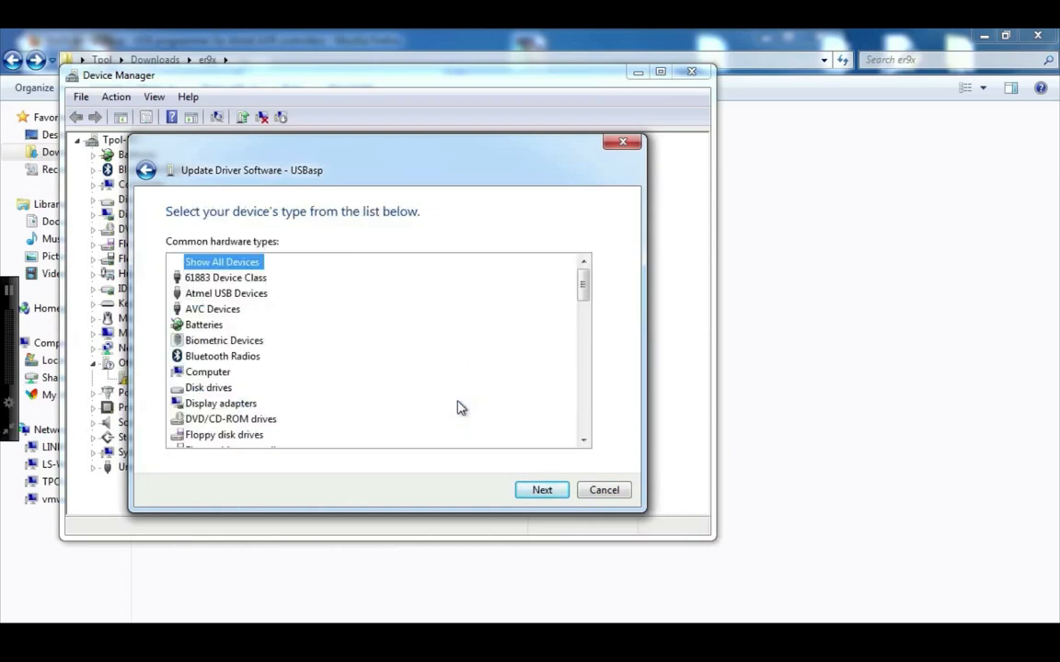
click(541, 489)
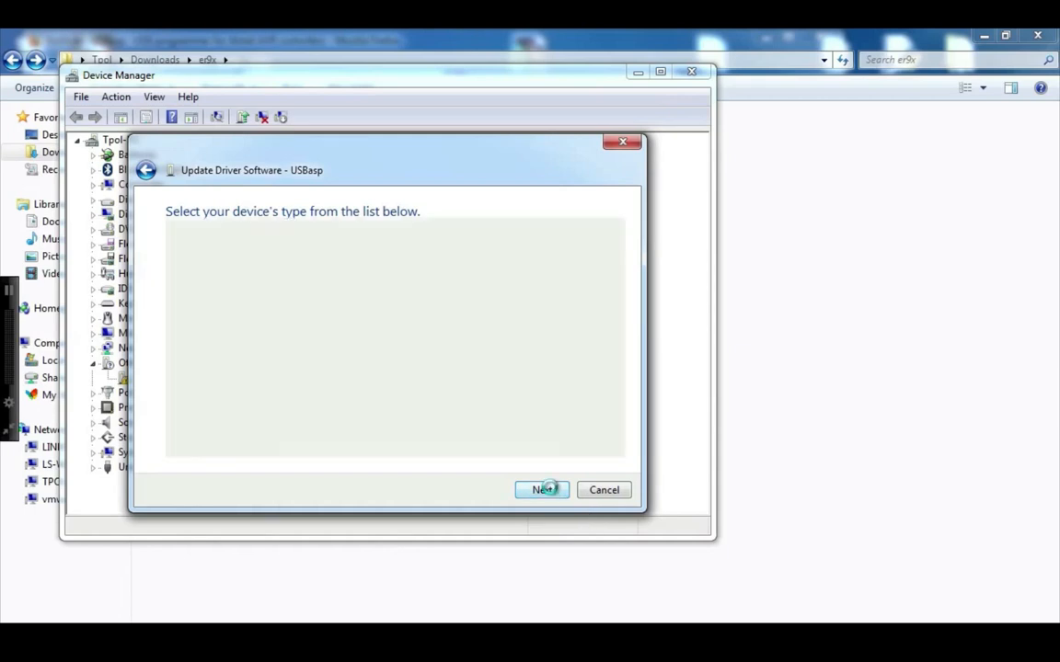
click(541, 490)
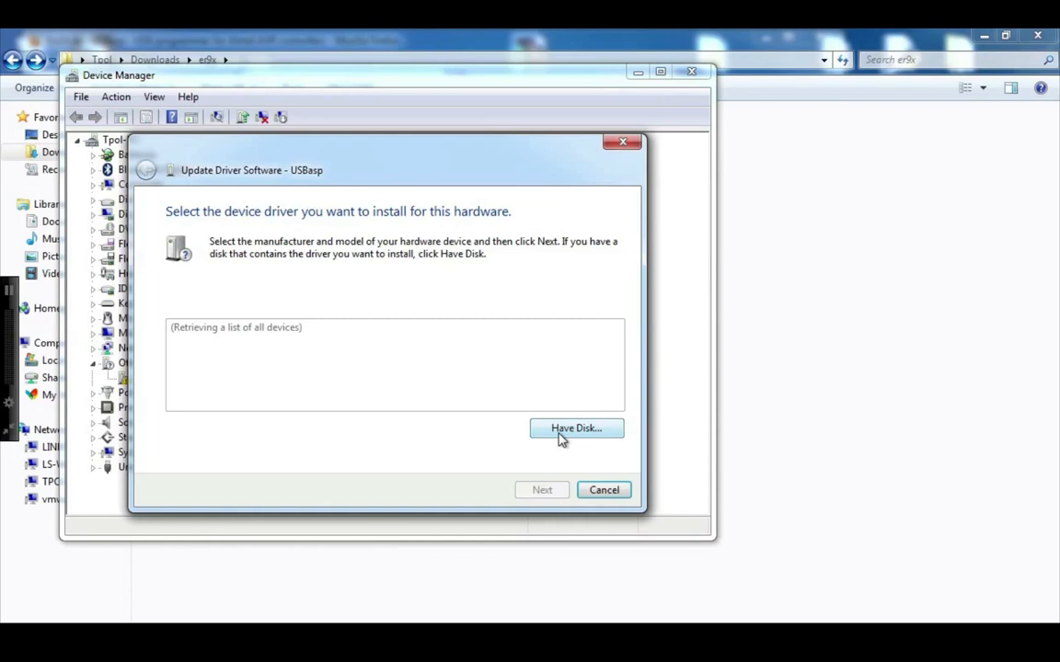
Via Have Disk, point the wizard at libusb_1.2.4.0\usbasp.inf in the usbasp-windriver folder
click(576, 427)
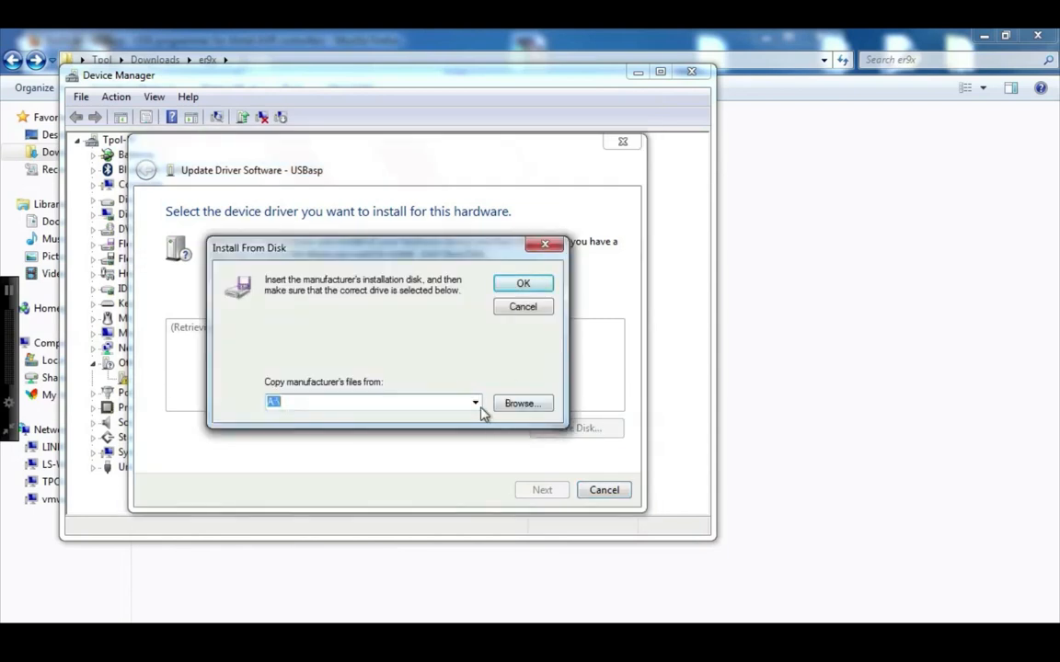
click(523, 403)
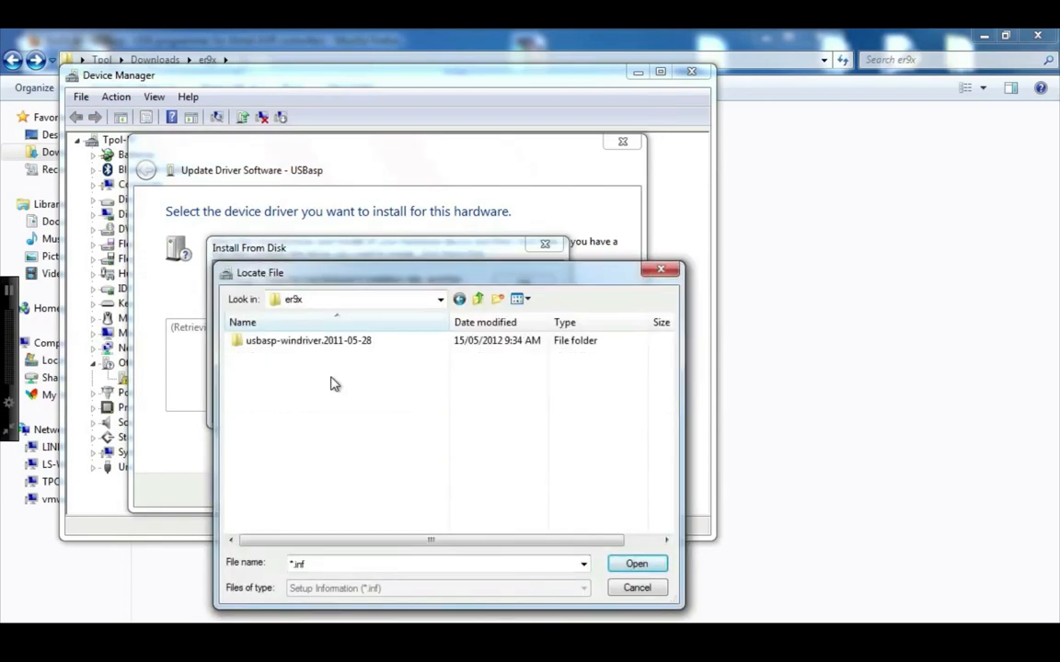
double_click(310, 341)
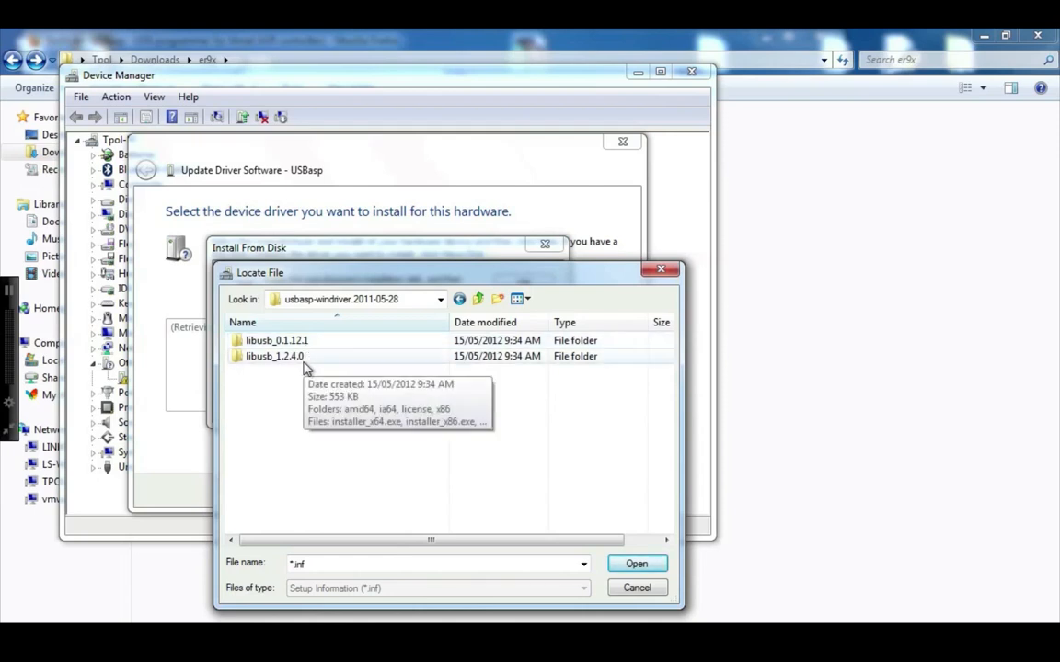
double_click(274, 357)
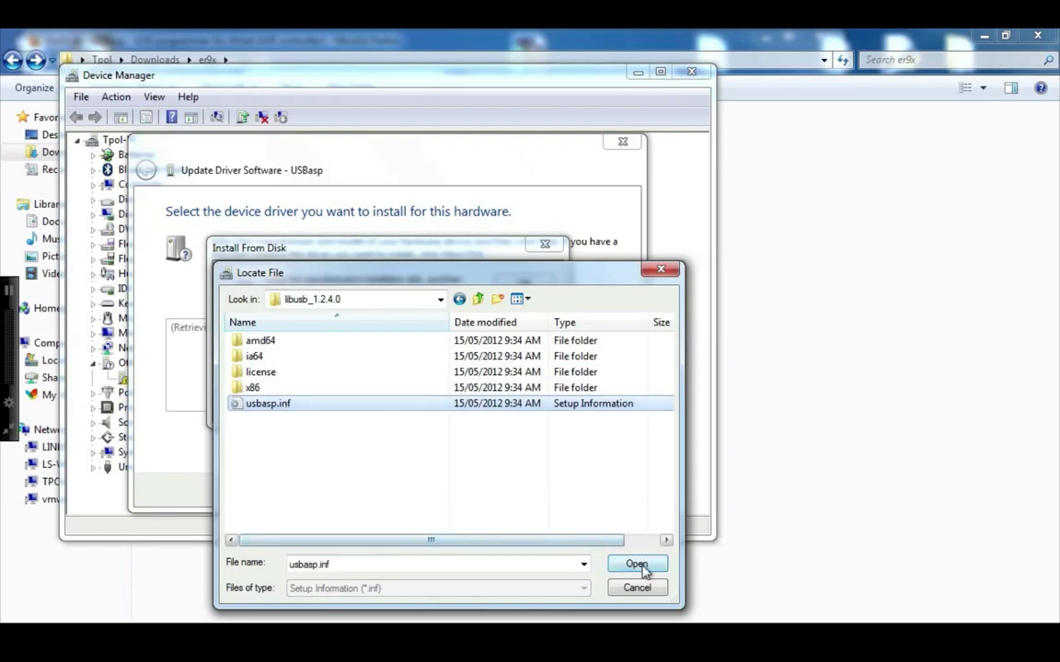
click(636, 563)
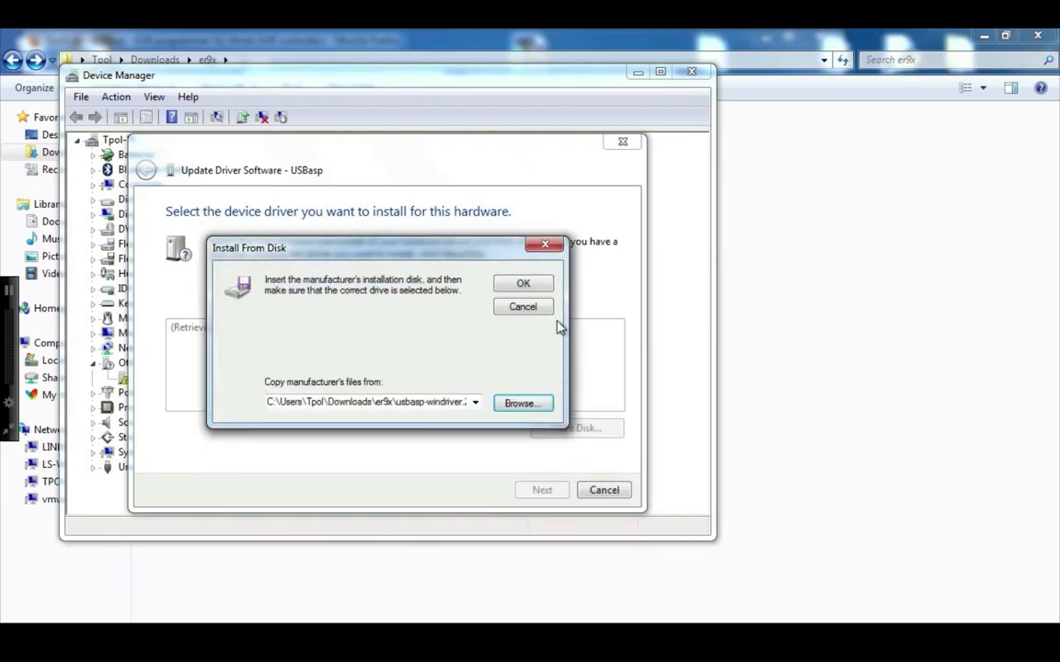
click(522, 284)
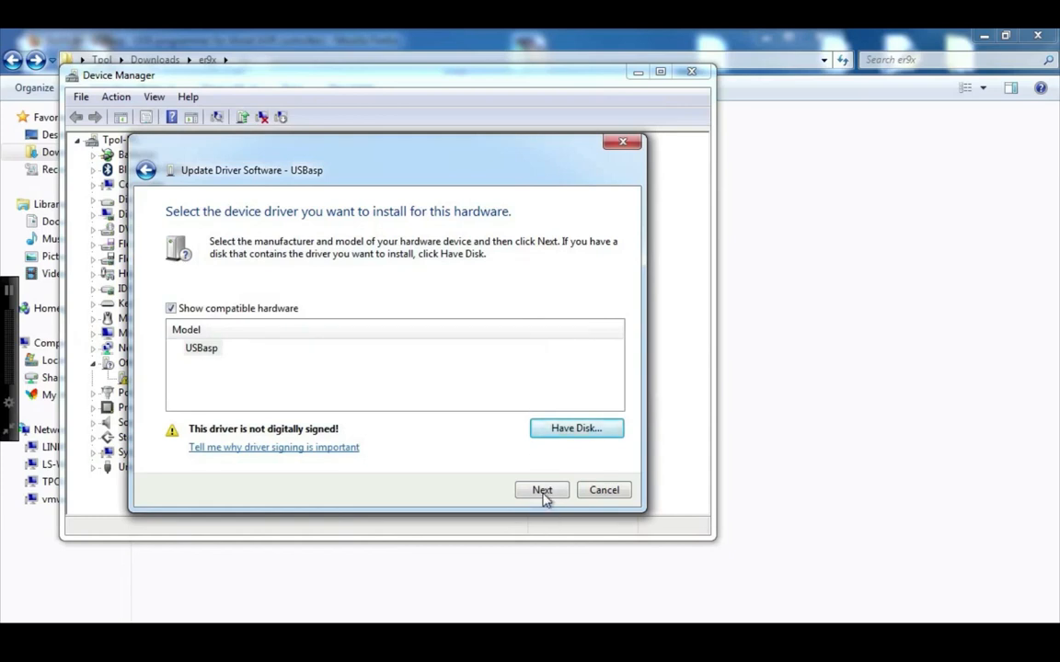
Install the unsigned USBasp driver anyway, then close the wizard and Device Manager
click(541, 489)
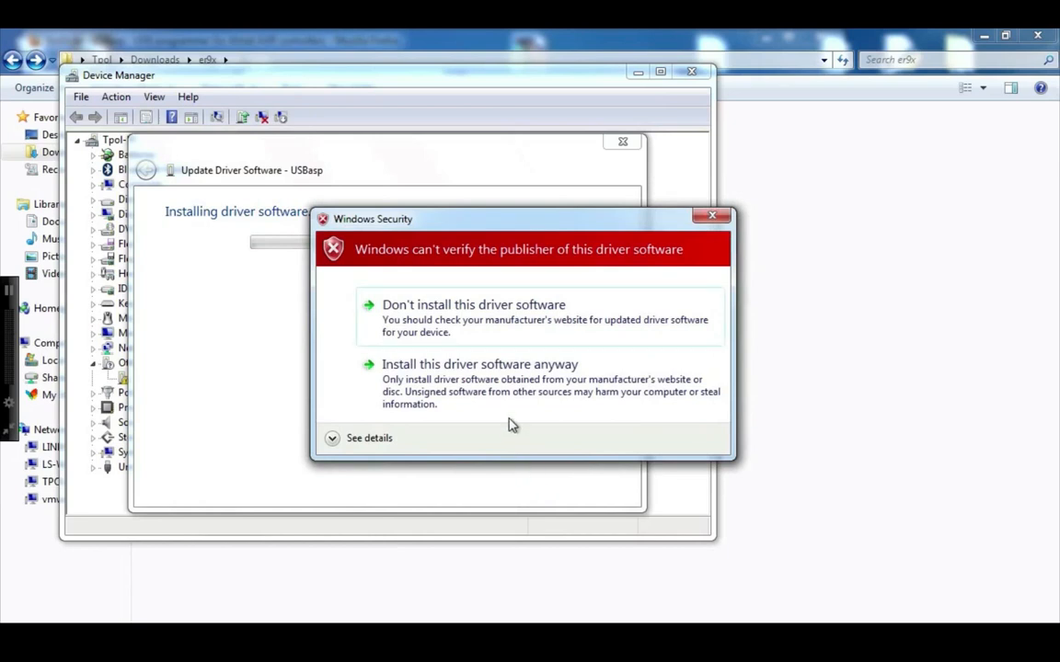
click(478, 365)
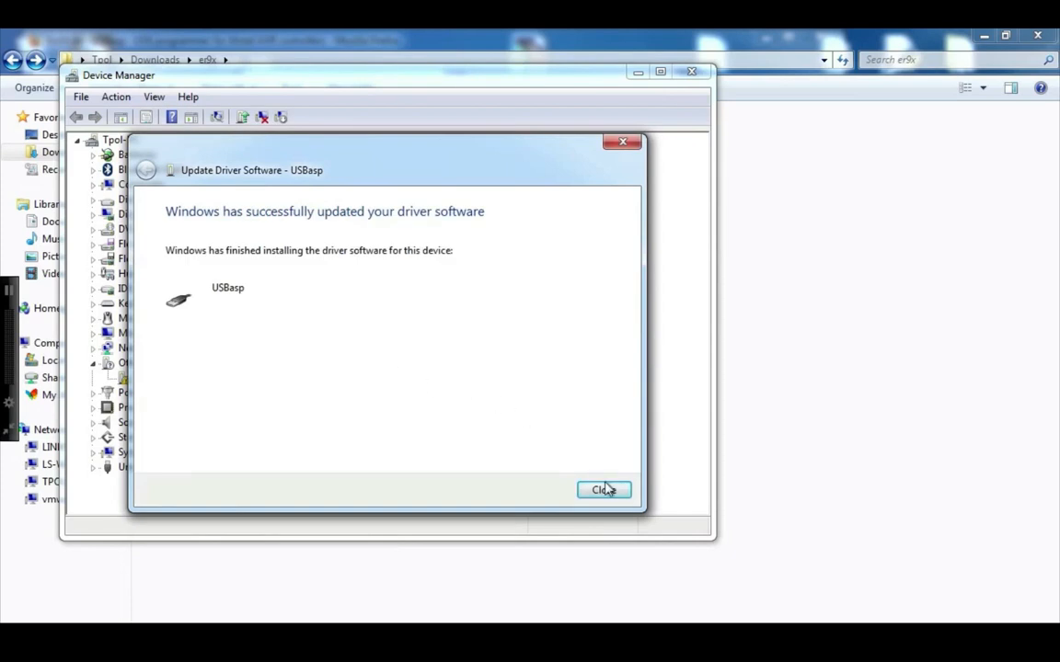
click(603, 489)
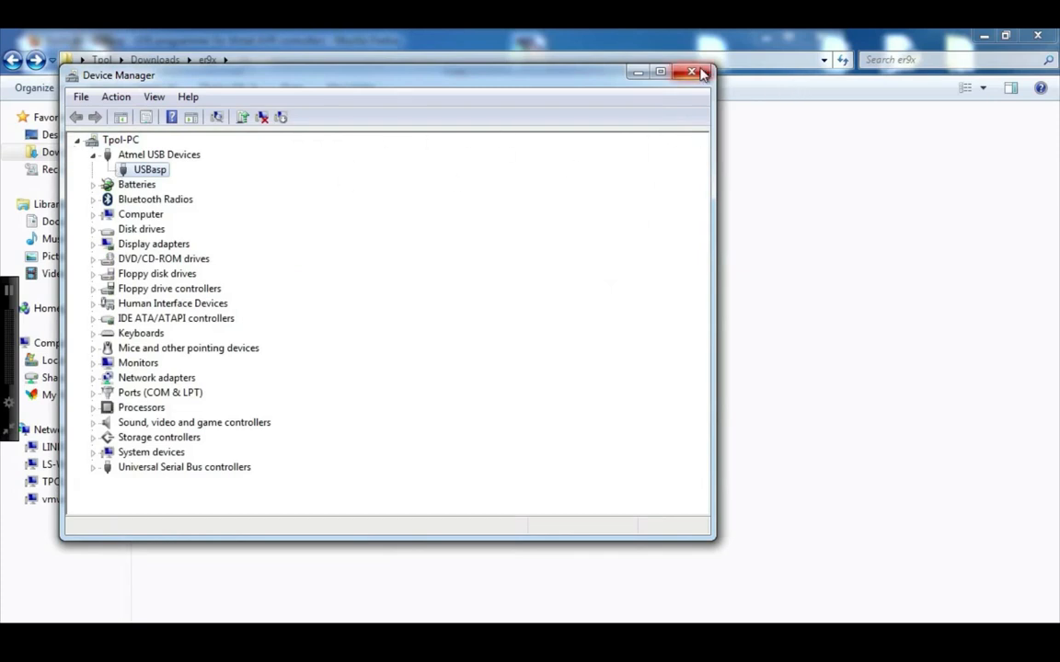
click(692, 73)
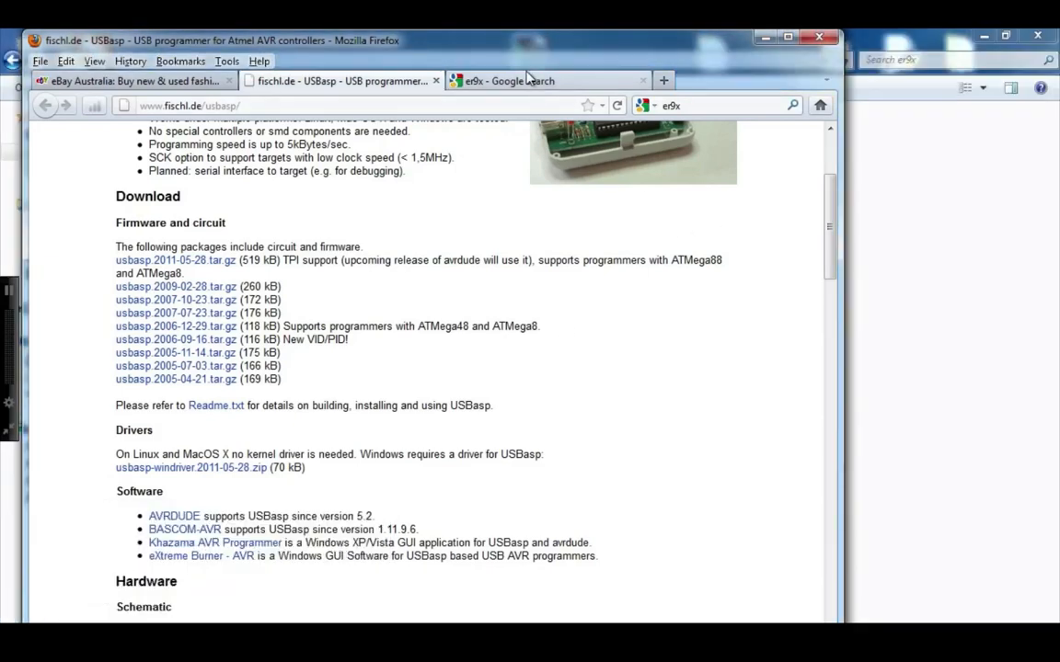
From the er9x Google results, bring up the eepe EEPROM Editor project page
click(543, 81)
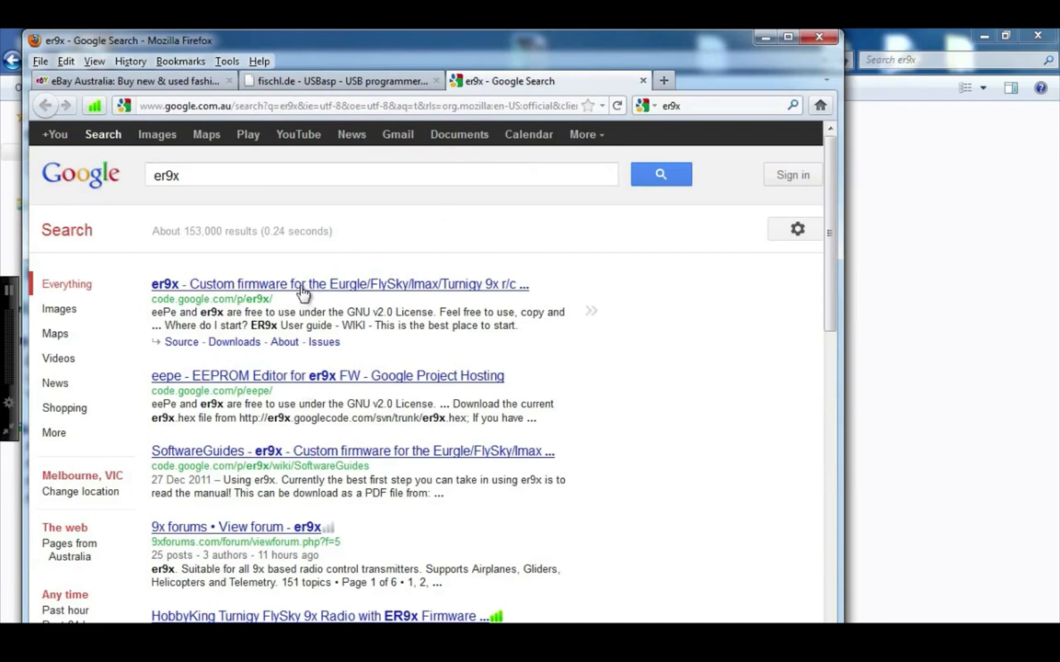
mouse_move(283, 349)
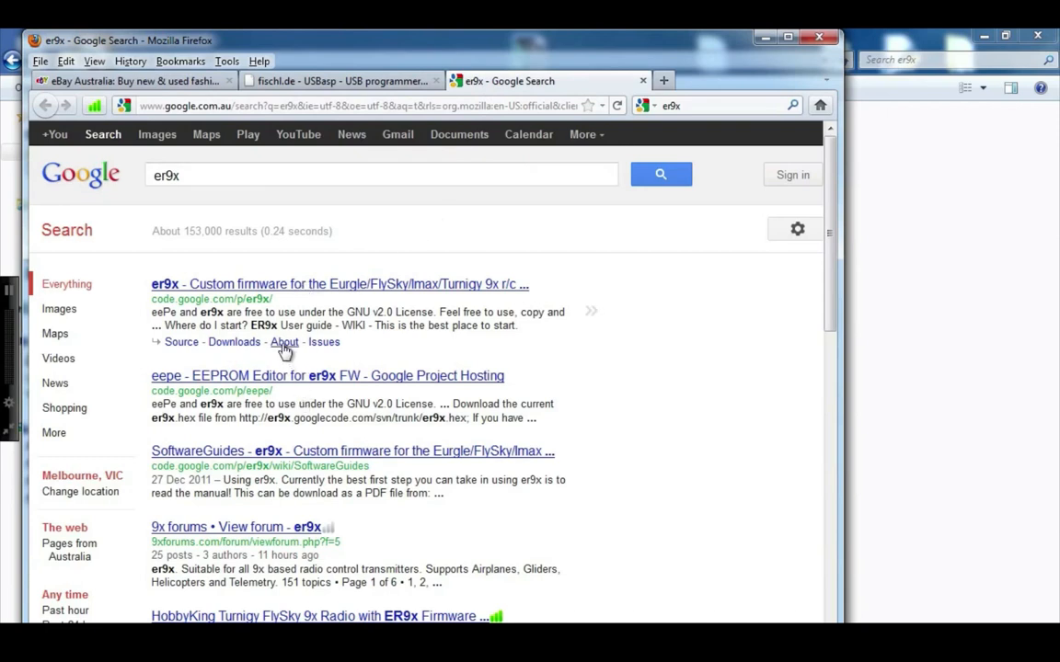
mouse_move(306, 381)
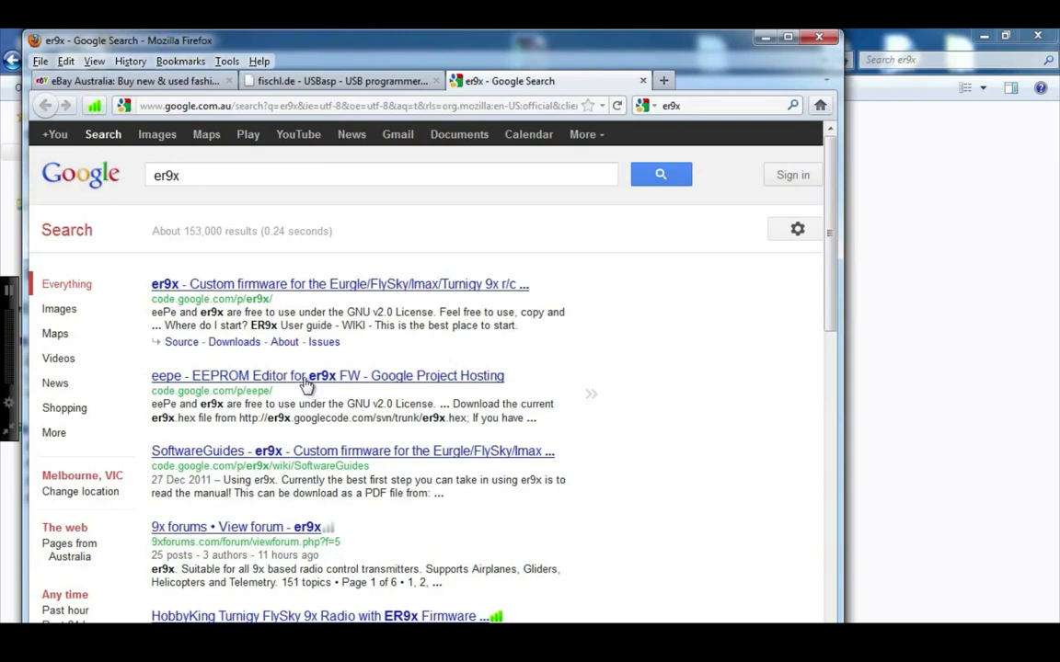
mouse_move(320, 320)
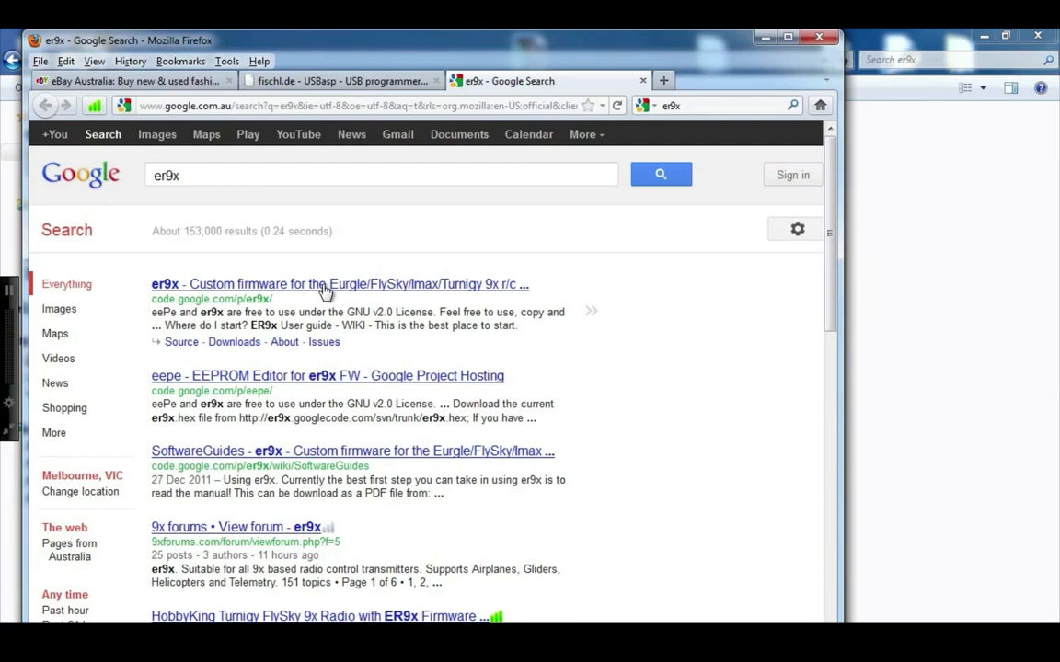
mouse_move(298, 379)
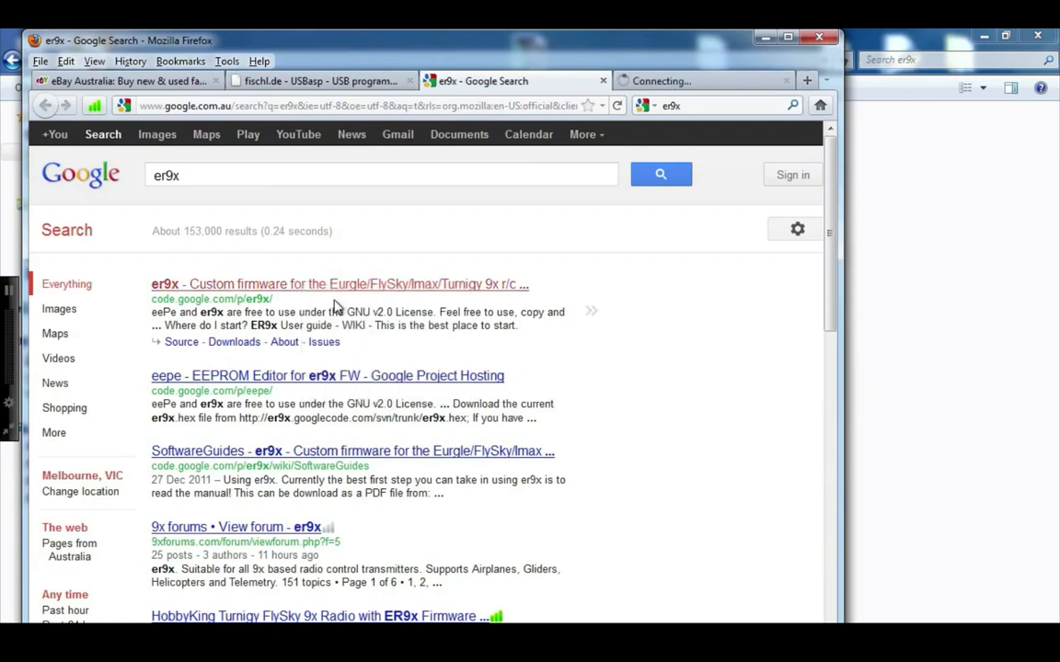
click(339, 284)
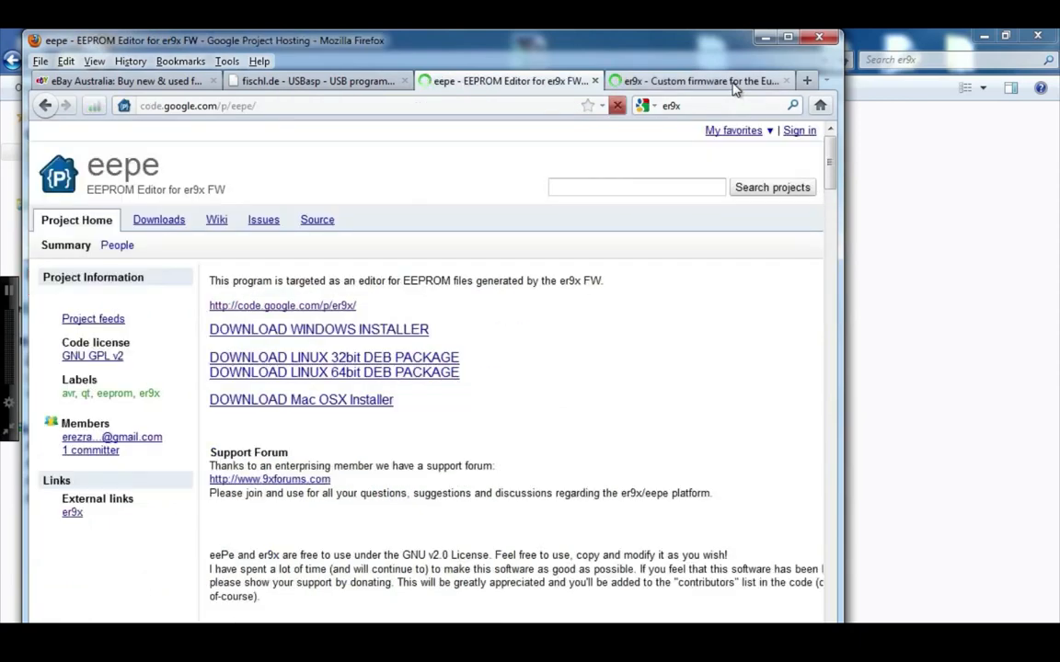
On the er9x project page, view the stable ER9x hex link and go back
click(703, 81)
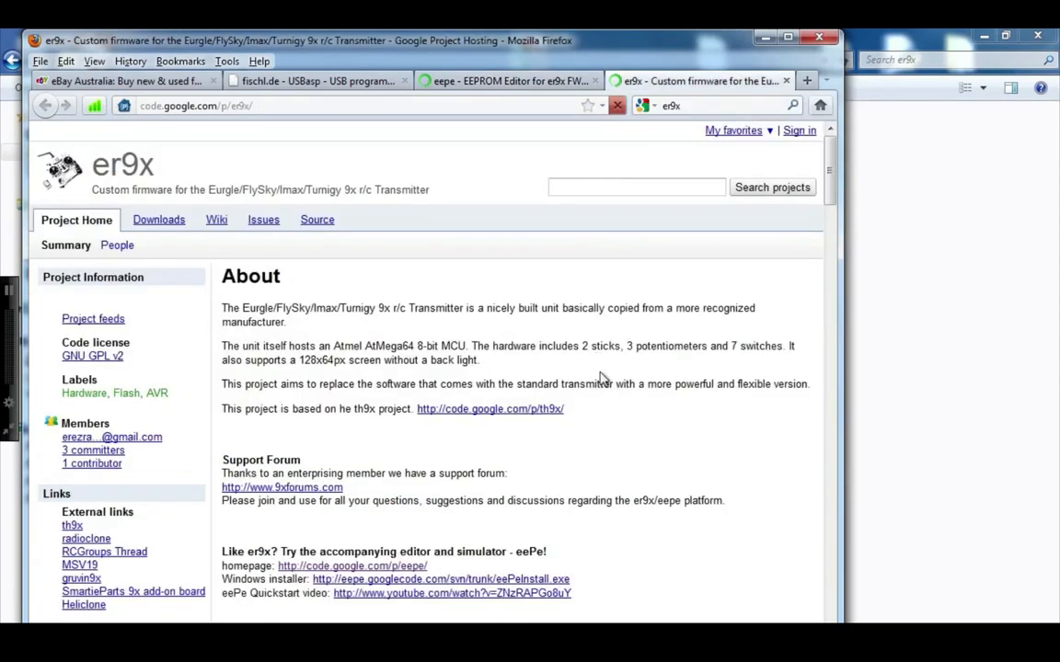
scroll(down, 3)
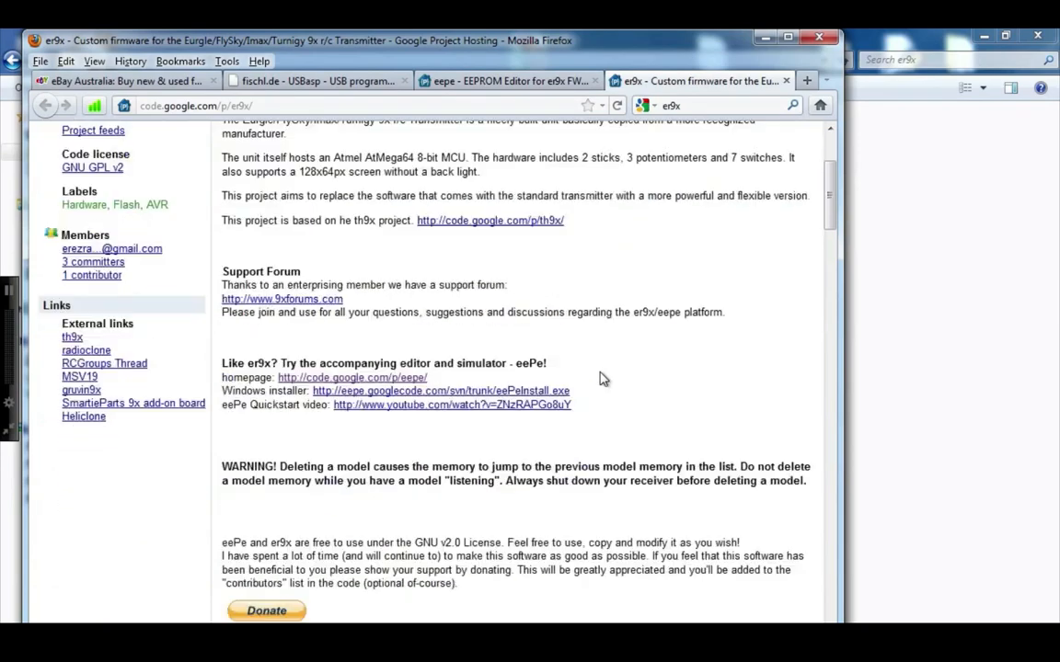
scroll(down, 3)
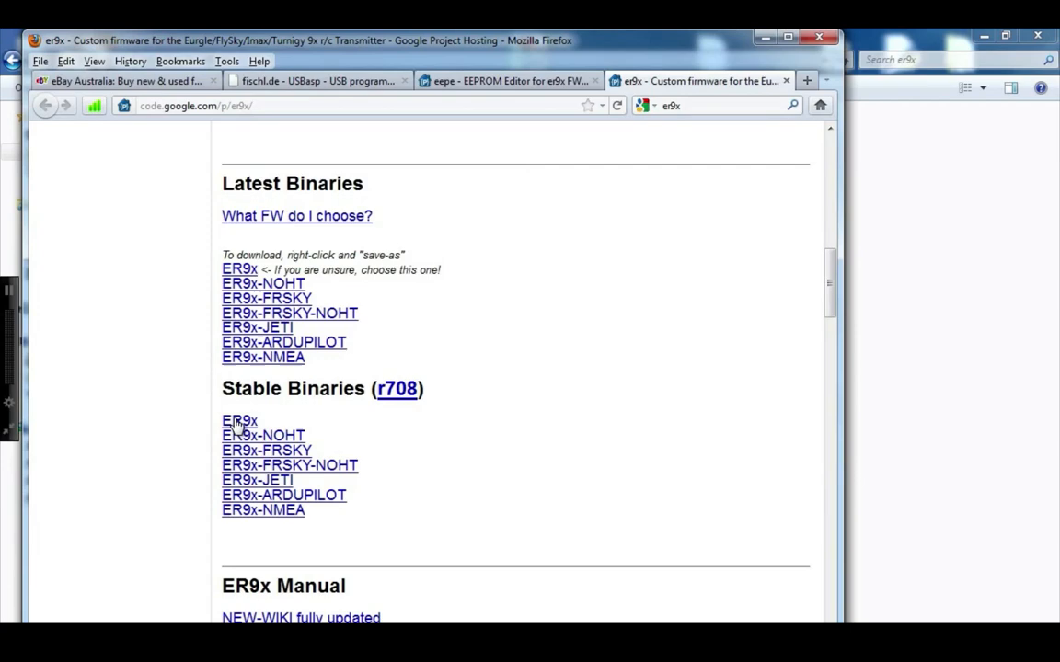
click(240, 420)
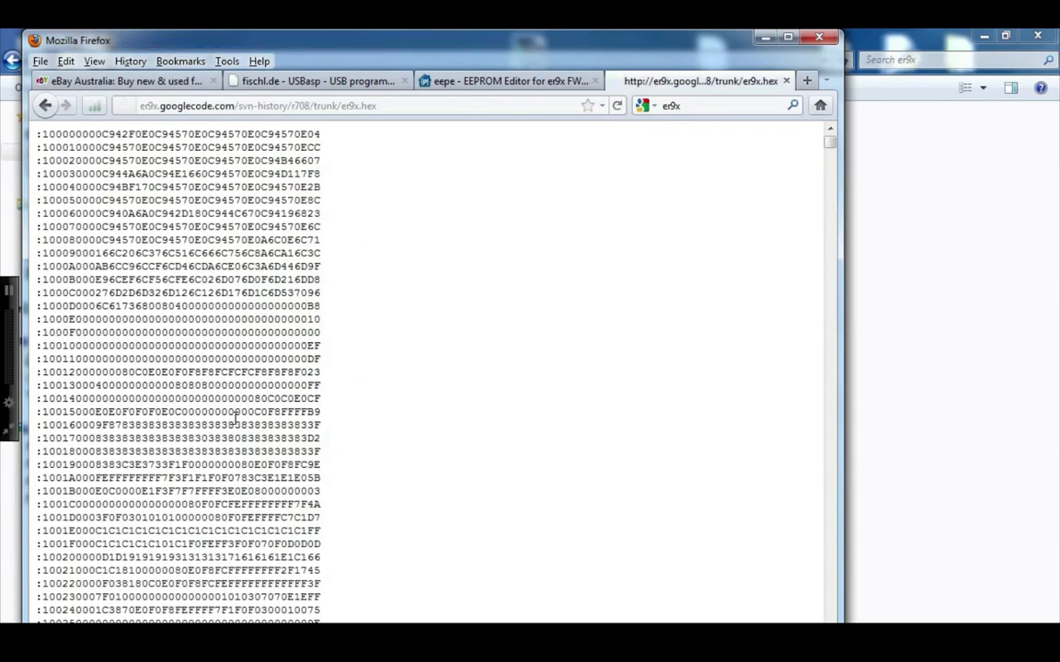
click(44, 105)
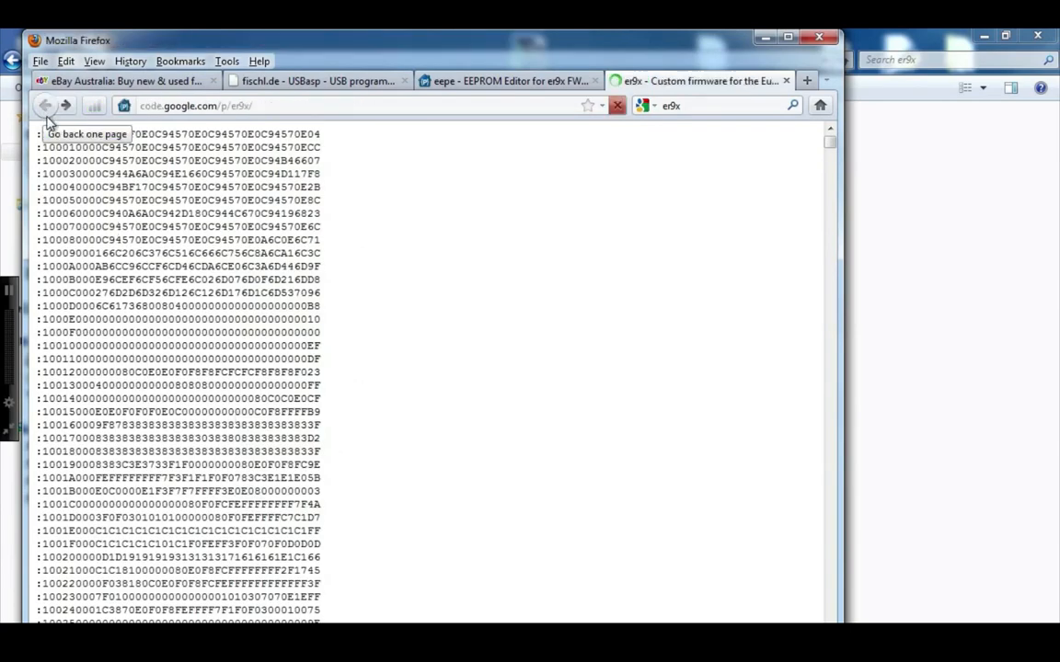
click(44, 105)
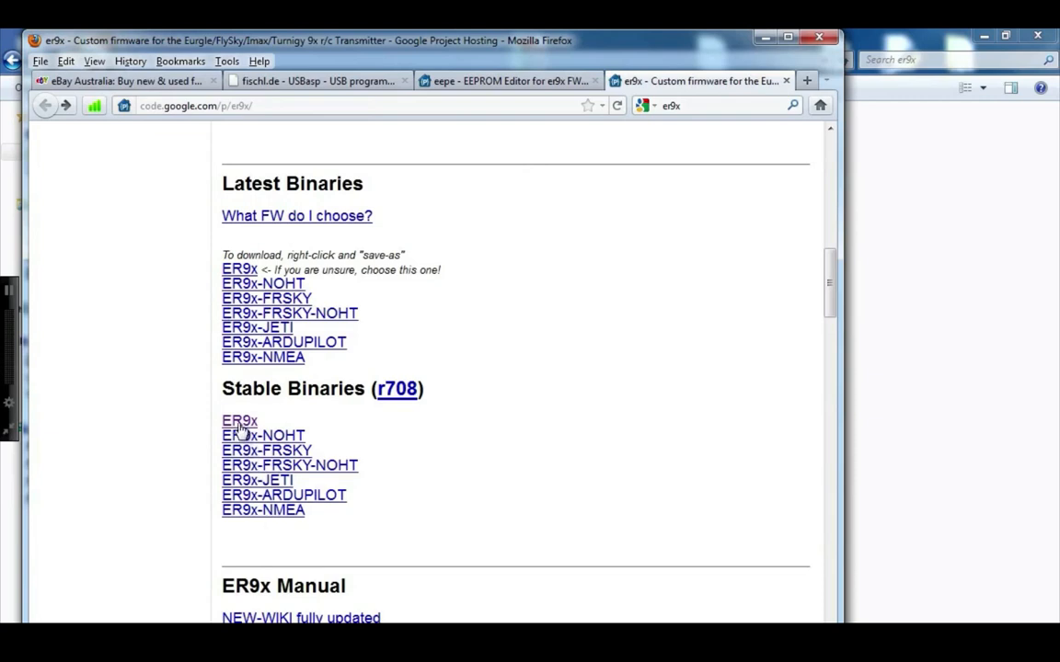
Save the stable er9x.hex via Save Link As into the er9x folder
right_click(239, 420)
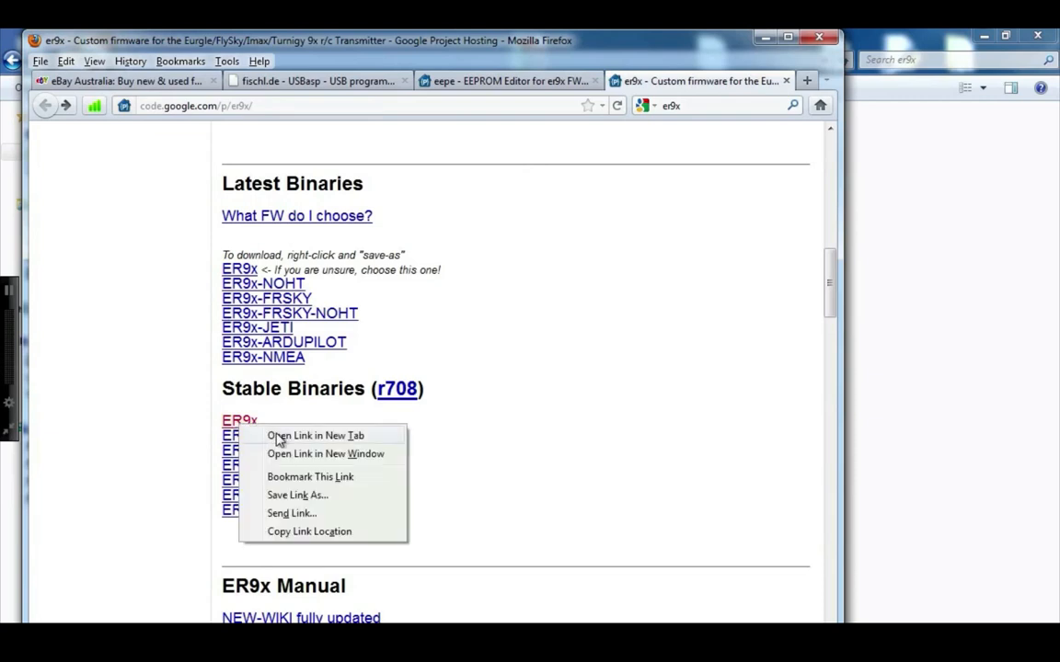
mouse_move(299, 495)
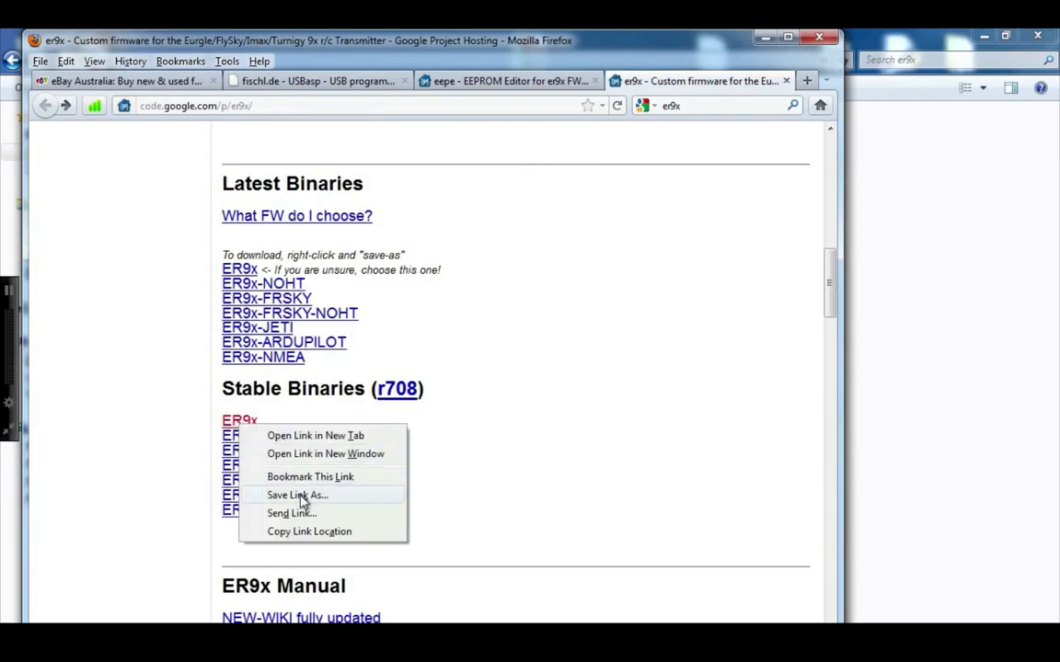
click(298, 494)
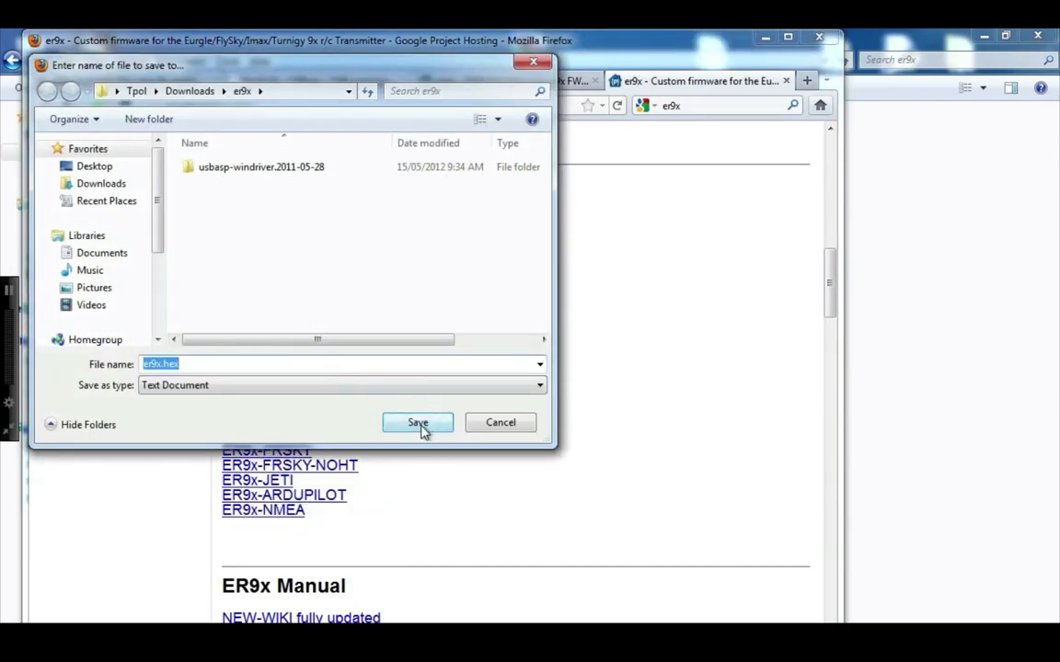
click(416, 421)
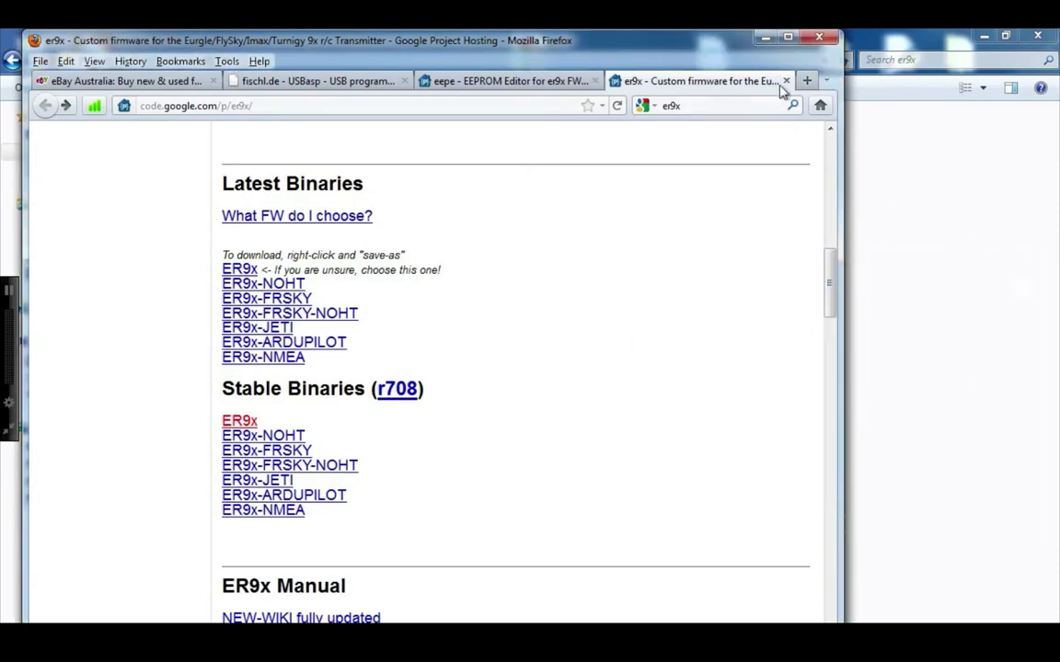
Download eePeInstall.exe from the eepe page's DOWNLOAD WINDOWS INSTALLER link
click(787, 81)
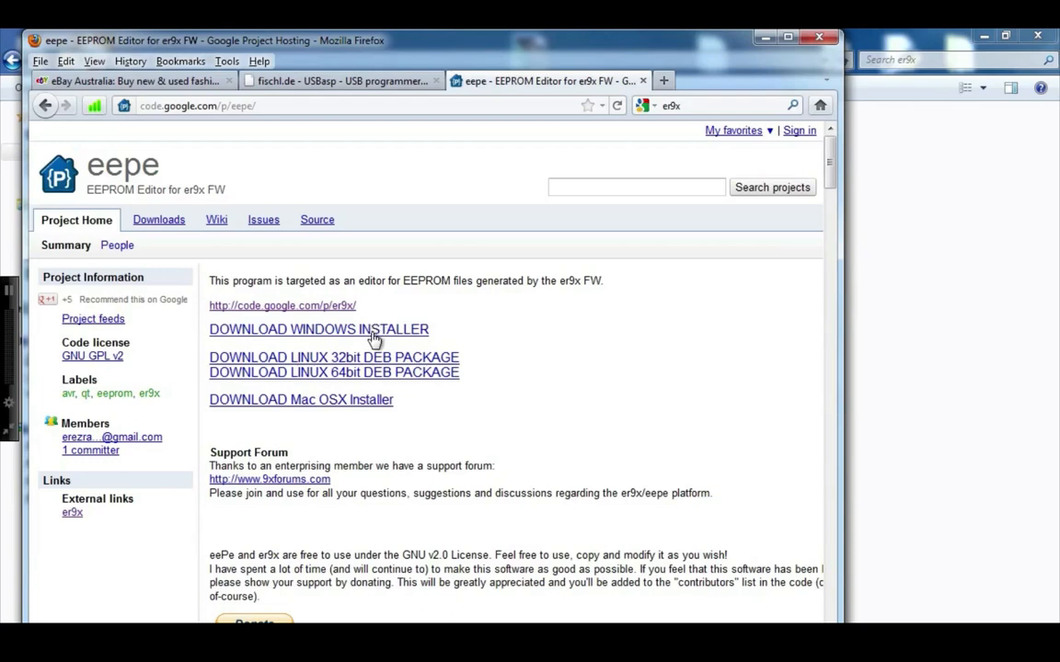
click(320, 329)
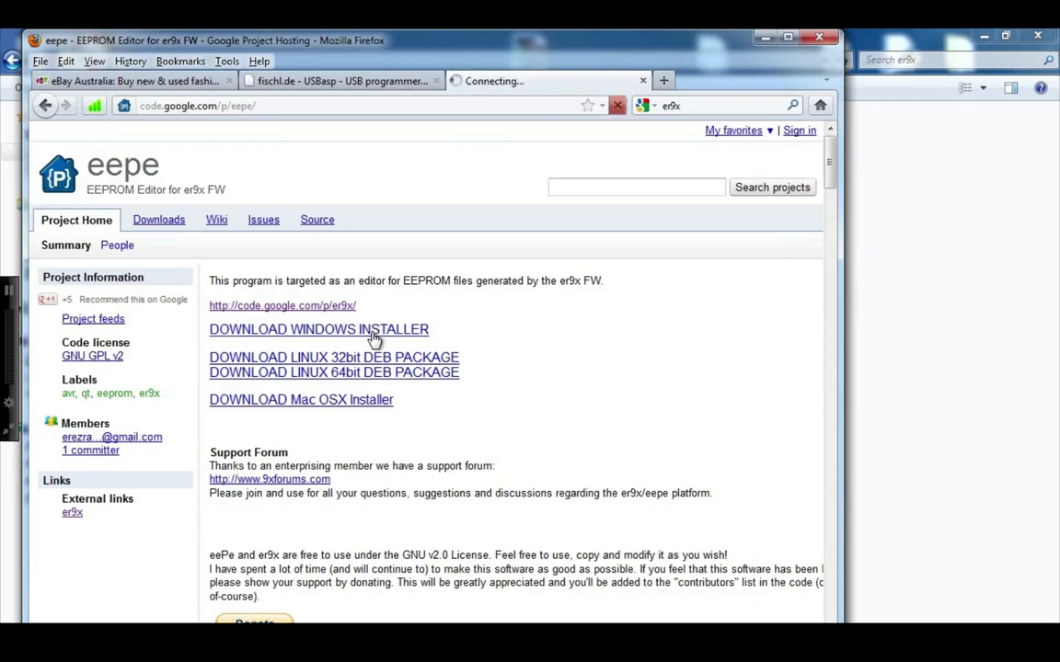
click(319, 327)
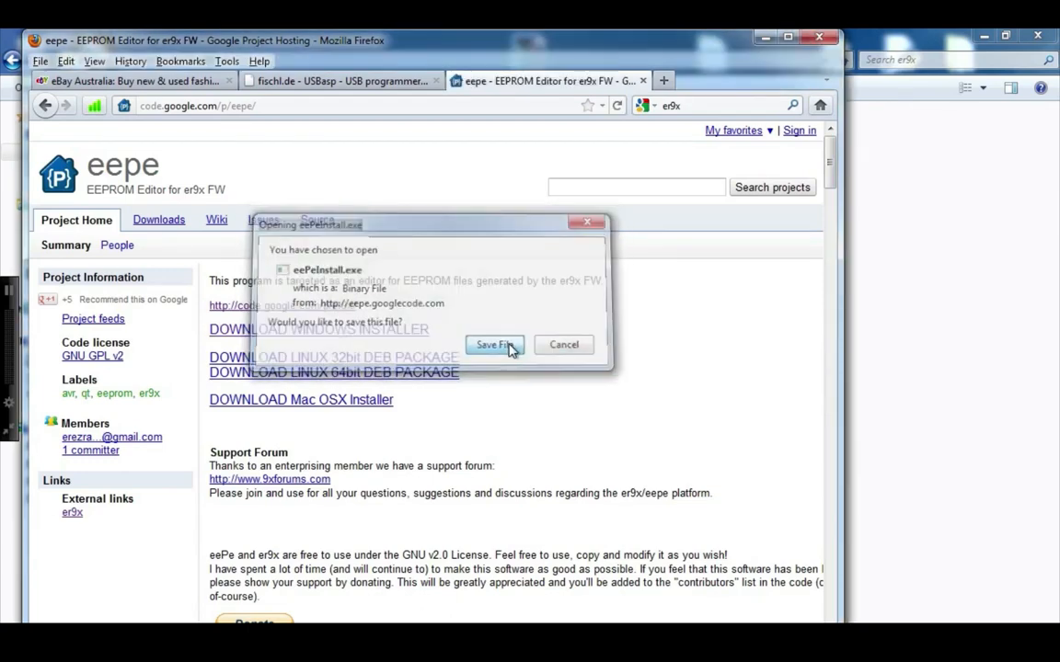
click(495, 344)
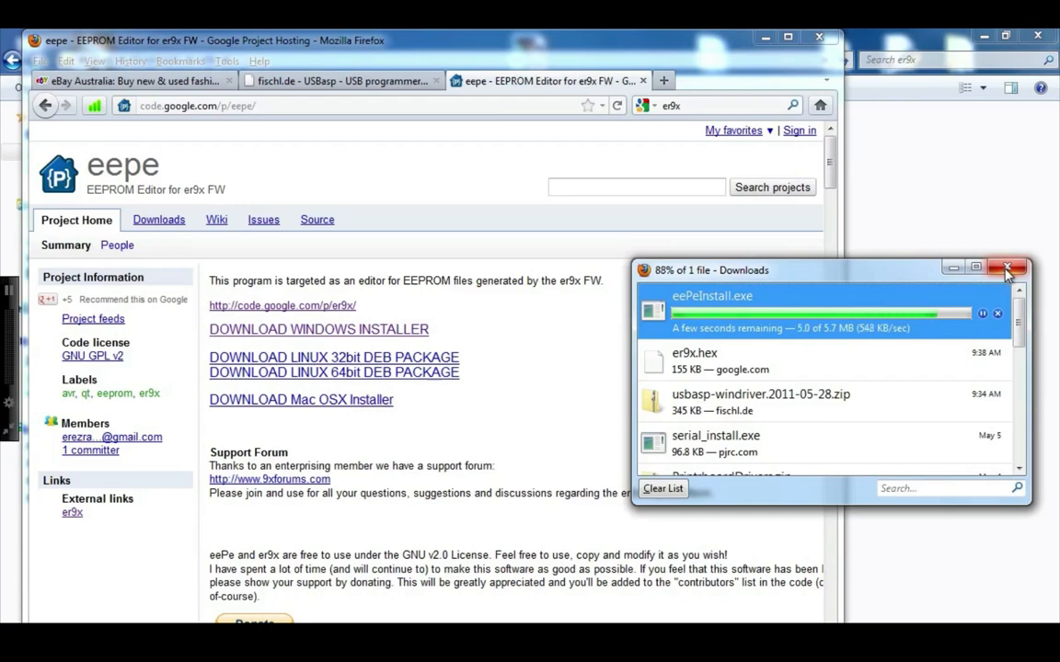
click(1009, 269)
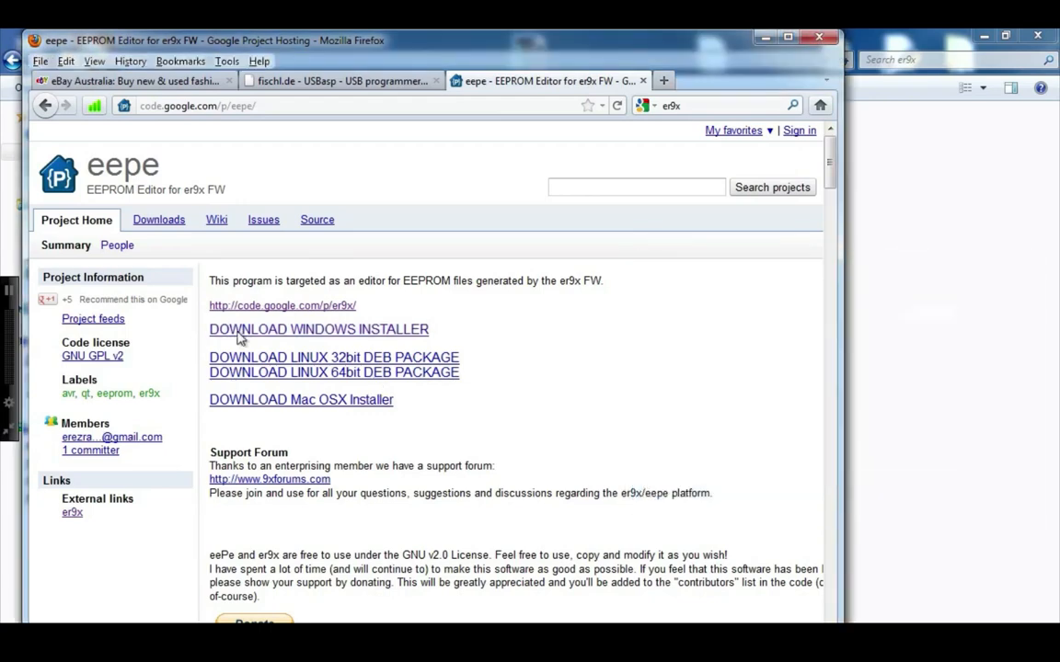
Save a copy of eePeInstall.exe via Save Link As into the er9x folder
right_click(318, 328)
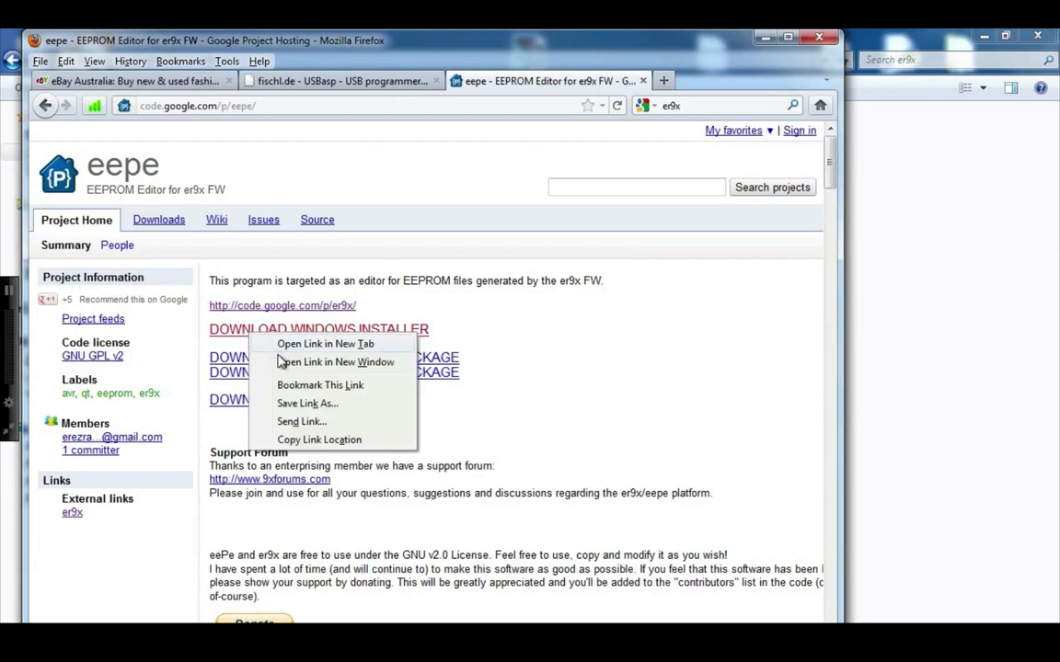
mouse_move(294, 407)
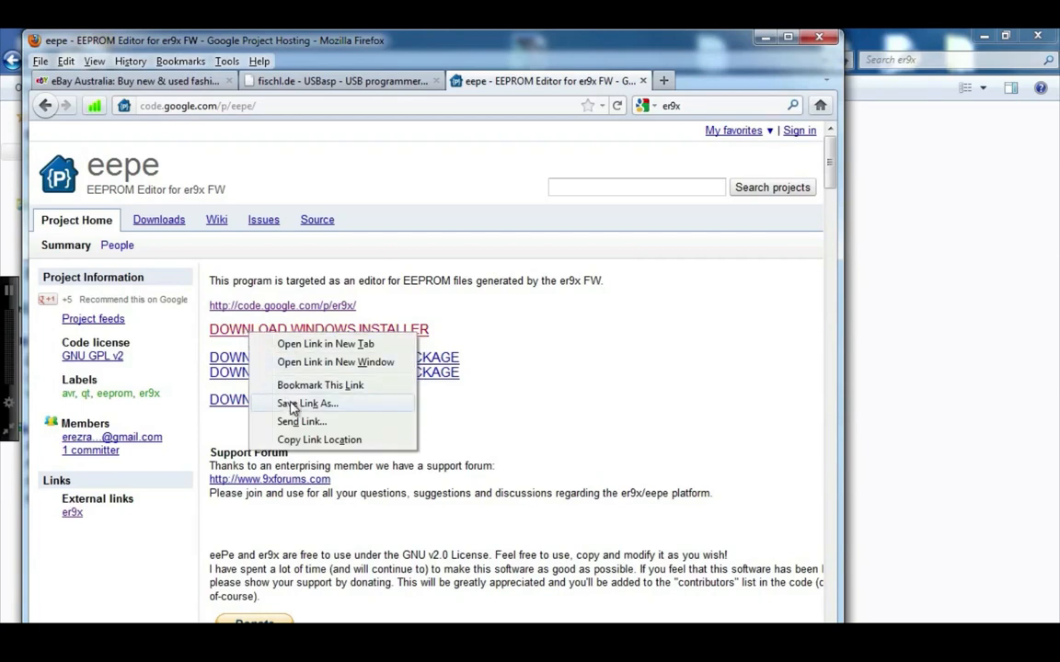
click(307, 403)
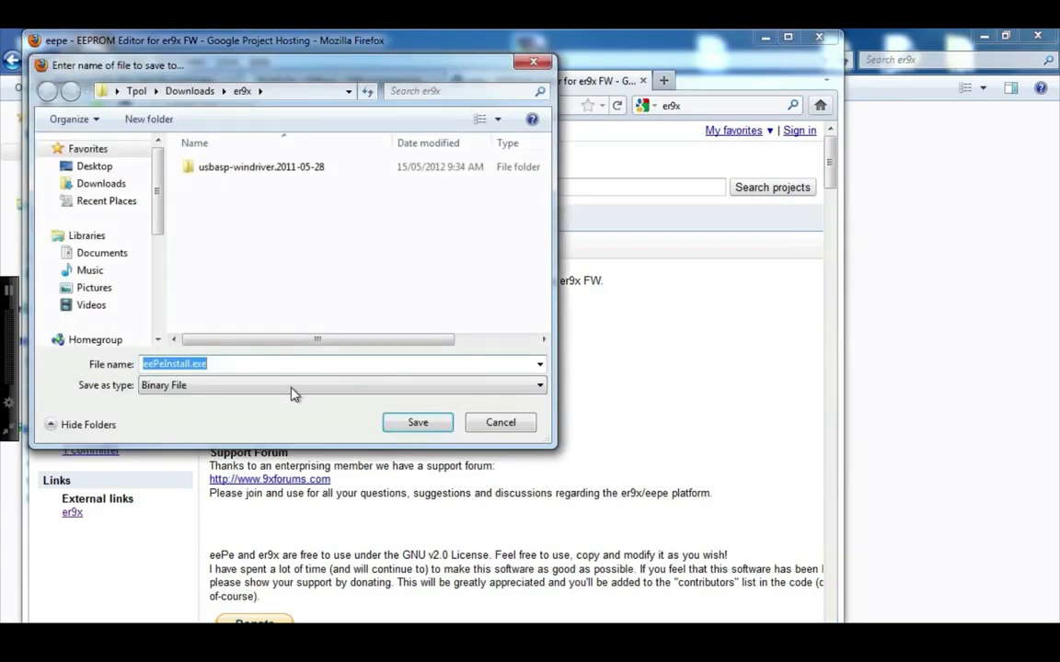
click(416, 422)
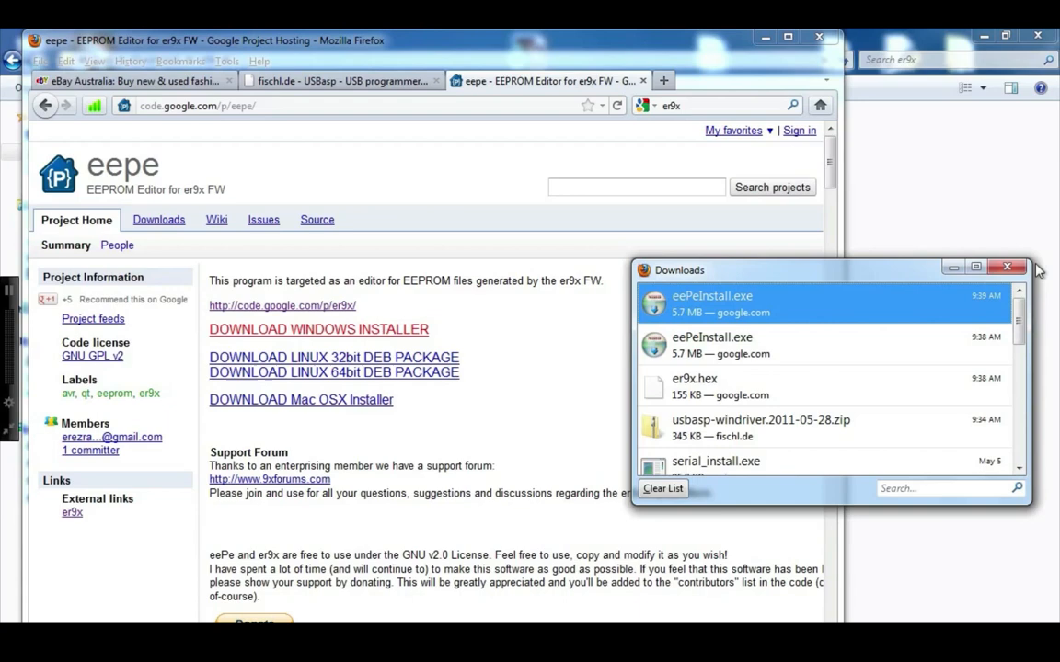
Close the Downloads window and Firefox, confirming closing all three tabs
click(1006, 265)
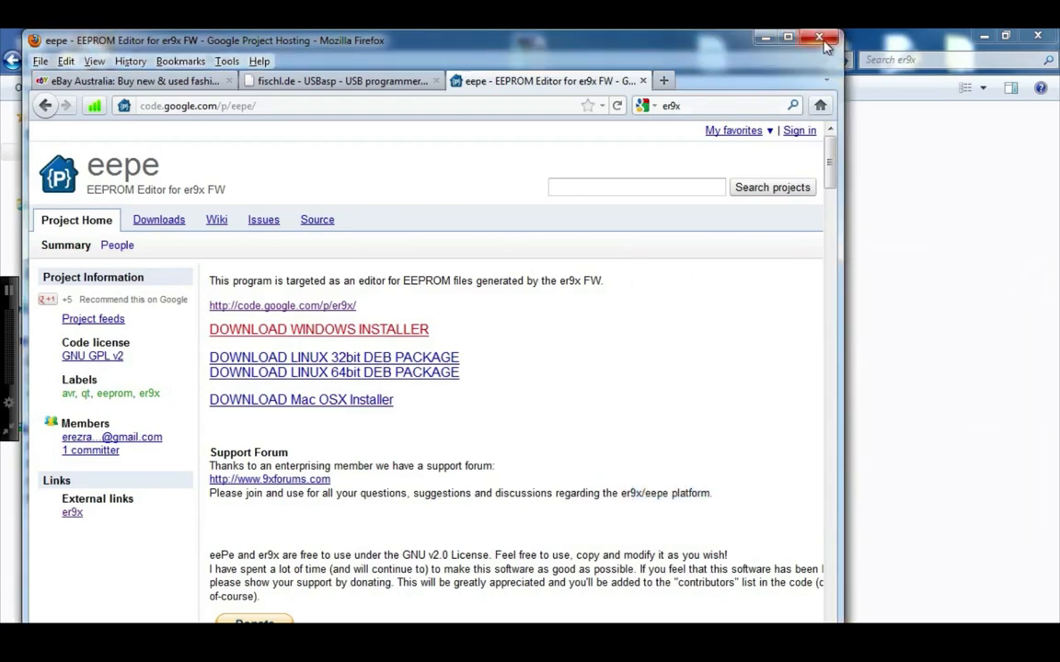
click(817, 36)
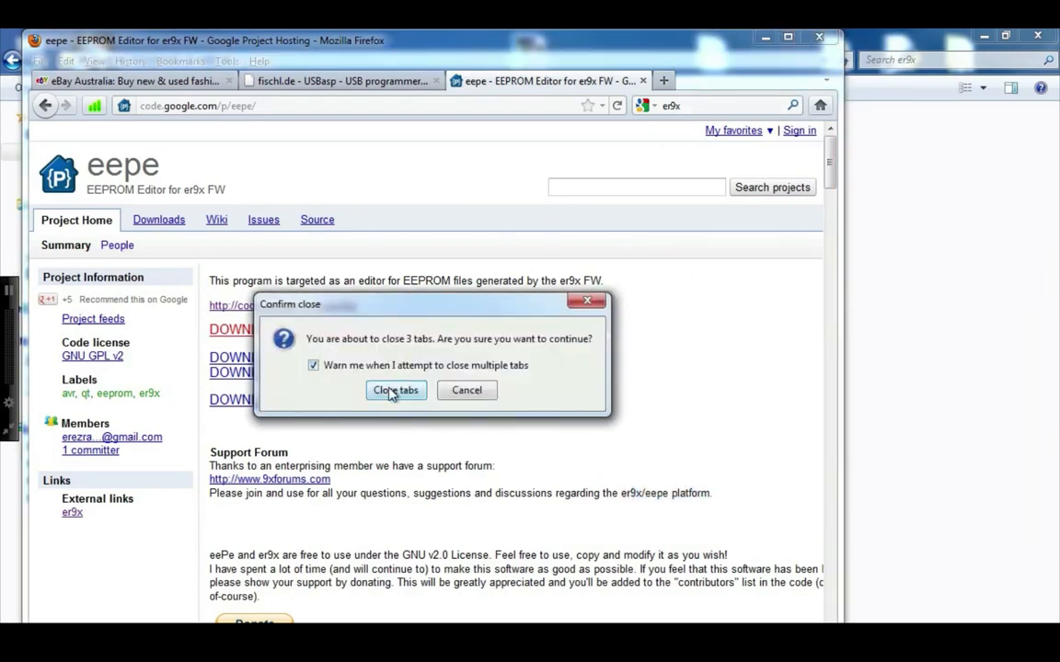
click(396, 390)
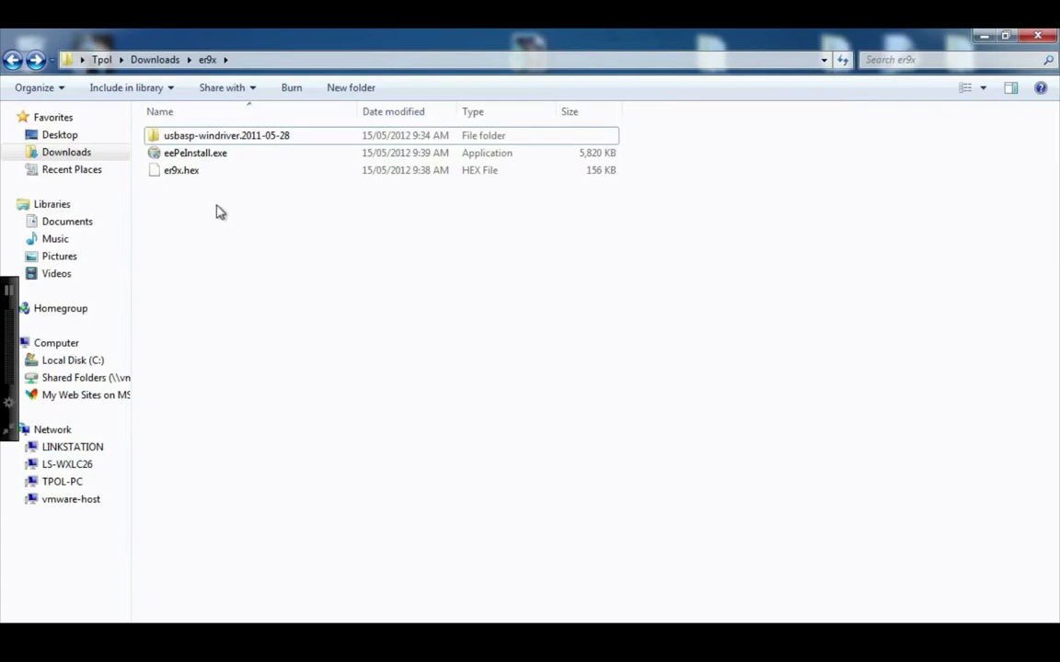
mouse_move(212, 154)
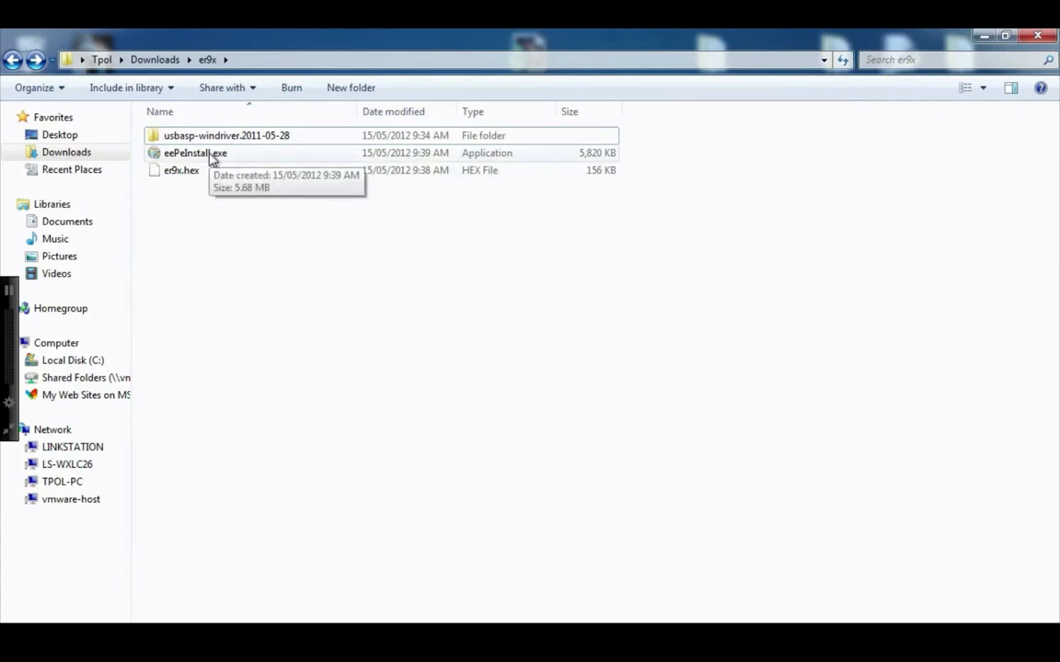
Run eePeInstall.exe from the er9x folder in Windows Explorer
click(193, 152)
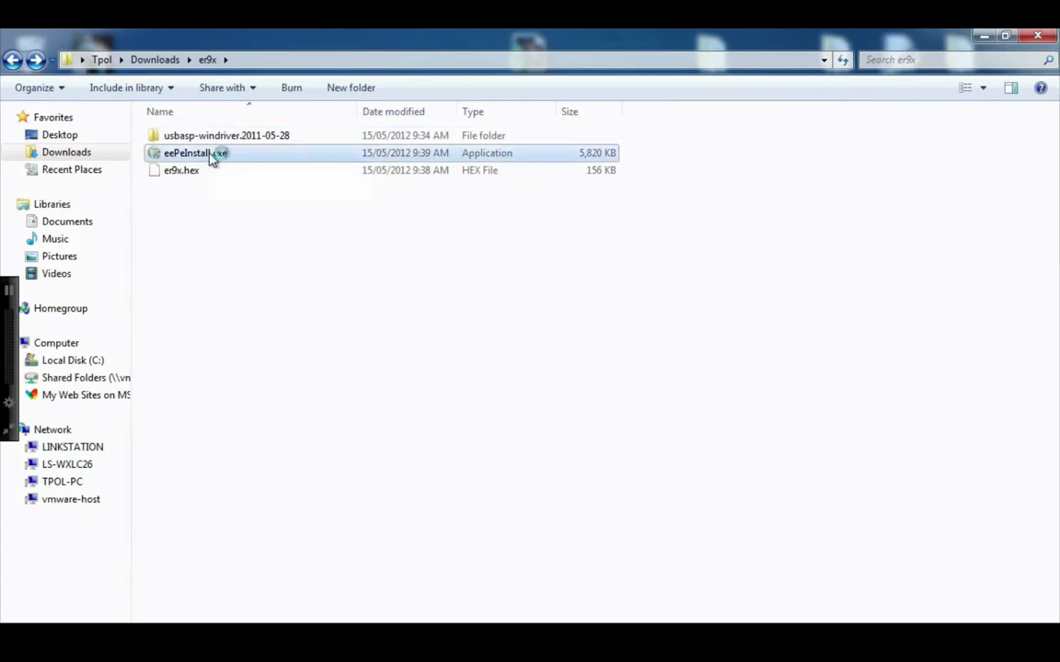
click(193, 153)
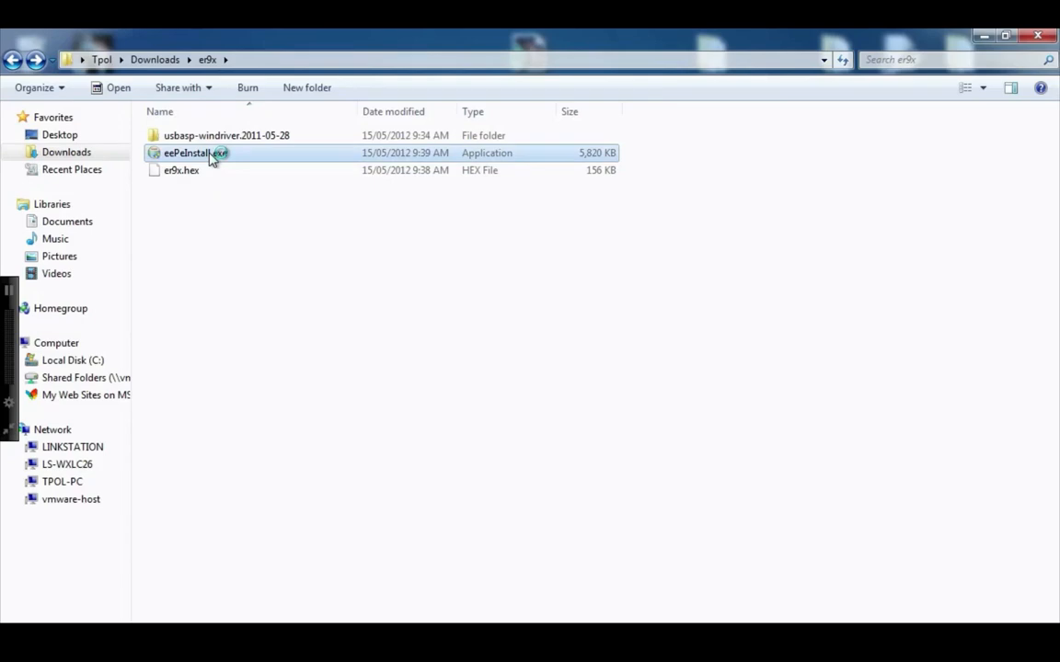
double_click(196, 153)
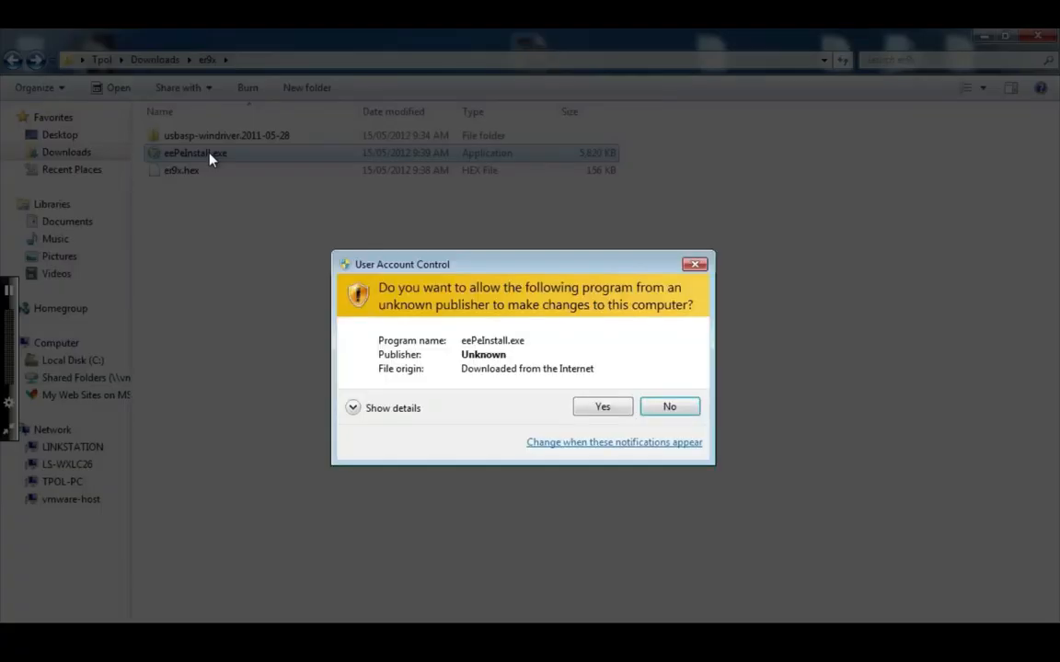
Allow the installer, accept the eePe licence and keep the default components and install folder
click(602, 406)
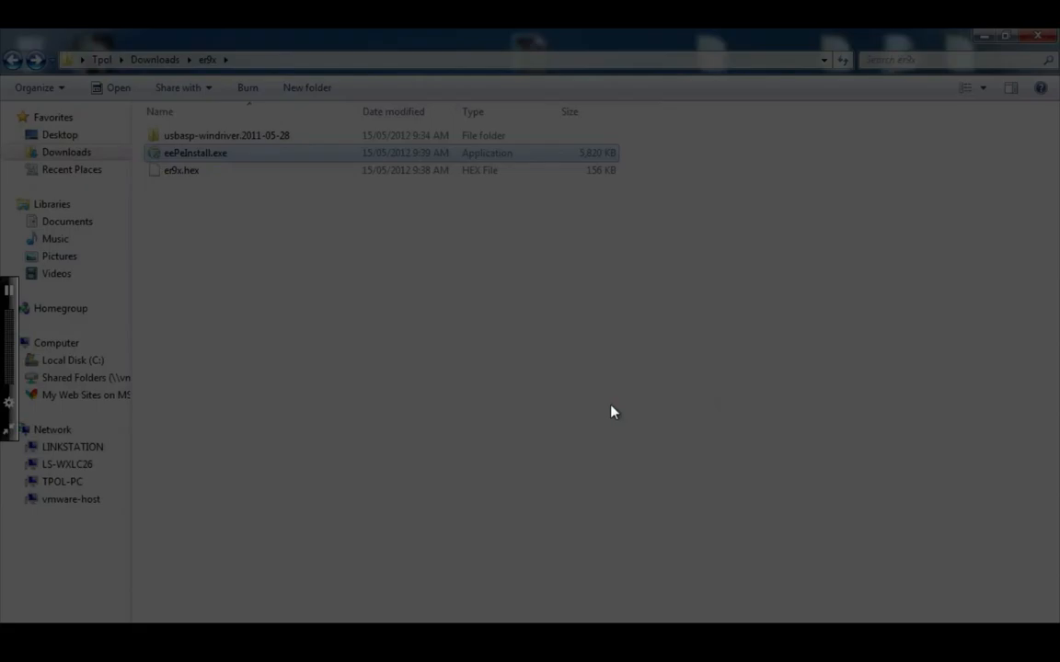
double_click(195, 153)
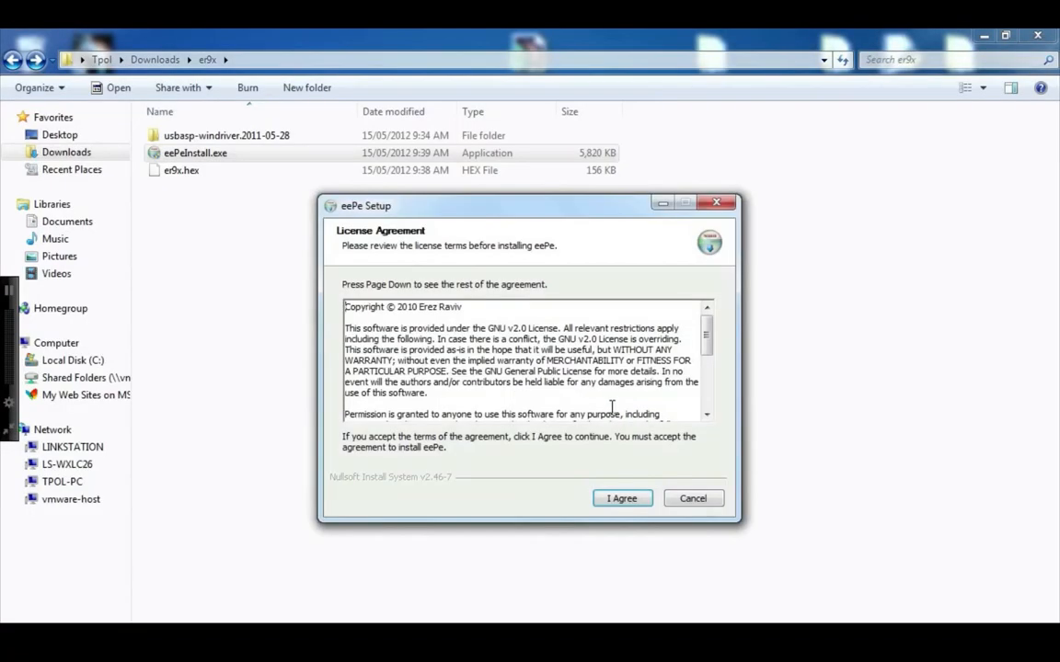
click(622, 497)
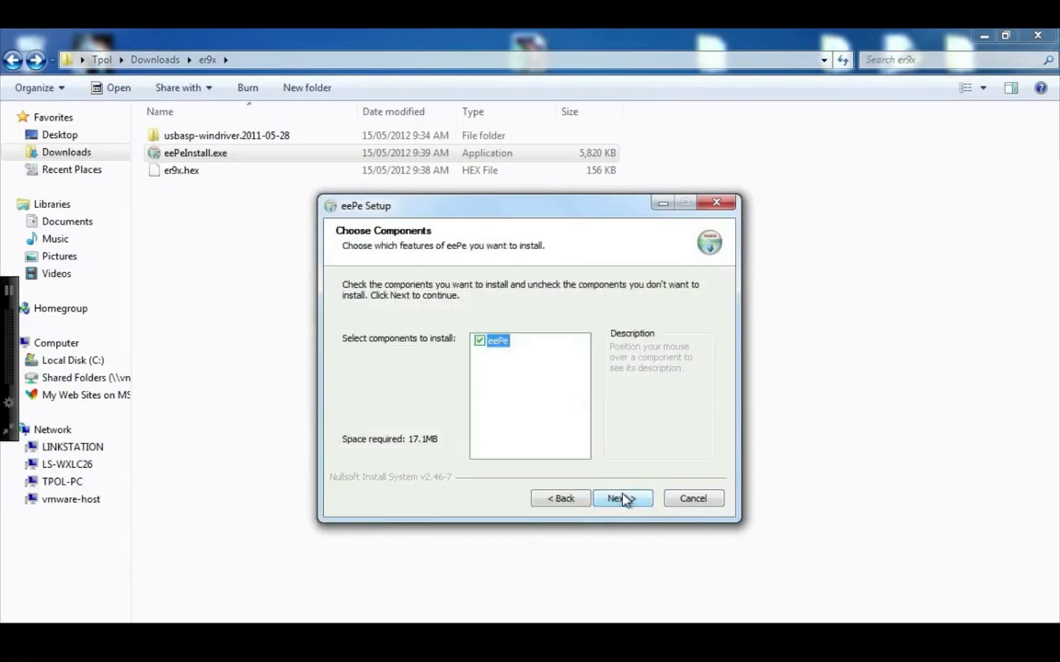
click(616, 497)
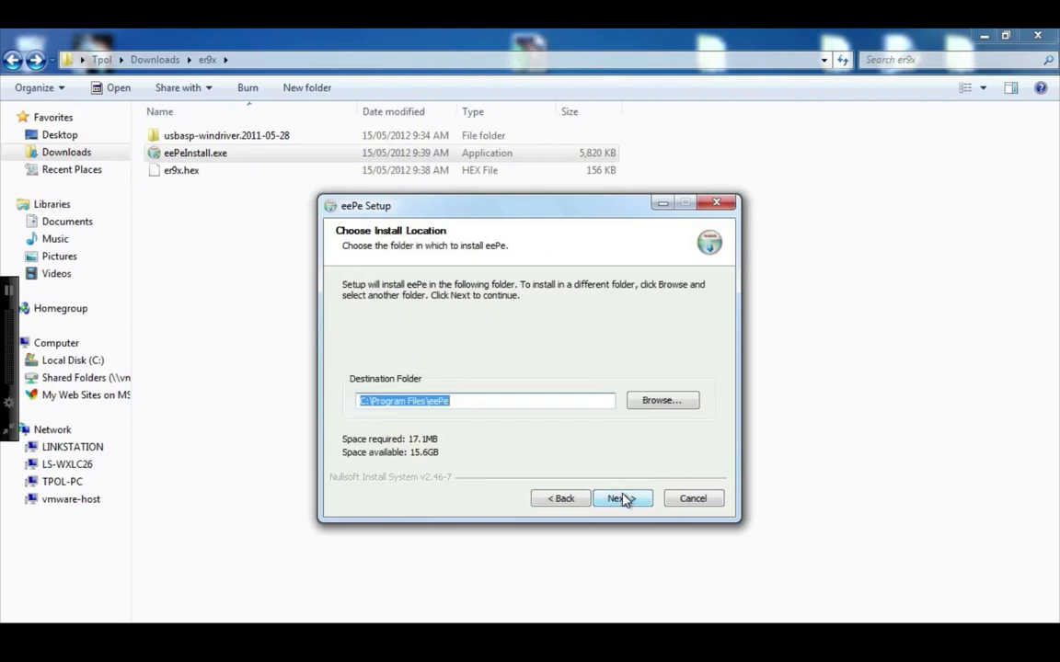
click(618, 496)
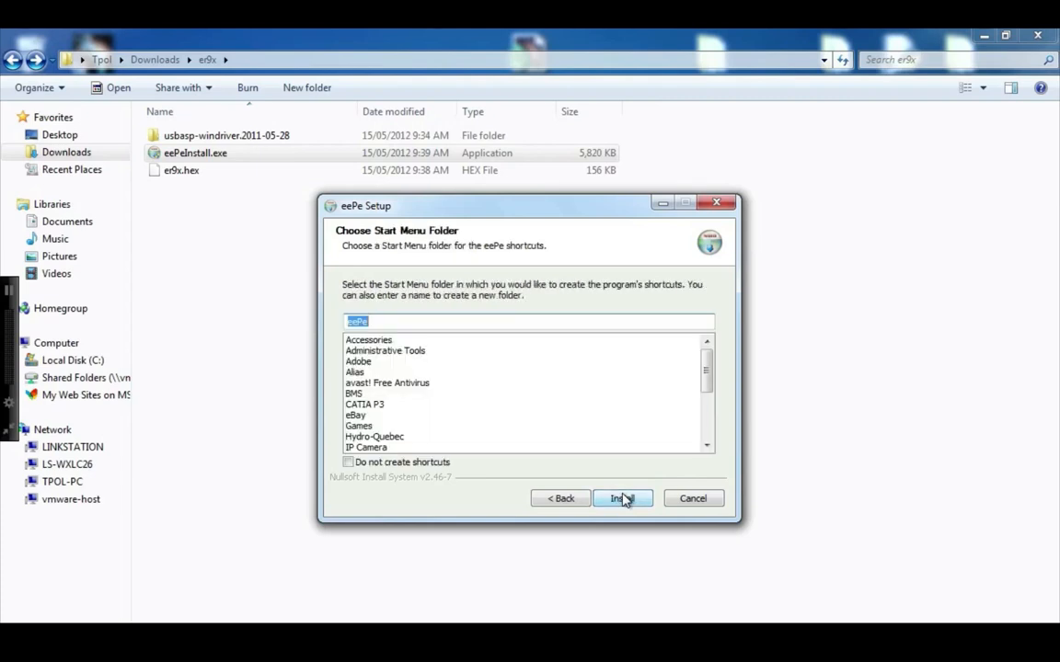
Install eePe and finish setup with Launch eePe enabled
click(622, 497)
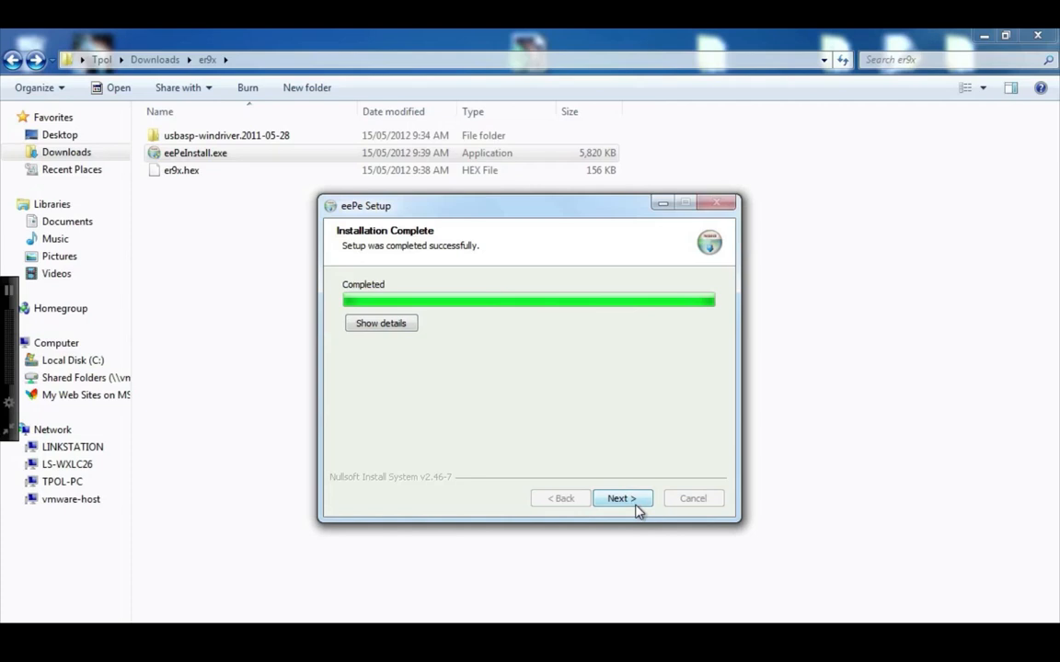
click(622, 497)
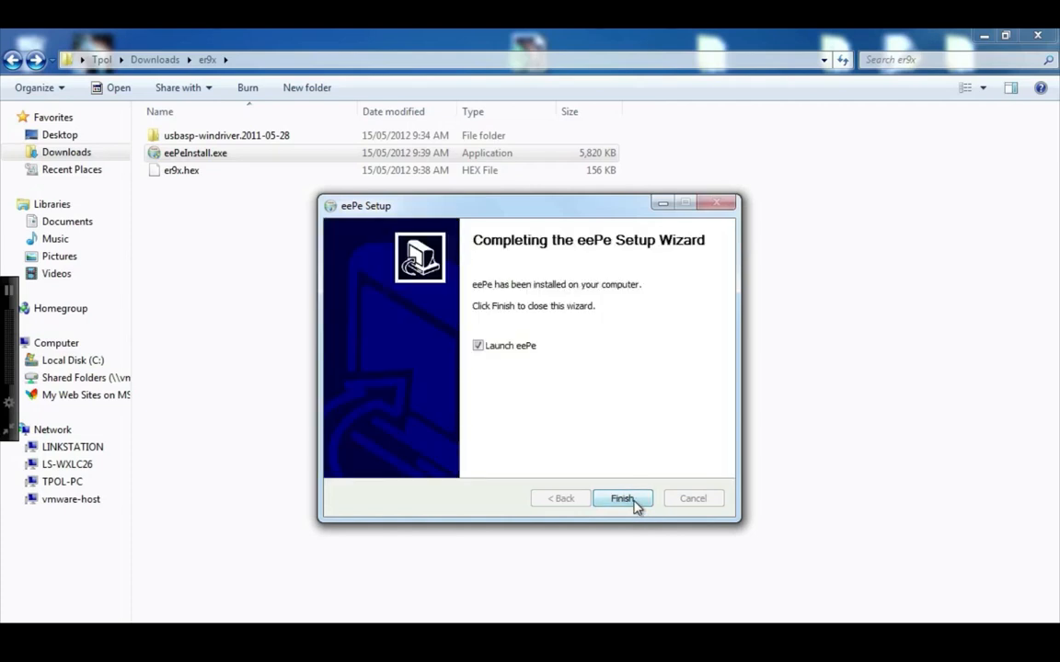
click(622, 497)
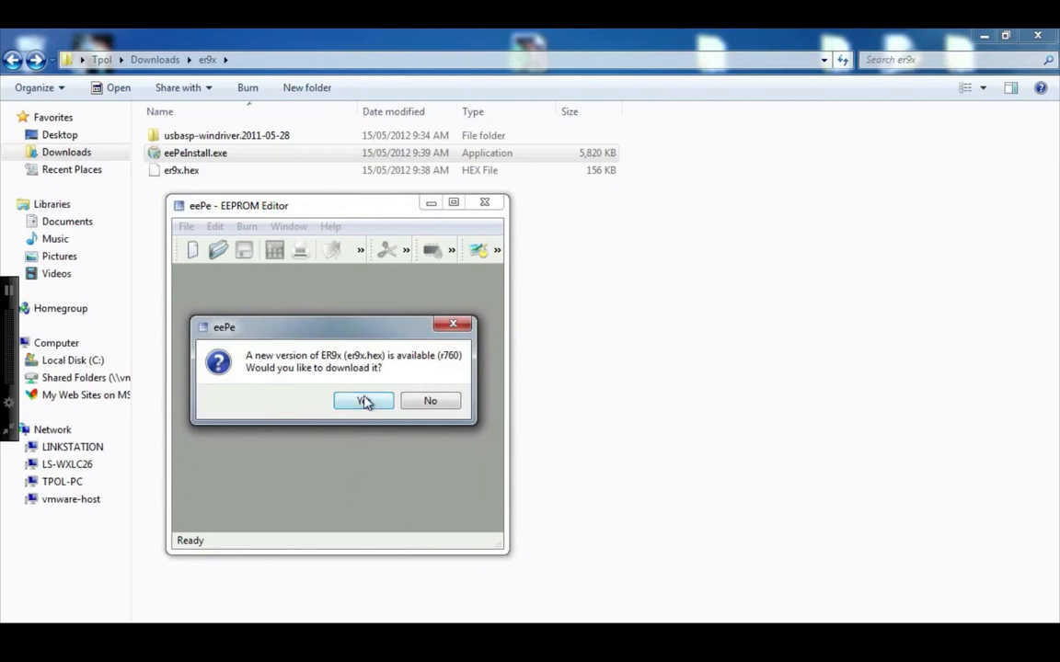
Download the newer er9x firmware and save it as er9x.hex, replacing the existing copy
click(363, 402)
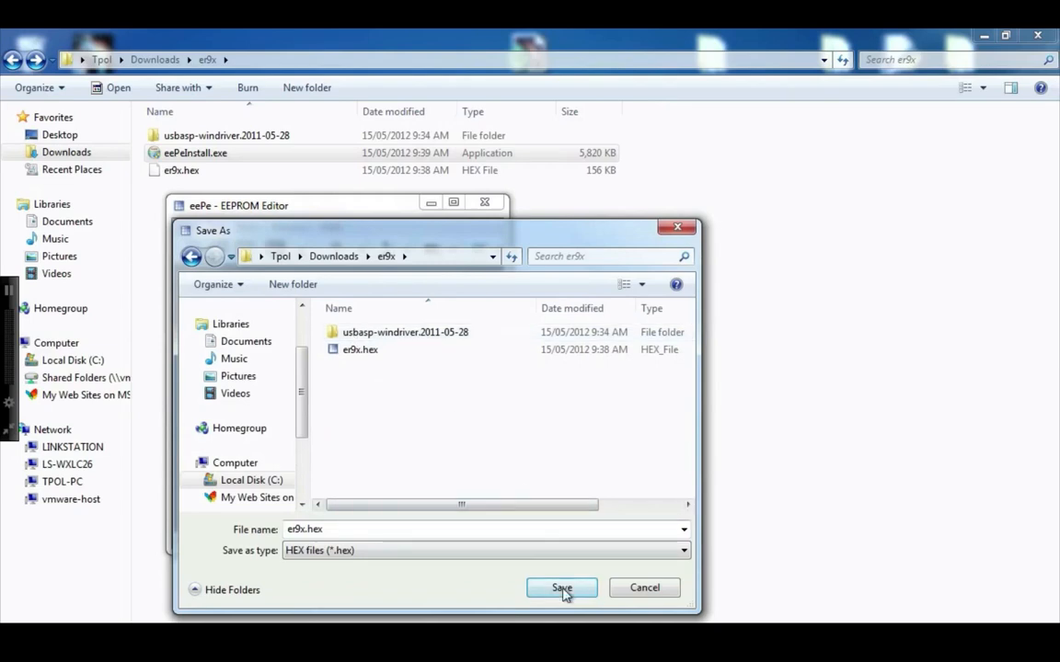
click(561, 589)
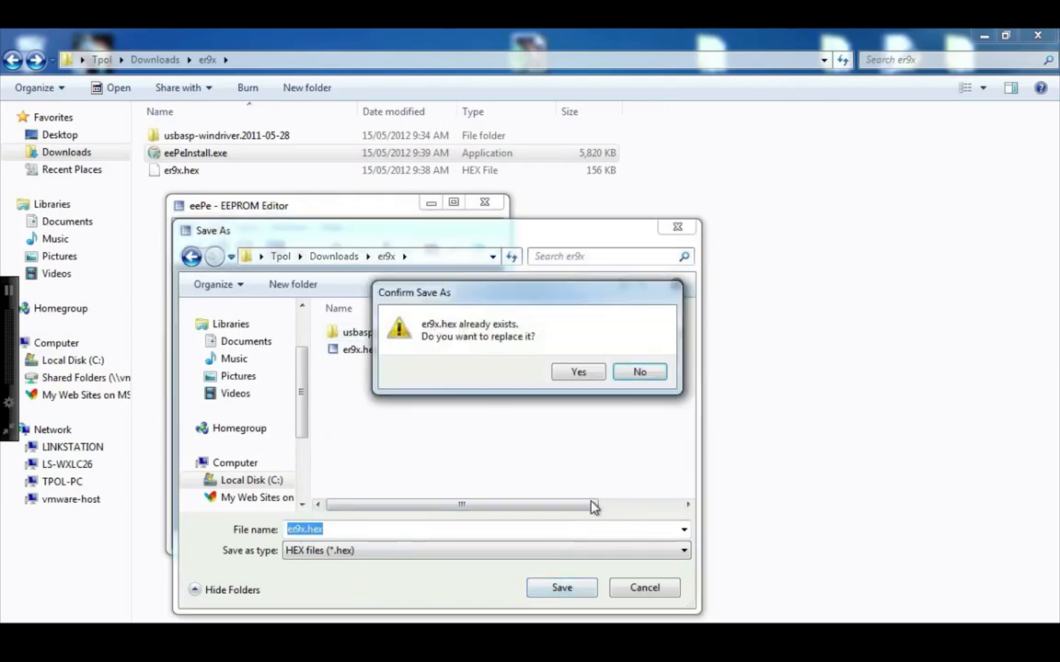
click(578, 372)
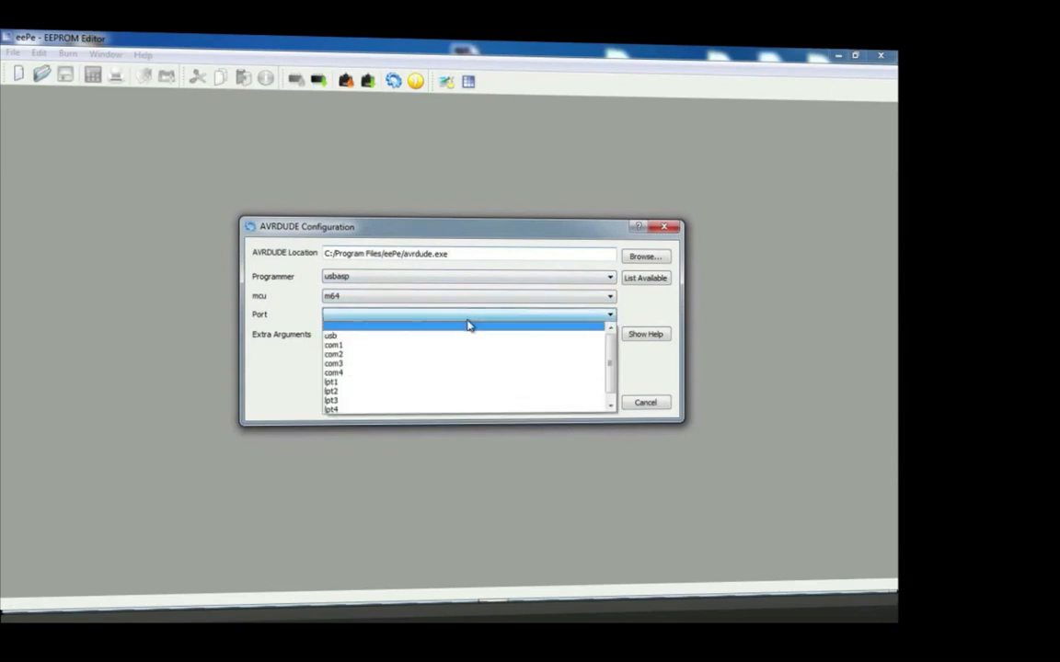
Choose usb as the AVRDUDE port and confirm the usbasp/m64 configuration
click(331, 335)
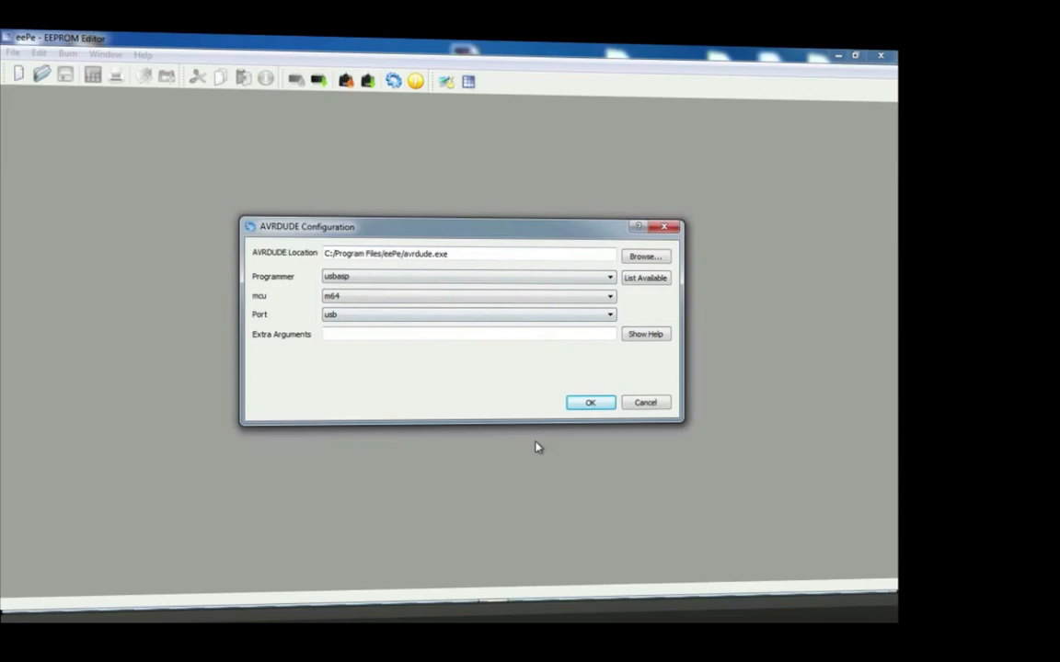
click(588, 403)
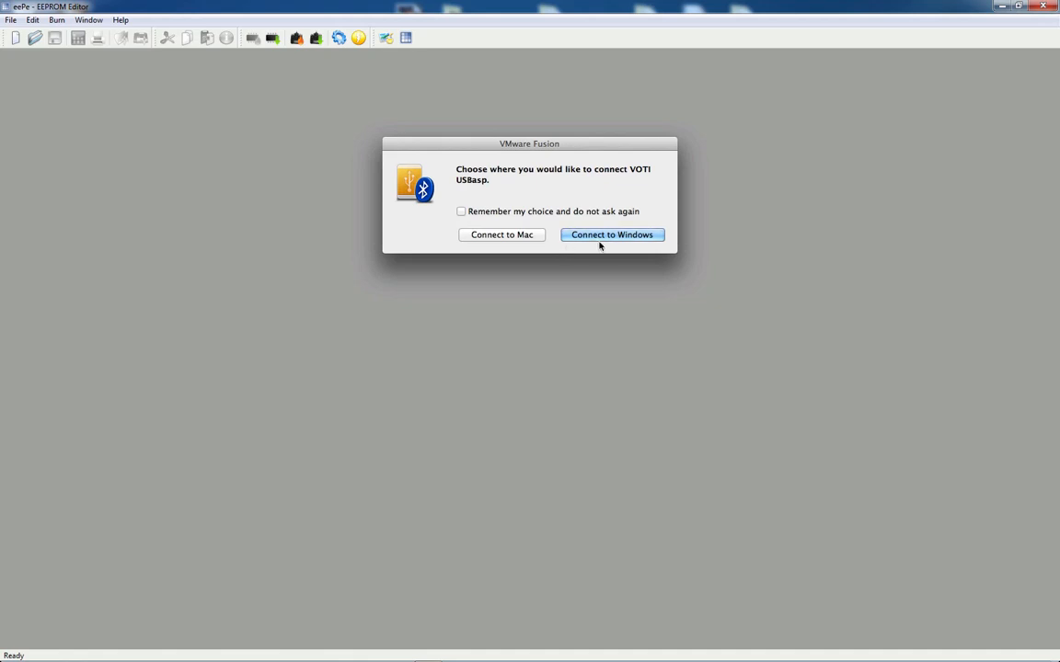
Connect the VOTI USBasp programmer to the Windows virtual machine
click(611, 236)
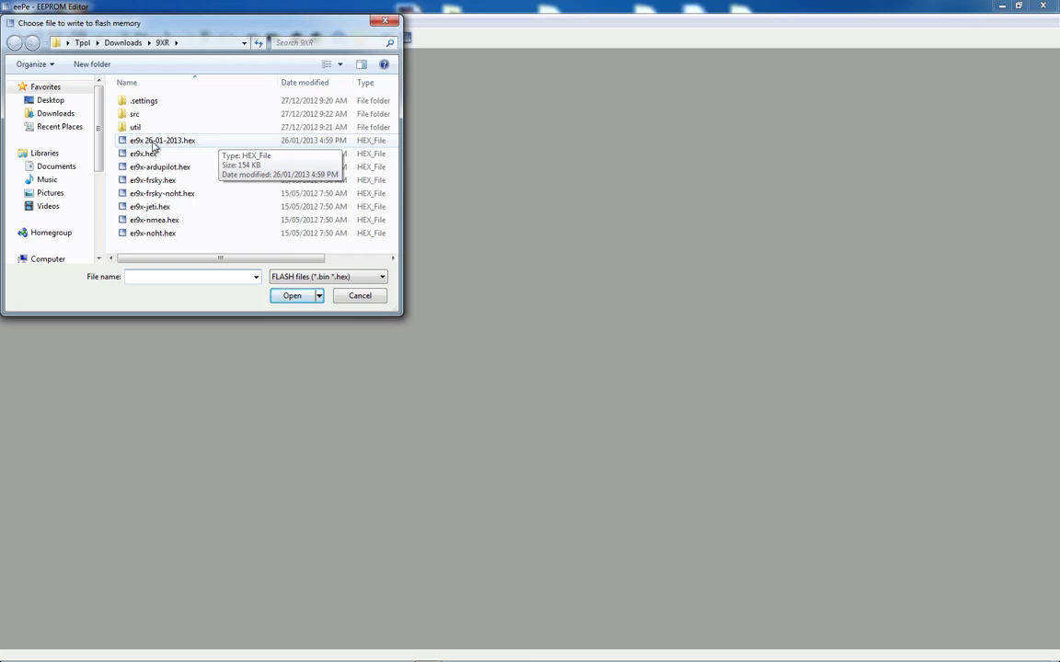
mouse_move(184, 148)
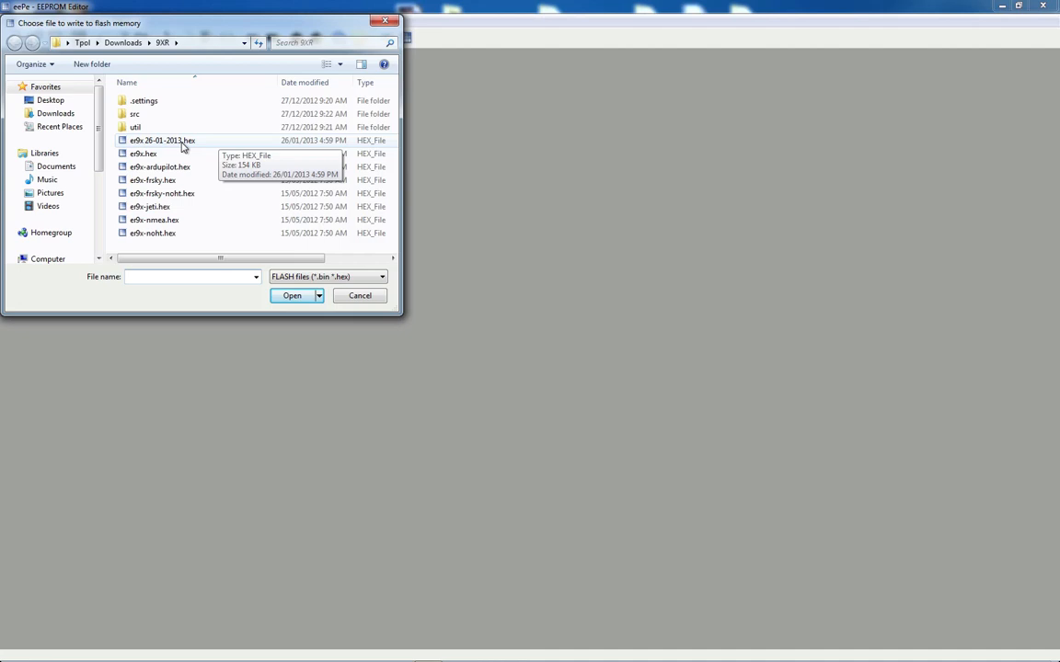
Select er9x-26-01-2013.hex in the 9XR folder as the firmware to write to flash
click(162, 140)
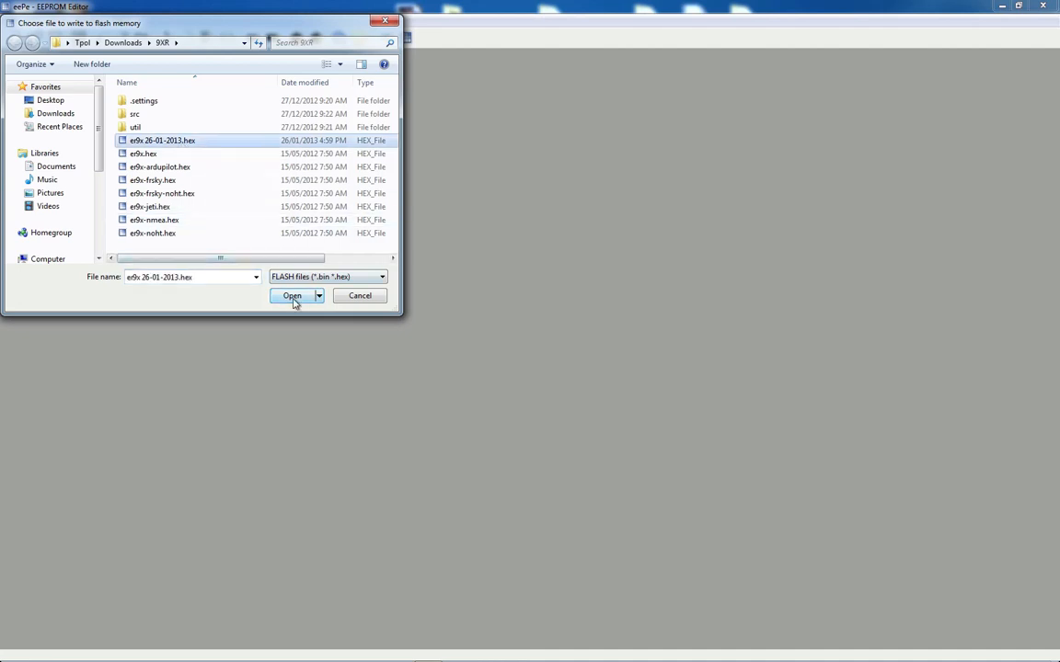
click(291, 295)
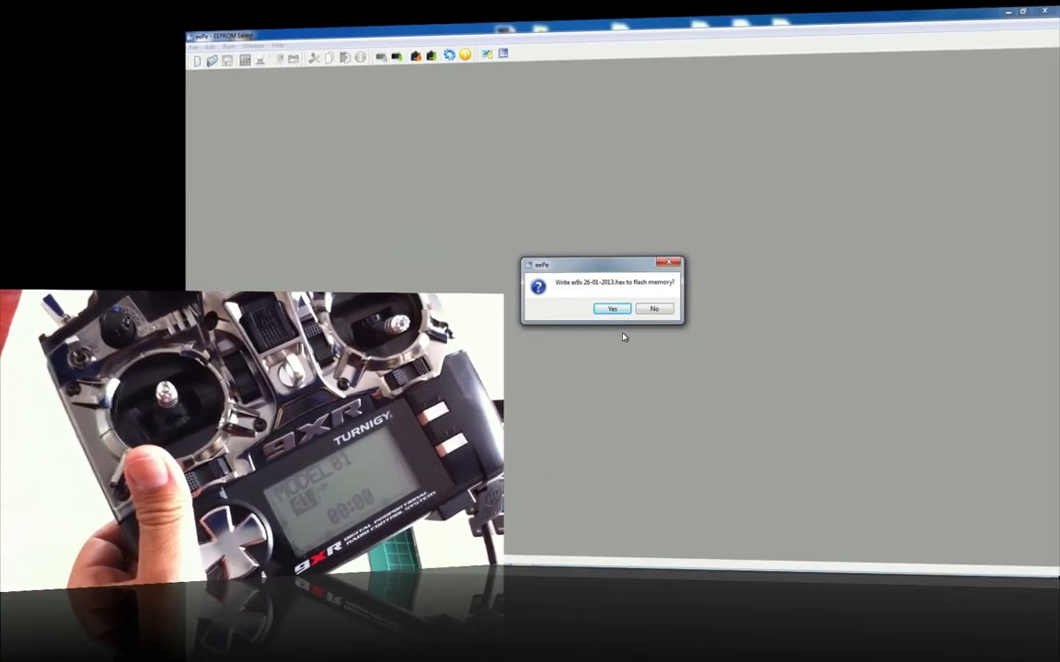
Write the firmware to flash memory and acknowledge AVRDUDE finishing correctly
click(611, 309)
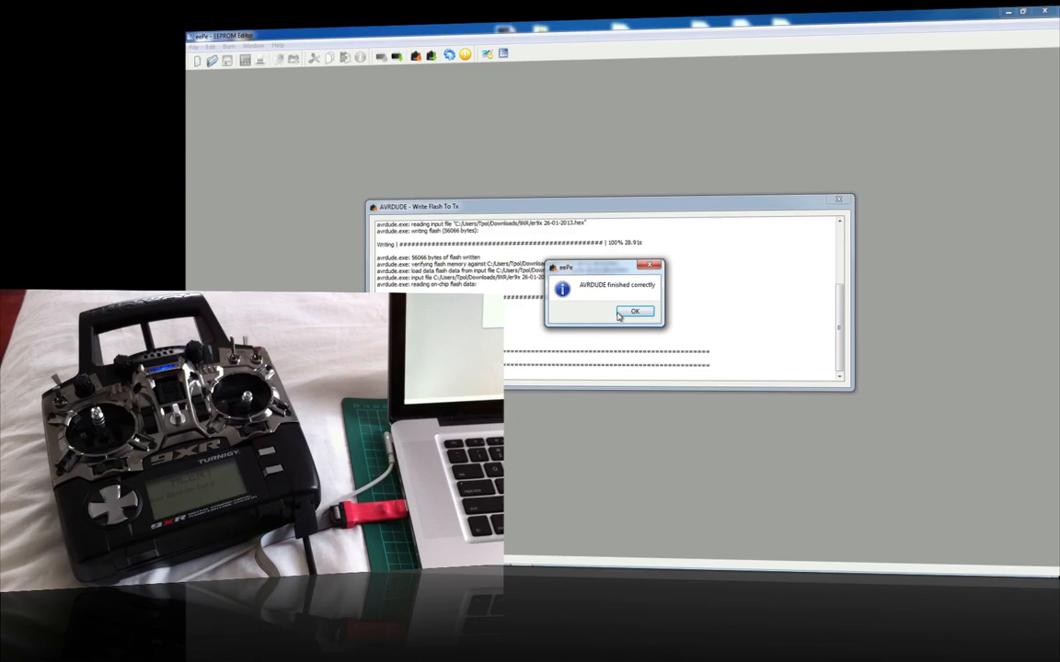
click(635, 311)
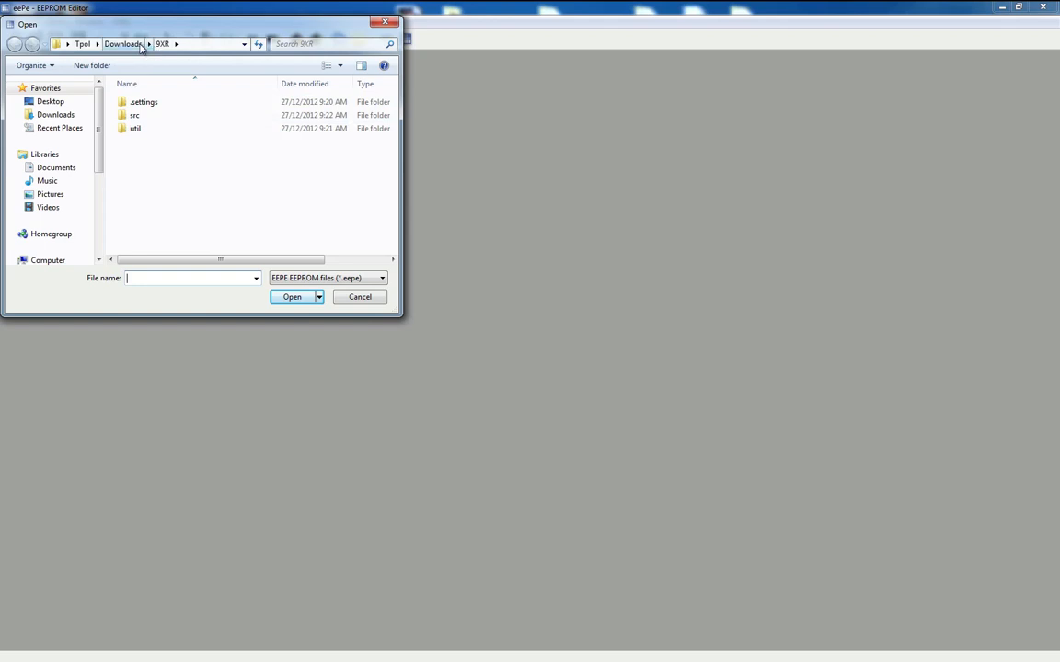
Browse up to Downloads and into the er9x folder to reach the Pauly.eepe models file
click(121, 44)
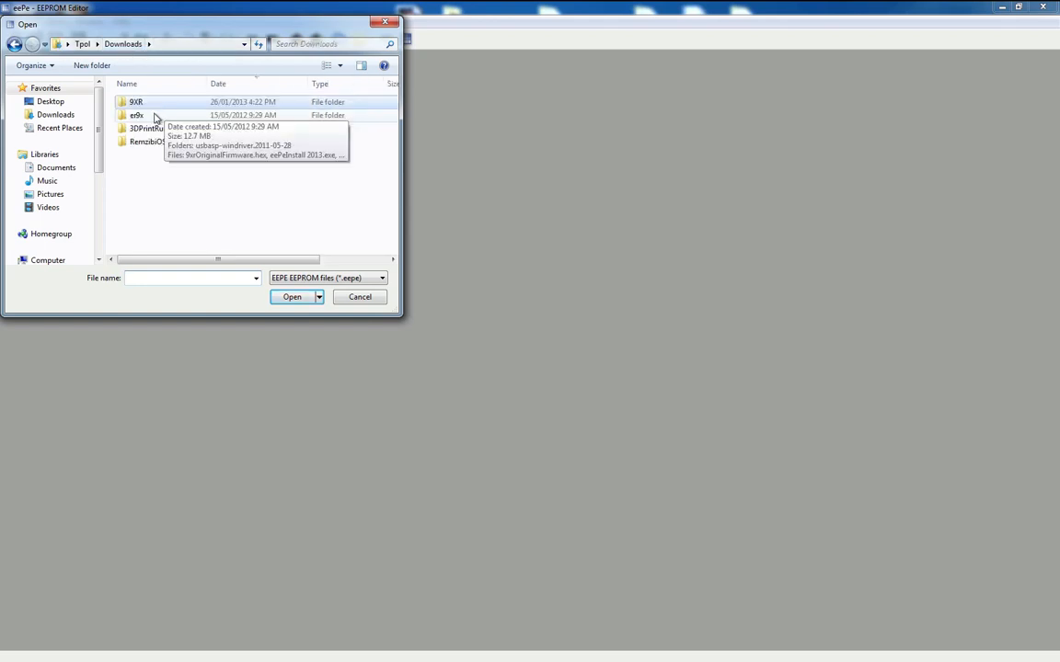
double_click(136, 114)
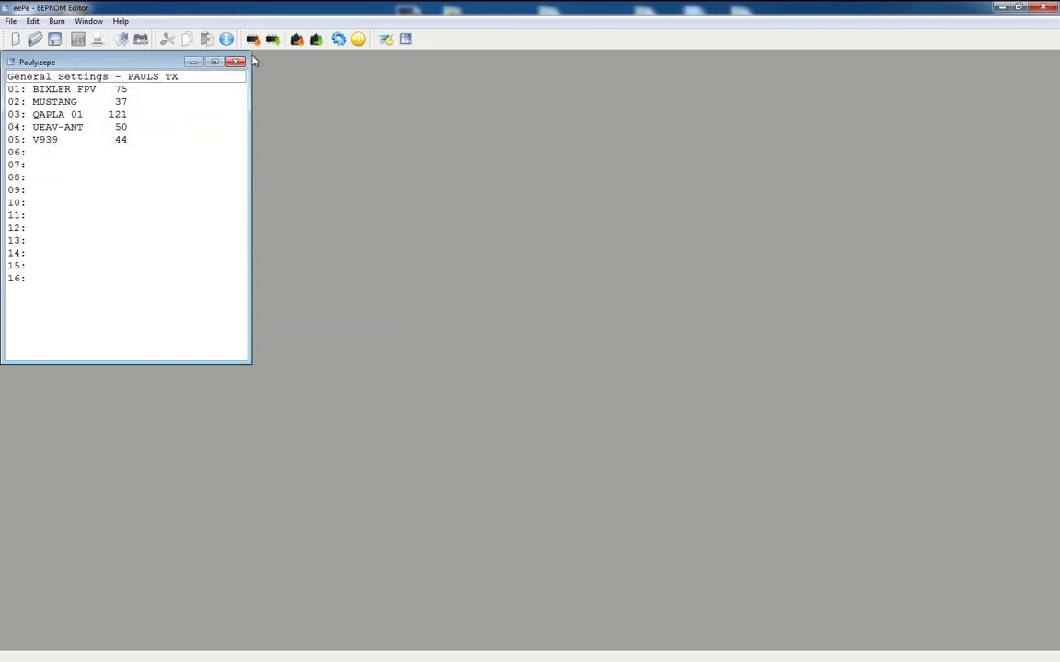
mouse_move(254, 38)
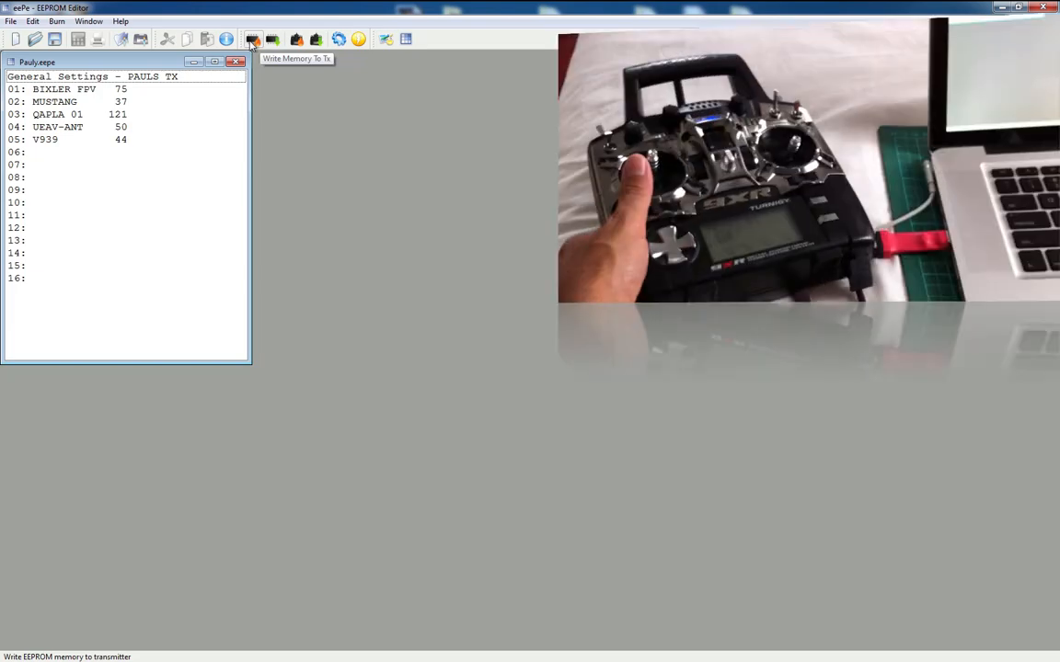
Write Pauly.eepe to the transmitter's EEPROM and acknowledge the successful write
click(254, 38)
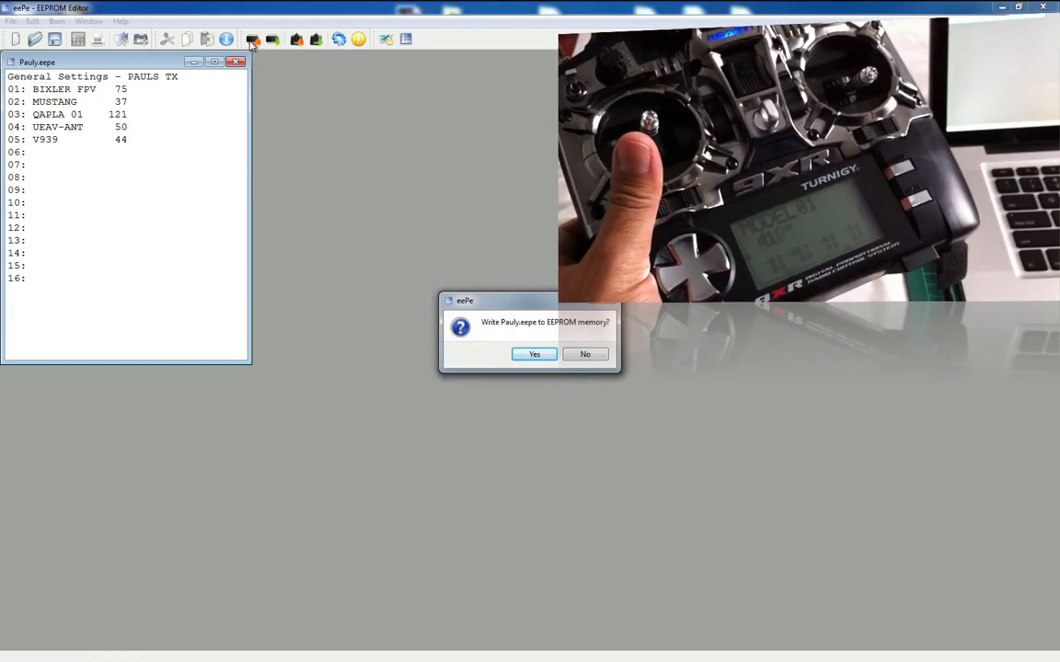
click(534, 353)
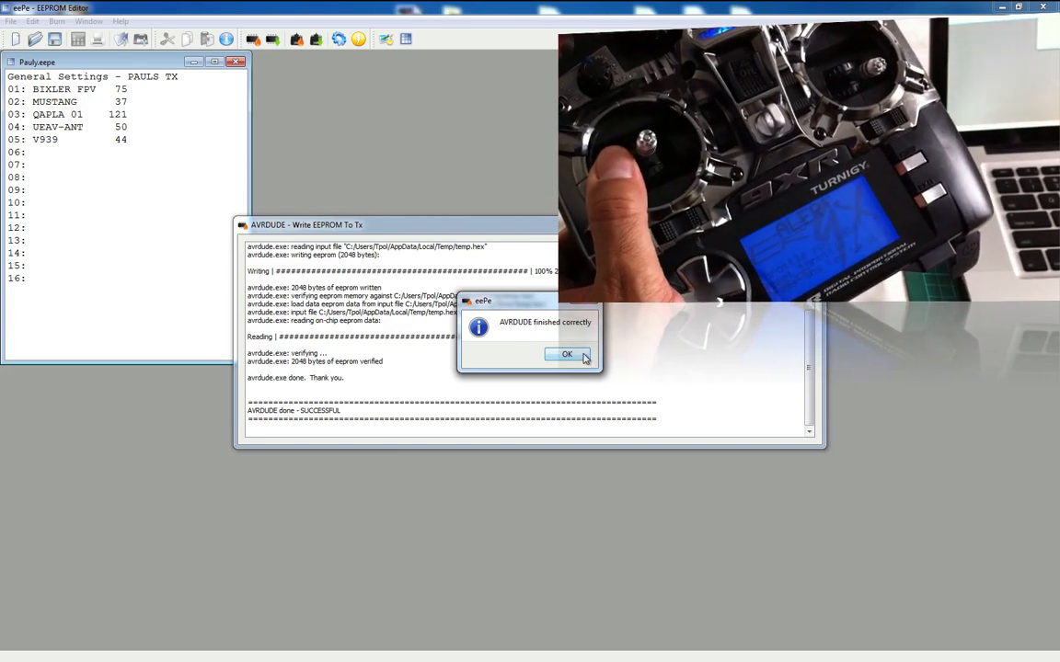
click(567, 355)
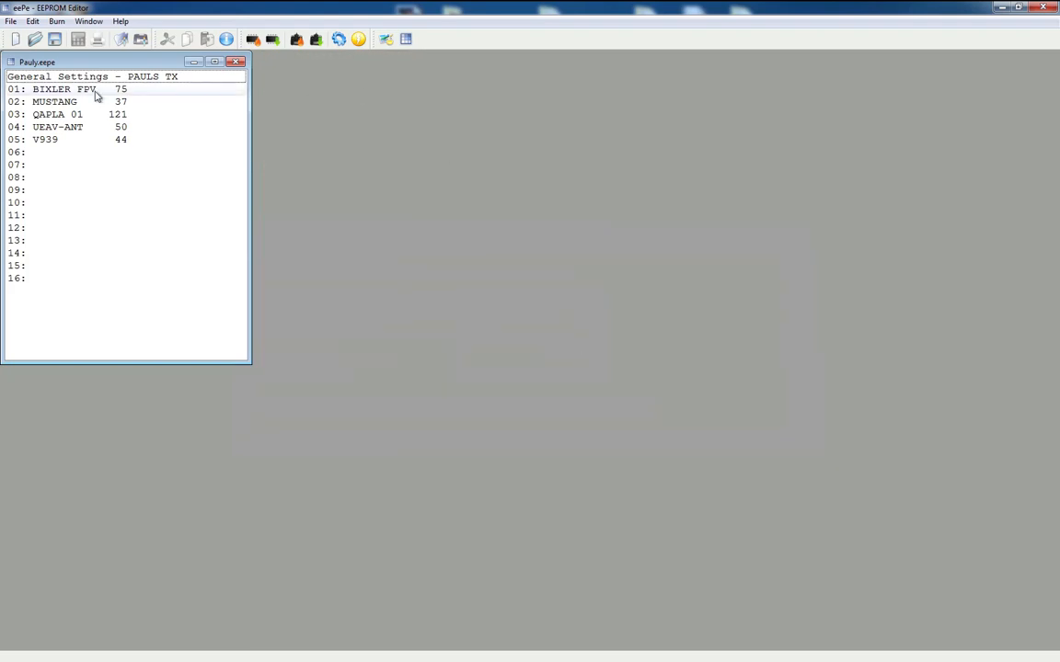
double_click(64, 89)
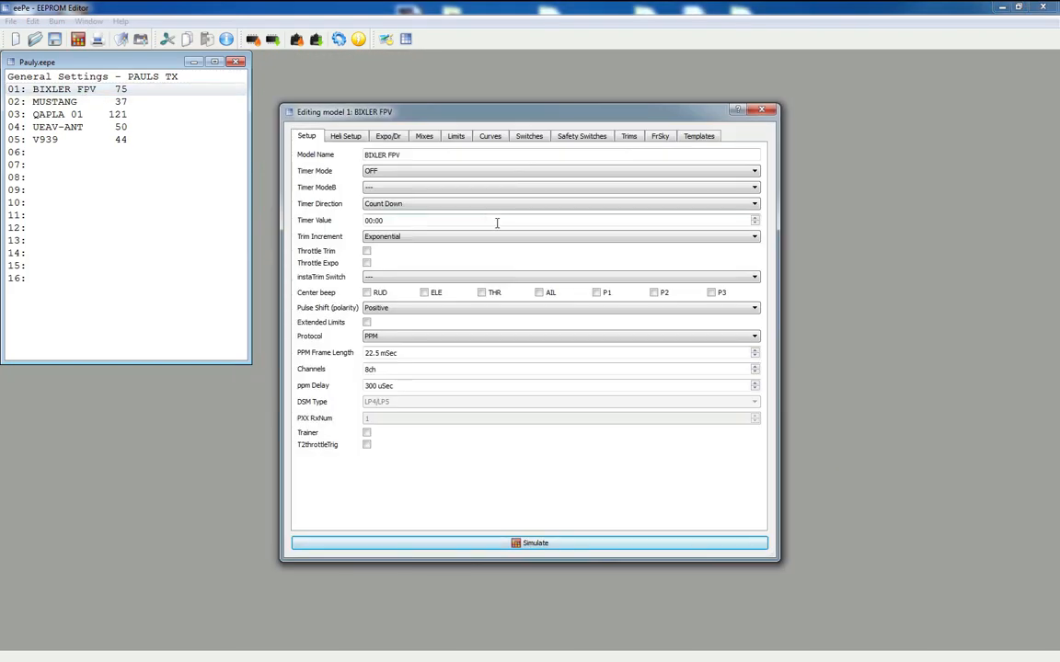
click(346, 136)
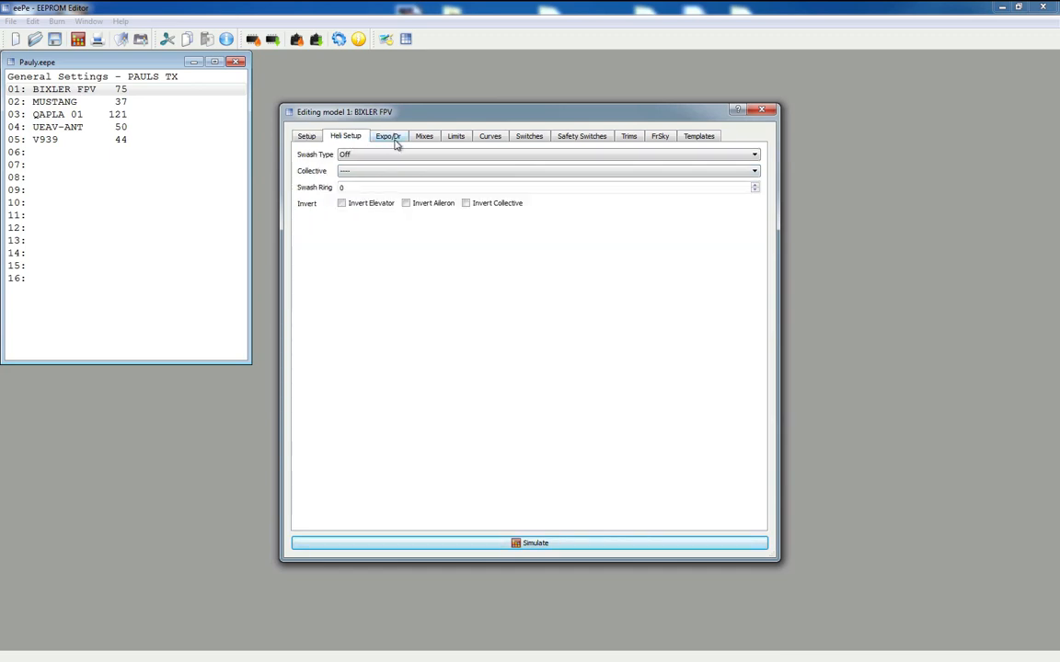
click(389, 136)
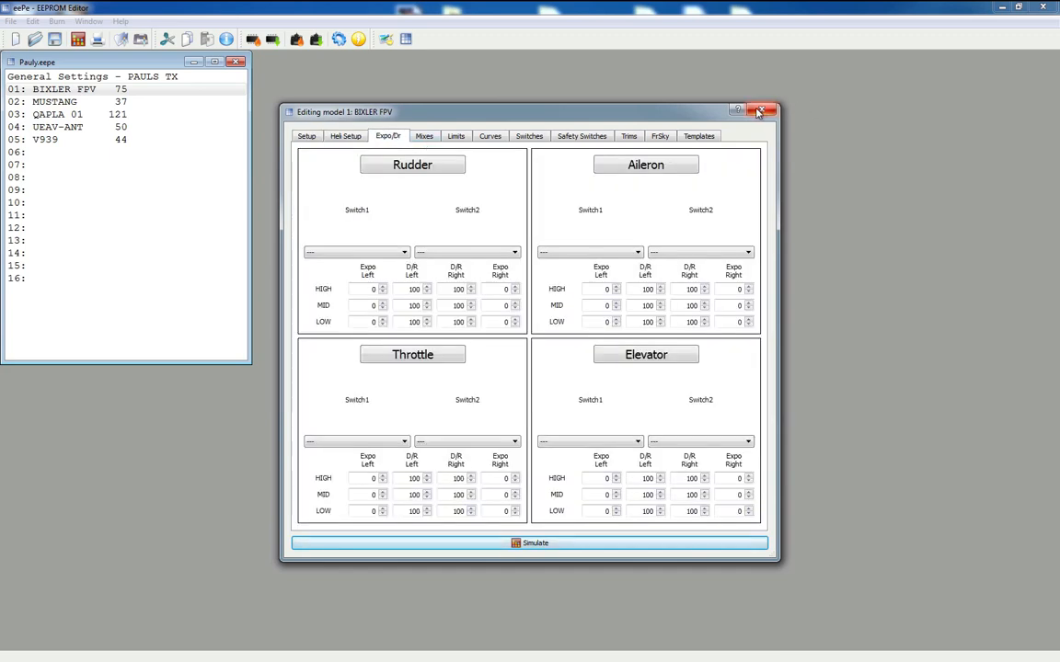
click(761, 110)
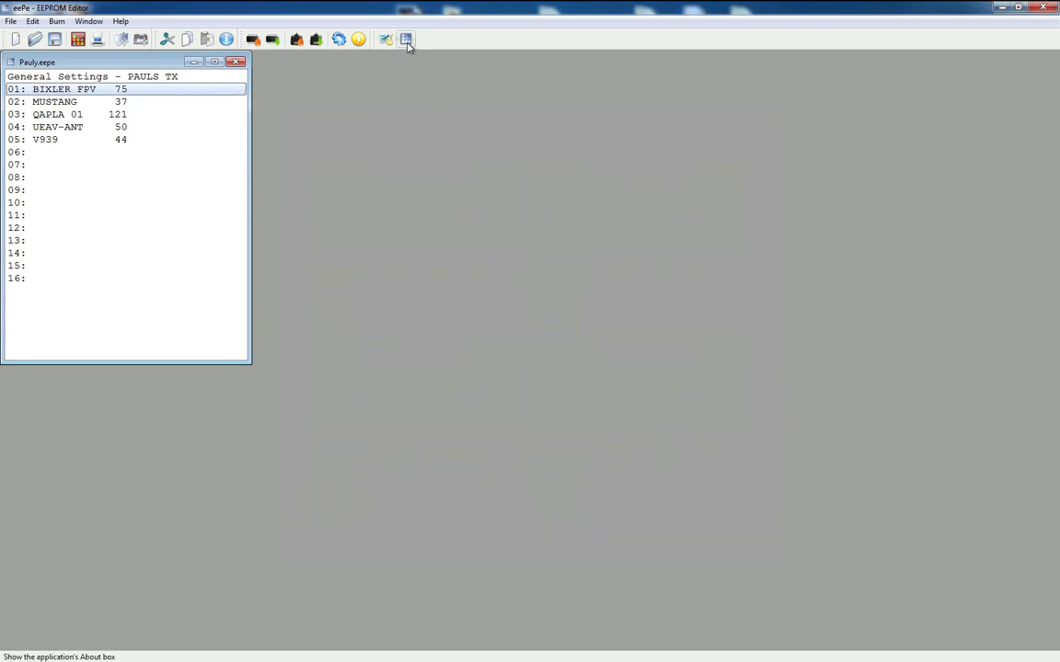
View and dismiss eePe's About box, then bring up the Customise Splash dialog
click(405, 38)
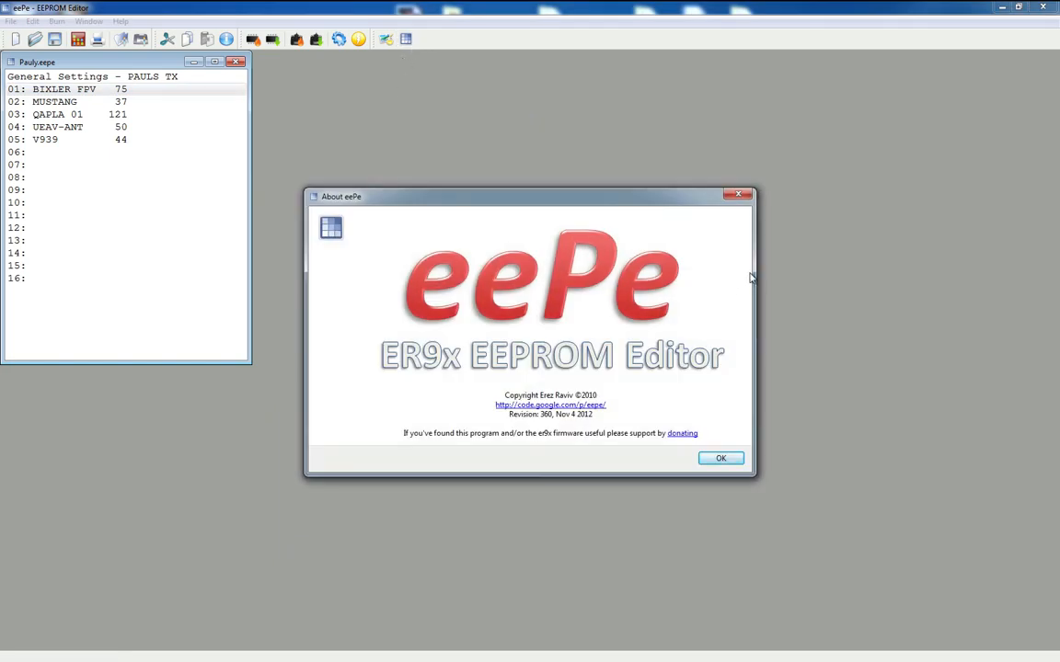
click(722, 458)
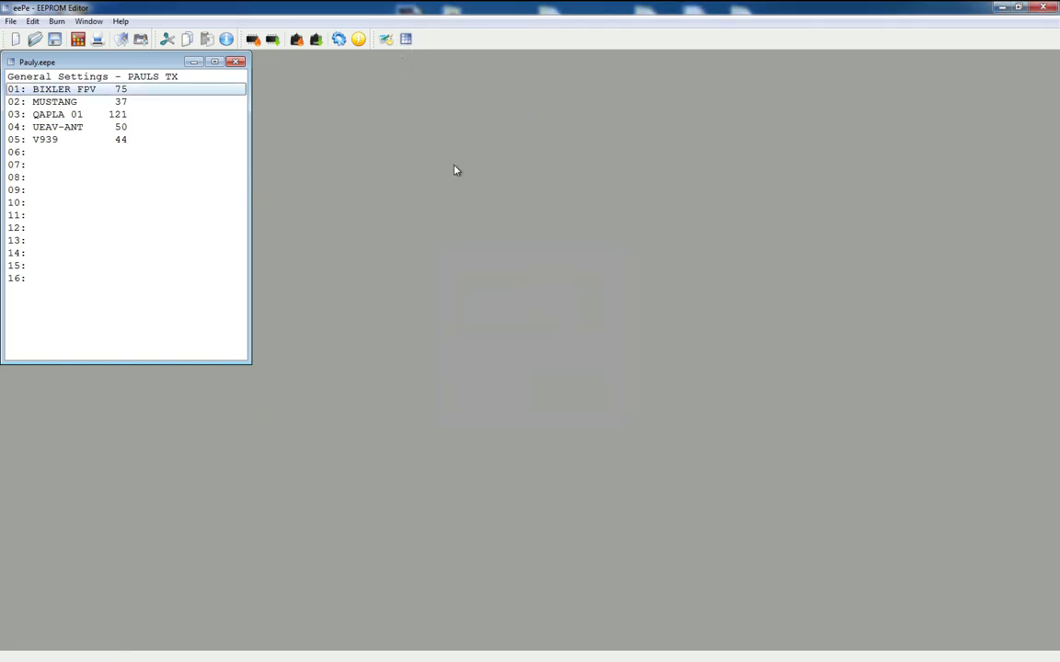
click(384, 39)
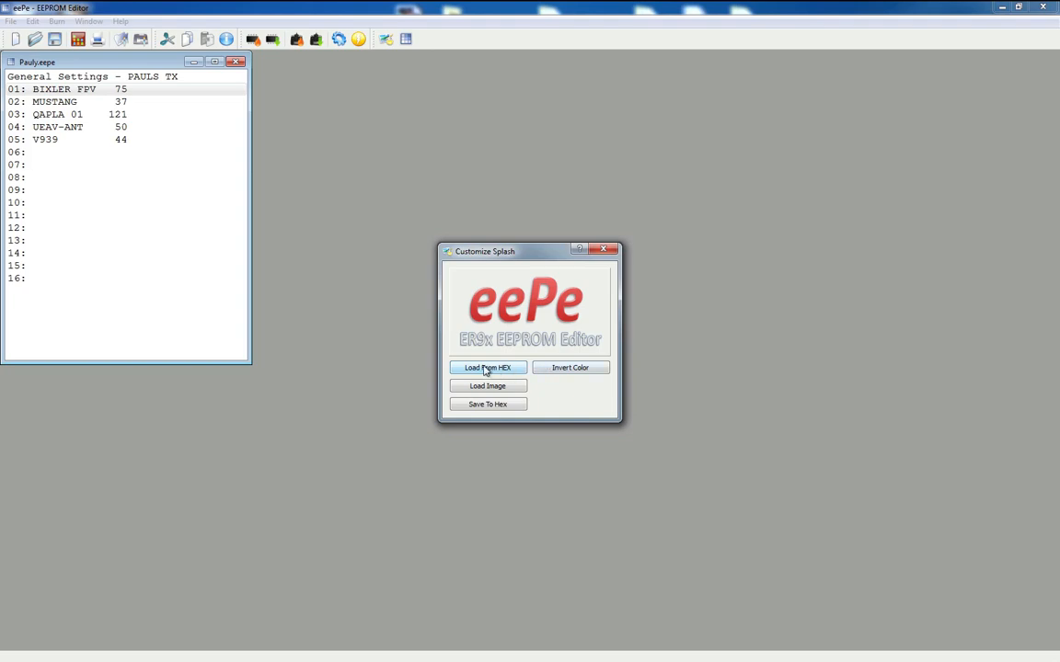
Load the ER9X Pilot splash image from the firmware HEX after a read error, then leave the customiser
click(488, 368)
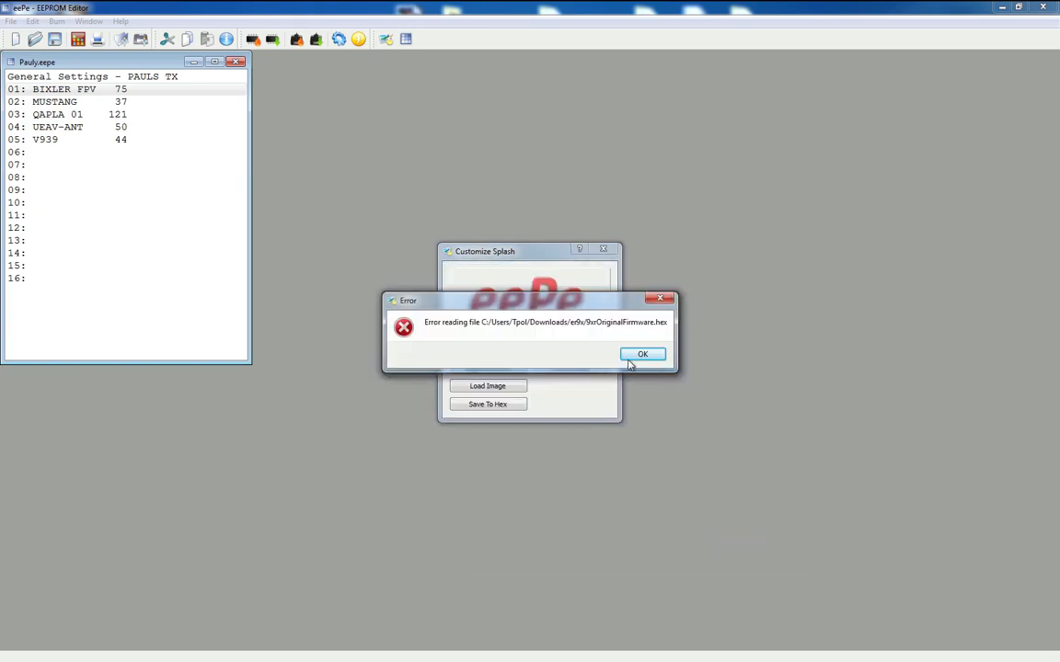
click(642, 354)
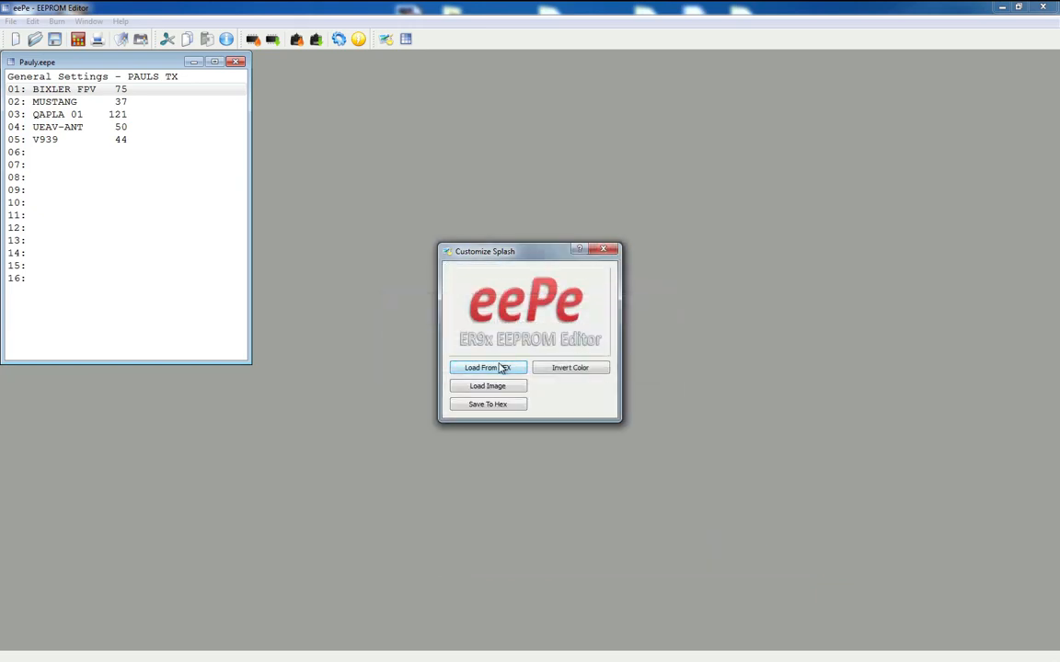
click(488, 368)
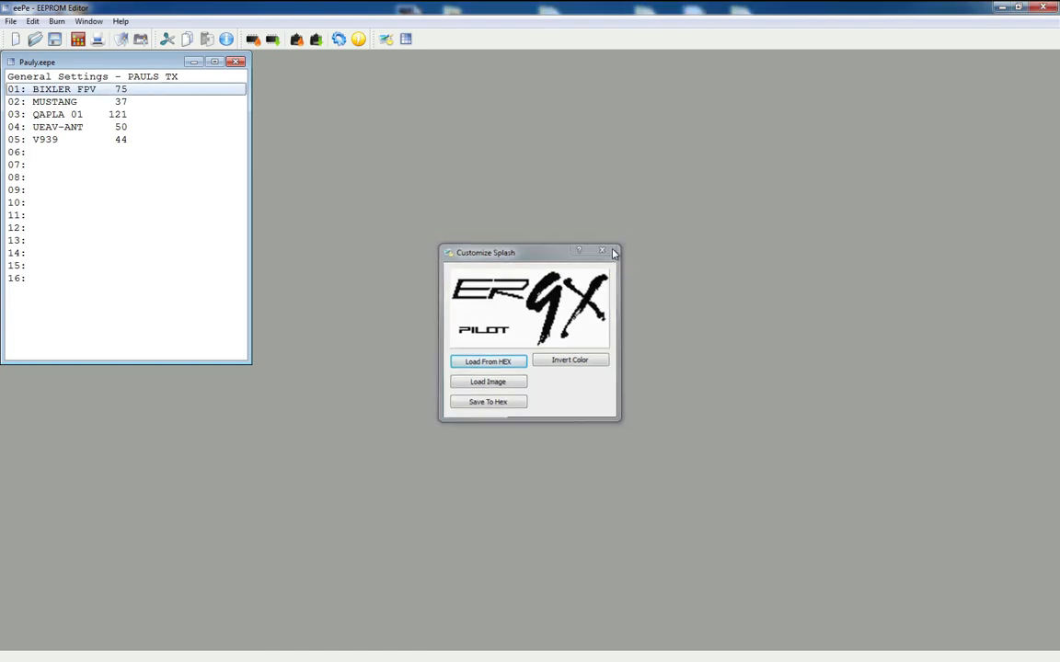
click(602, 250)
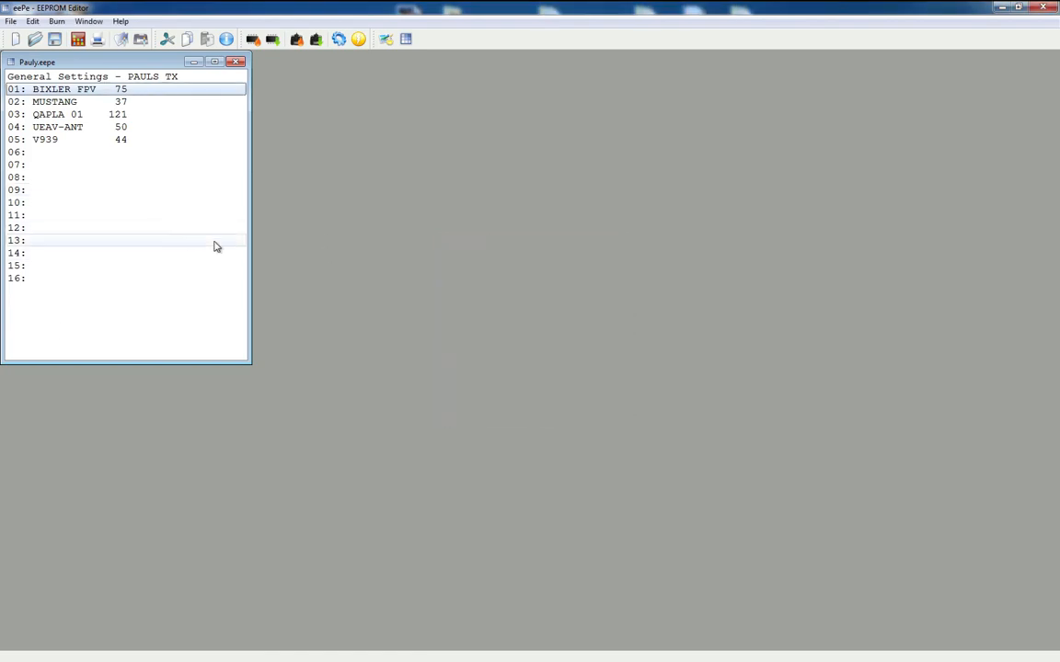